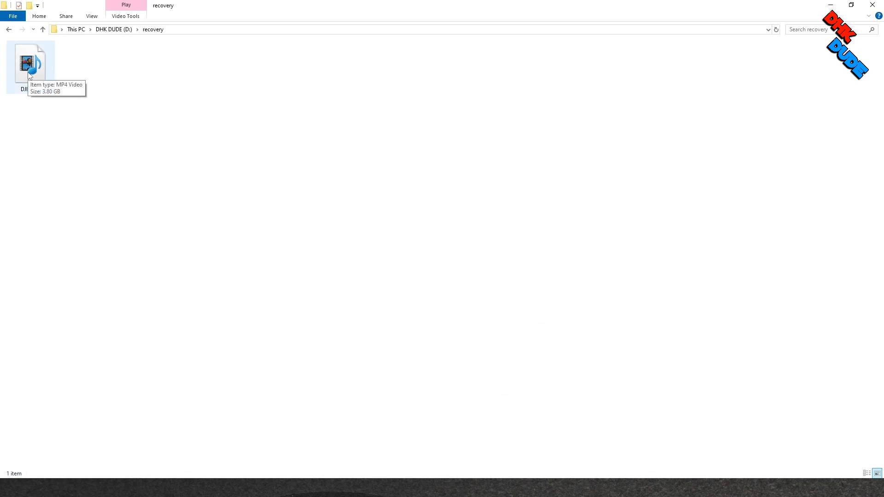
- Try playing DJI_0061, hit the cannot-play error and dismiss it
{"action": "left_click", "coordinate": [30, 63]}
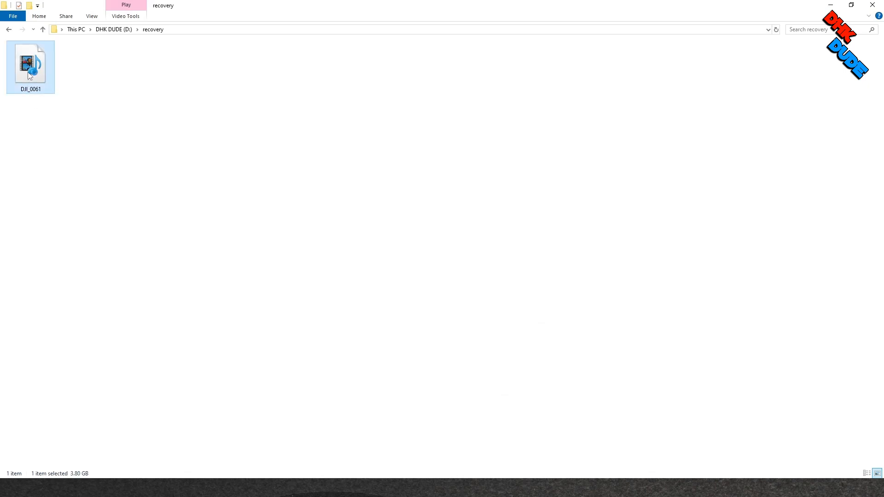
{"action": "double_click", "coordinate": [30, 64]}
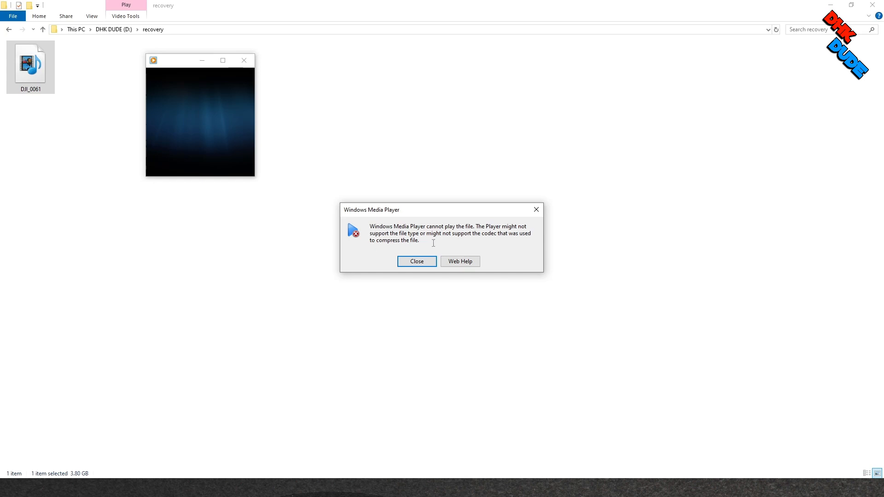
{"action": "mouse_move", "coordinate": [417, 261]}
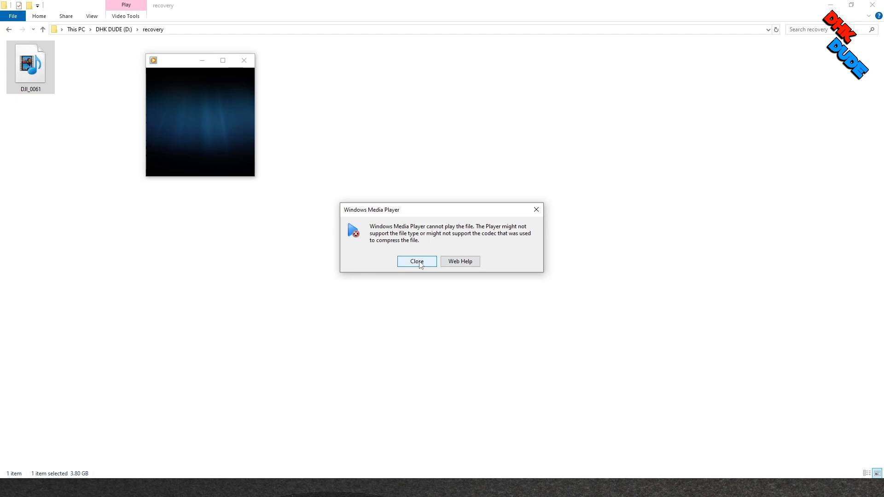
{"action": "left_click", "coordinate": [416, 261]}
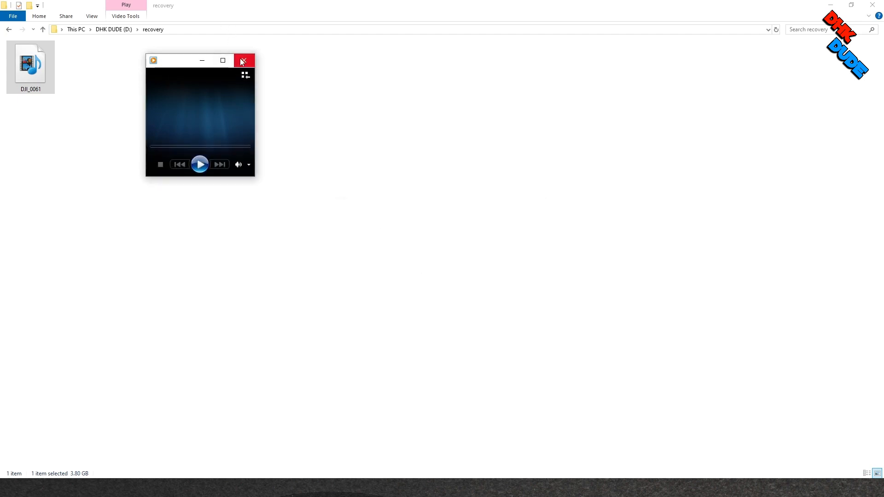
{"action": "right_click", "coordinate": [31, 64]}
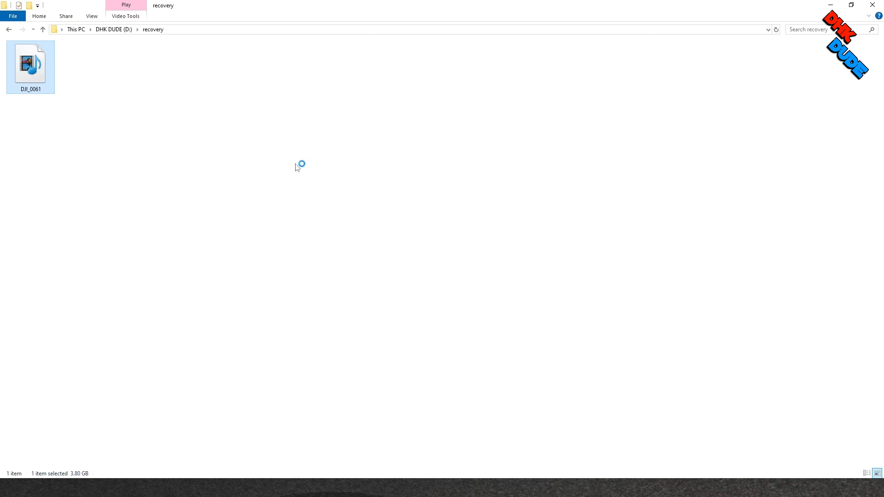
{"action": "double_click", "coordinate": [30, 62]}
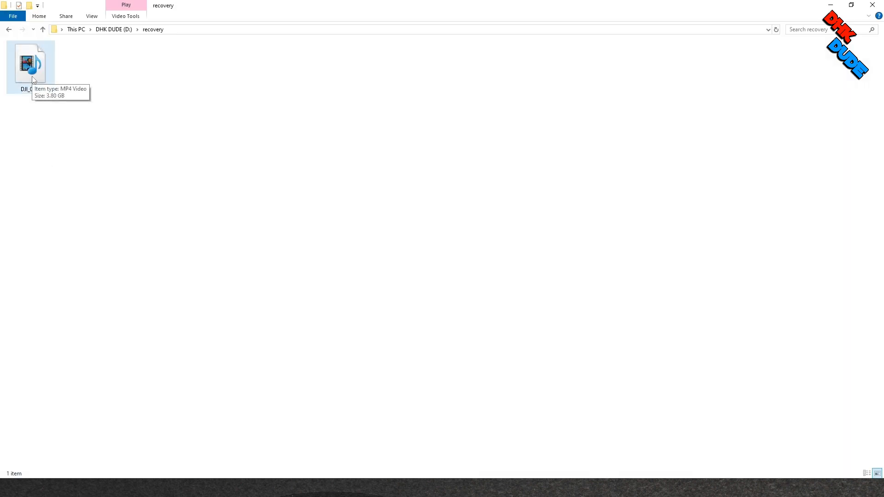
- Inspect DJI_0061's Properties Details, finding length, dimensions and bitrate blank
{"action": "right_click", "coordinate": [31, 61]}
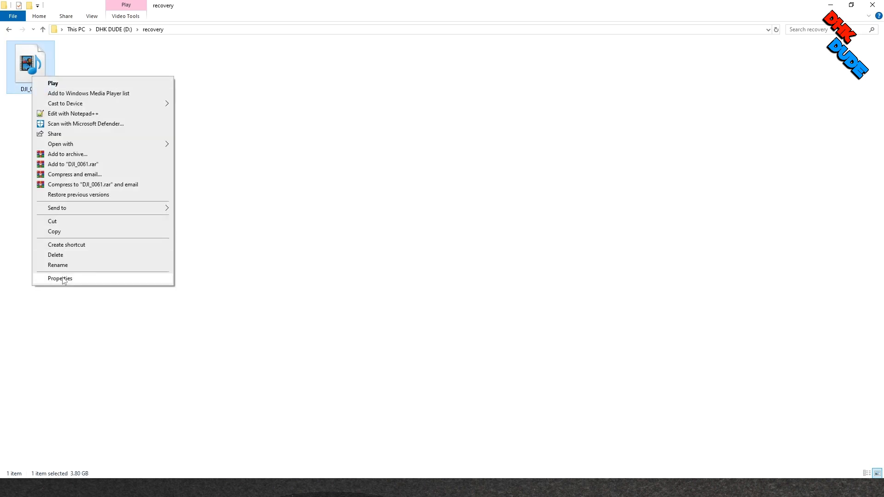
{"action": "left_click", "coordinate": [60, 278]}
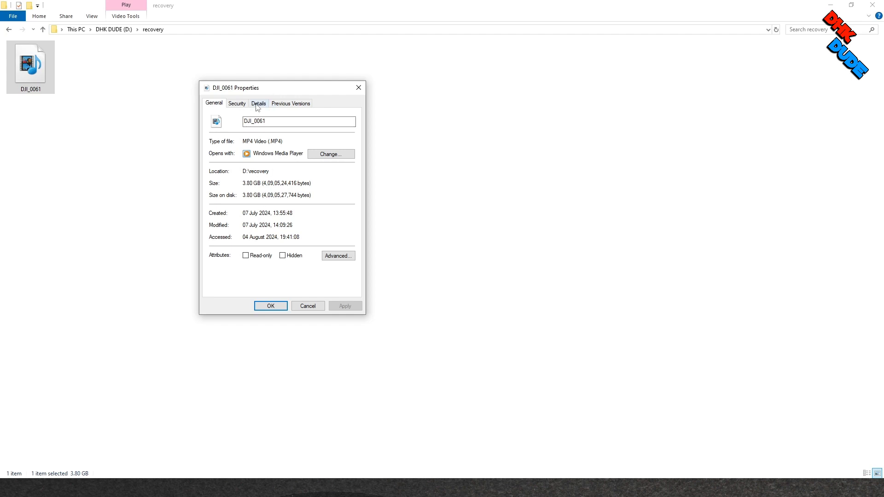
{"action": "left_click", "coordinate": [258, 103]}
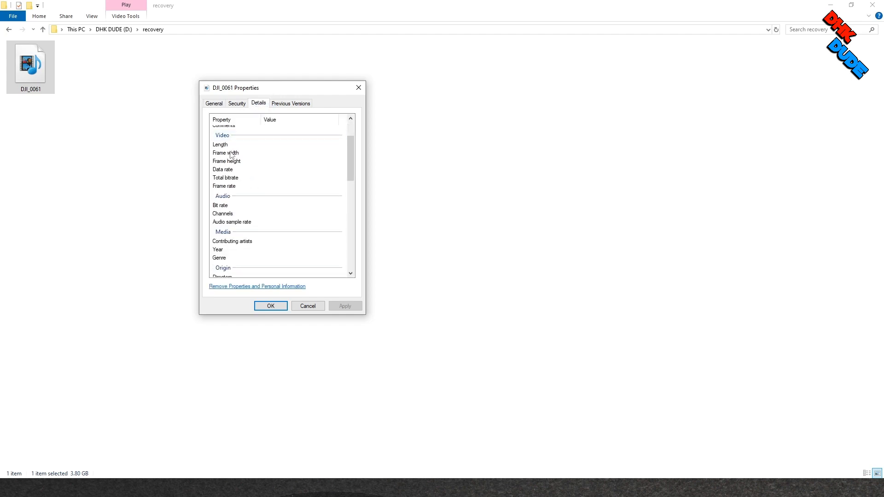
{"action": "scroll", "scroll_direction": "down", "scroll_amount": 3}
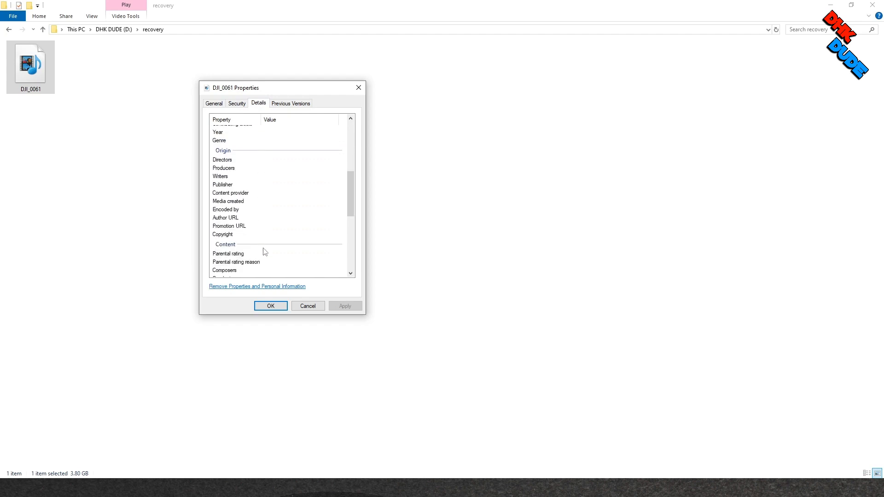
{"action": "scroll", "scroll_direction": "down", "scroll_amount": 3}
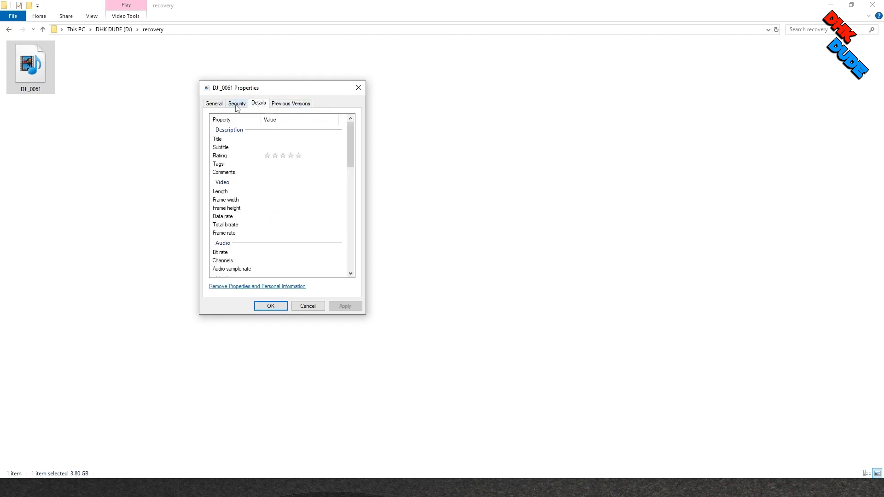
- Return to General, close Properties and reopen DJI_0061 in the player
{"action": "left_click", "coordinate": [212, 103]}
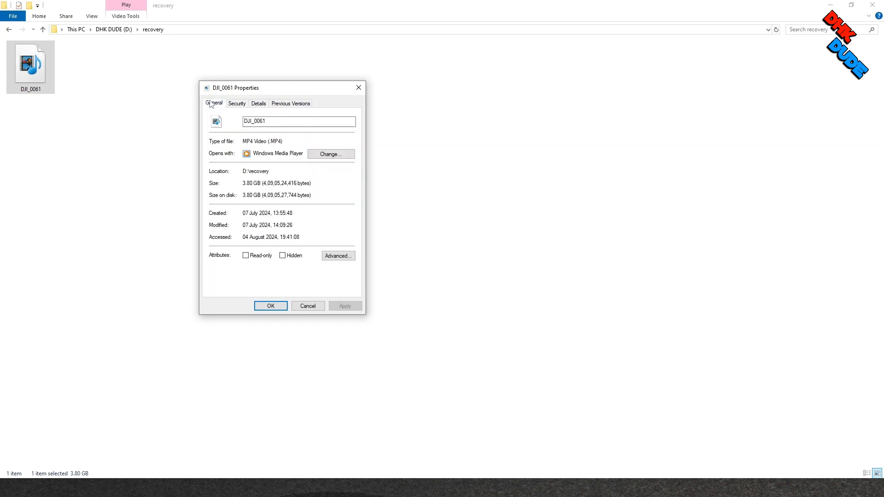
{"action": "left_click", "coordinate": [270, 306]}
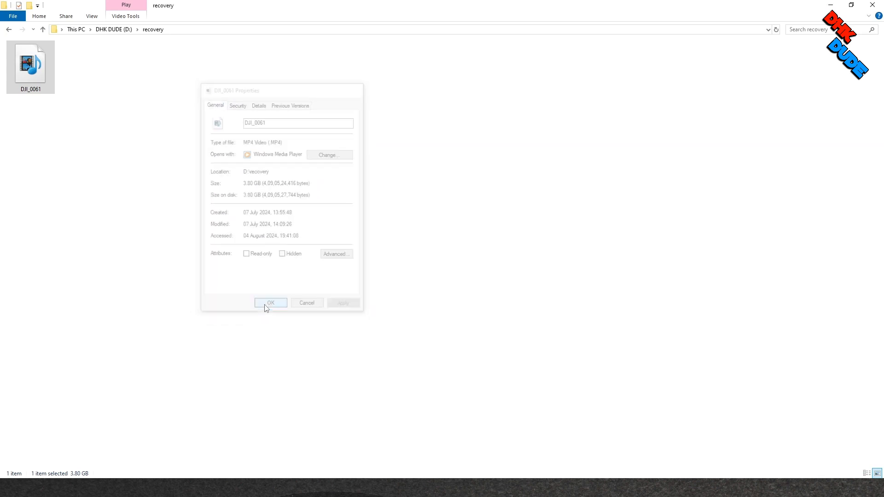
{"action": "left_click", "coordinate": [271, 303]}
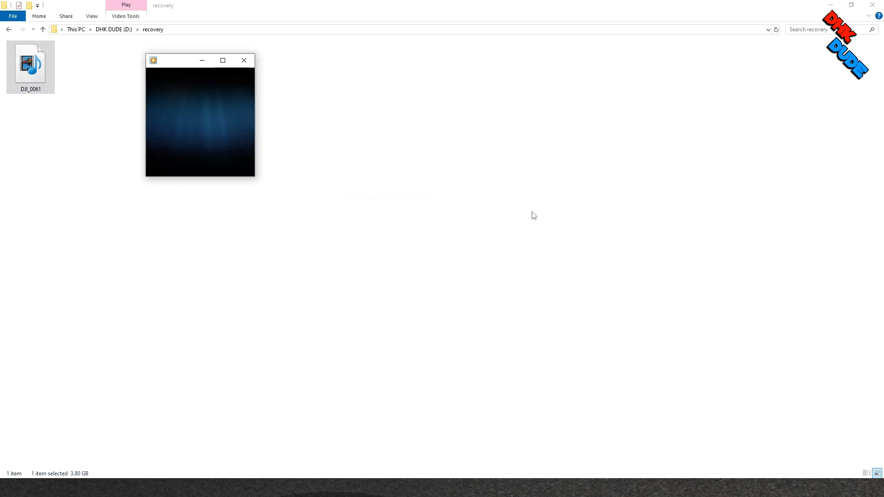
- Download recover_mp4 1.92 Free from VideoHelp as recover_mp4_192.zip
{"action": "left_click", "coordinate": [243, 61]}
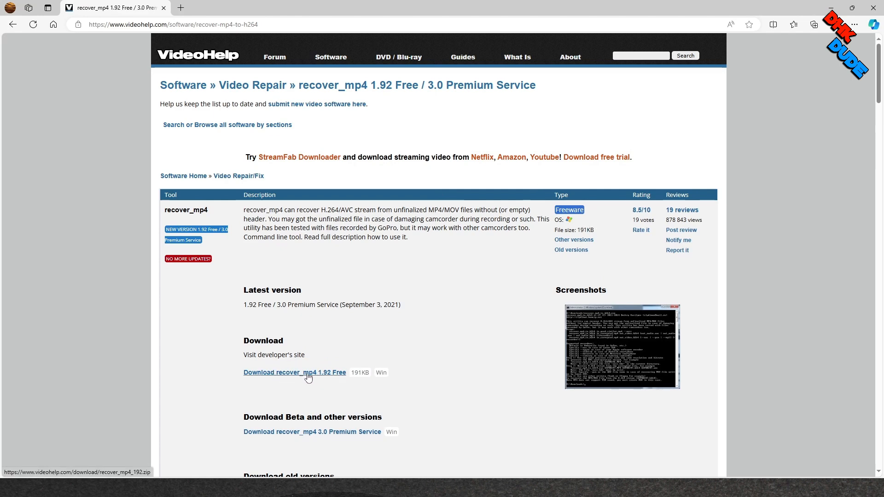
{"action": "left_click", "coordinate": [295, 372]}
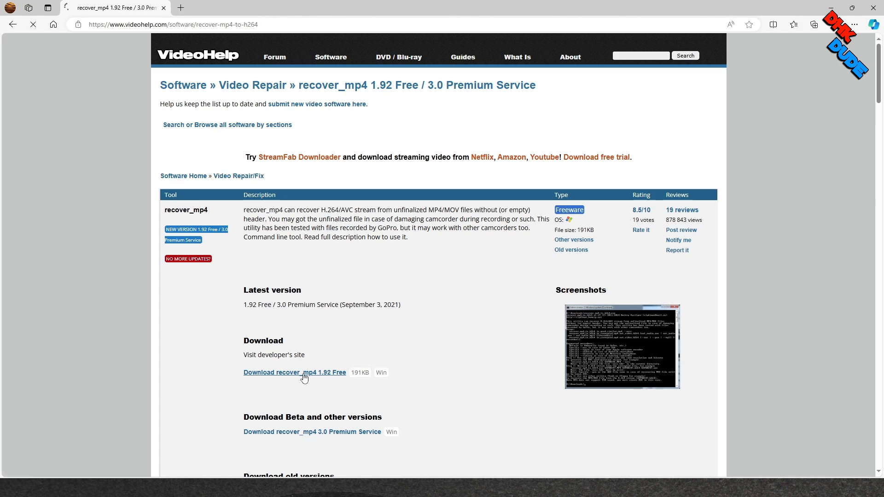
{"action": "left_click", "coordinate": [295, 374]}
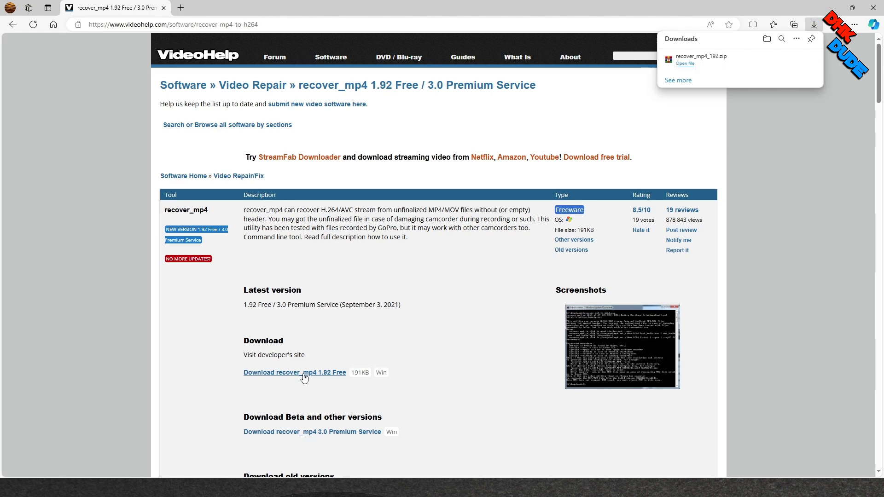
{"action": "mouse_move", "coordinate": [268, 276]}
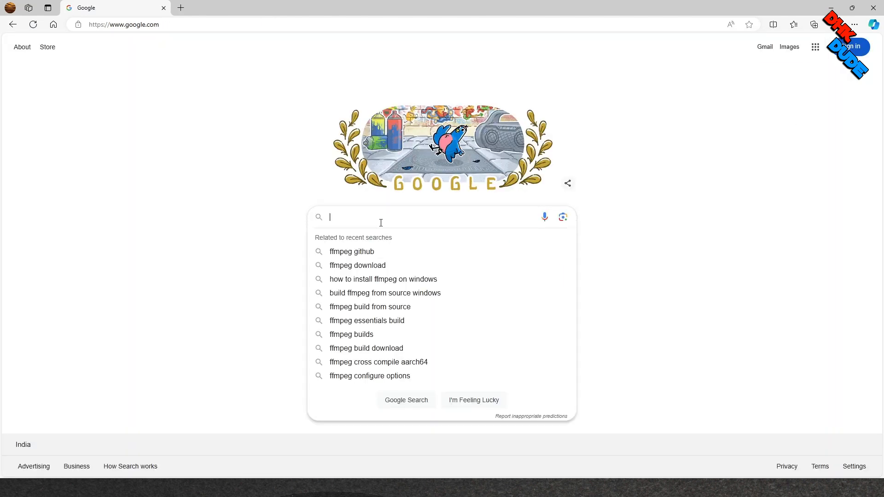
- Google 'ffmpeg build github' and choose the BtbN/FFmpeg-Builds releases result
{"action": "type", "text": "ffmpeg bui"}
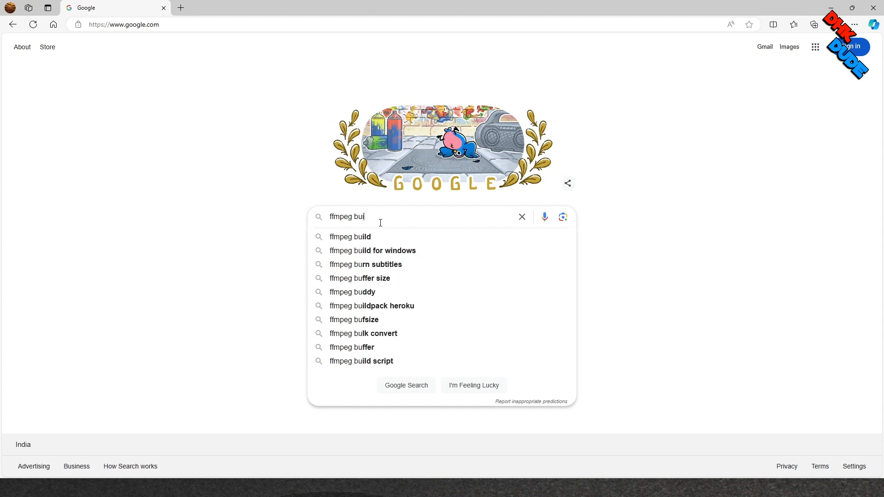
{"action": "type", "text": "ld"}
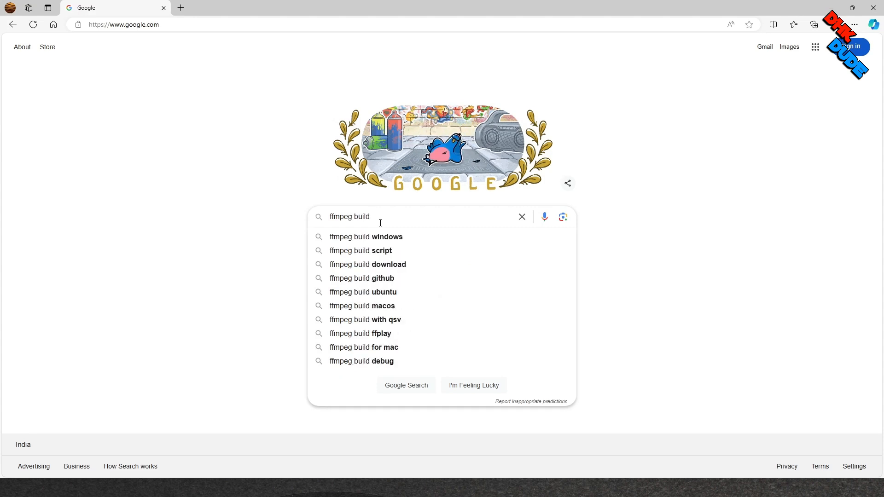
{"action": "left_click", "coordinate": [362, 278]}
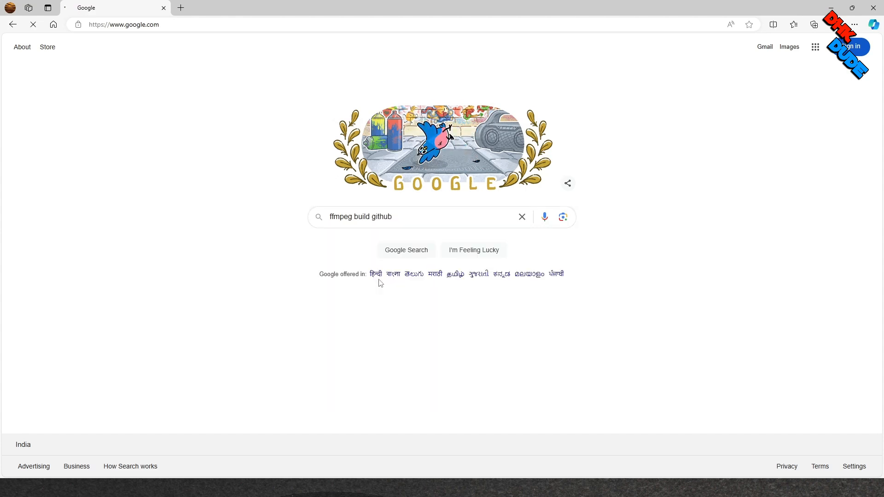
{"action": "left_click", "coordinate": [405, 250]}
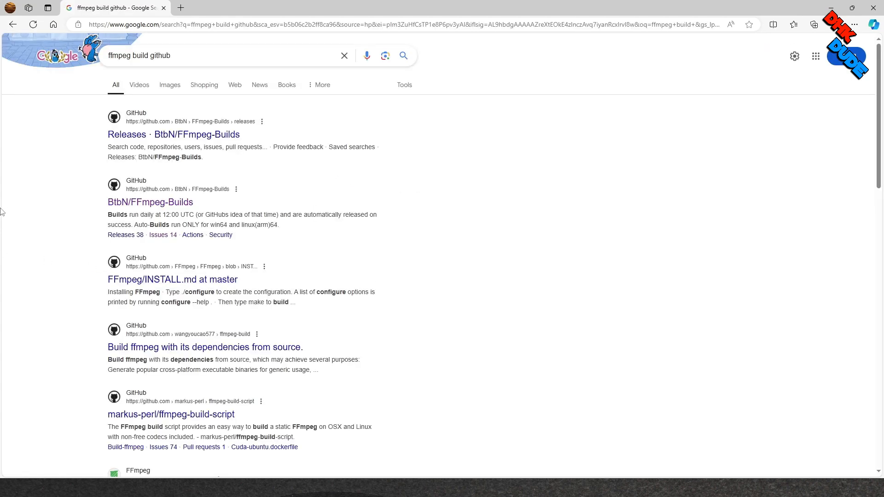
{"action": "mouse_move", "coordinate": [10, 209]}
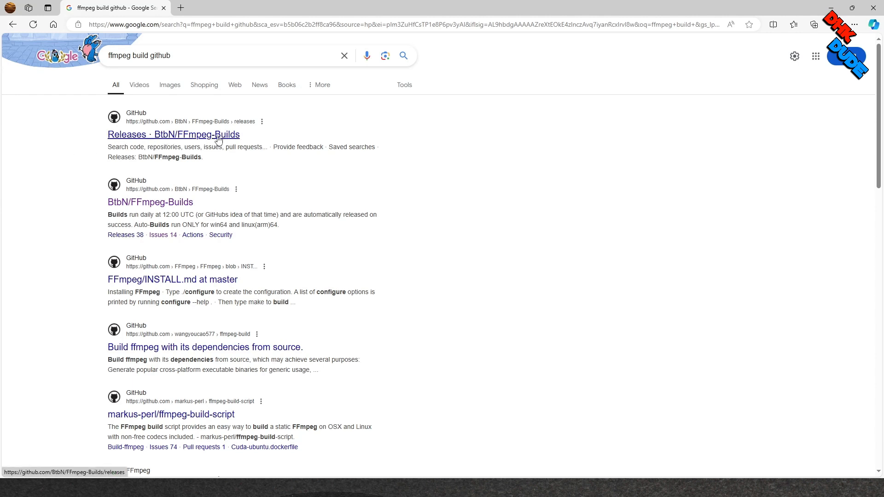
{"action": "left_click", "coordinate": [174, 135]}
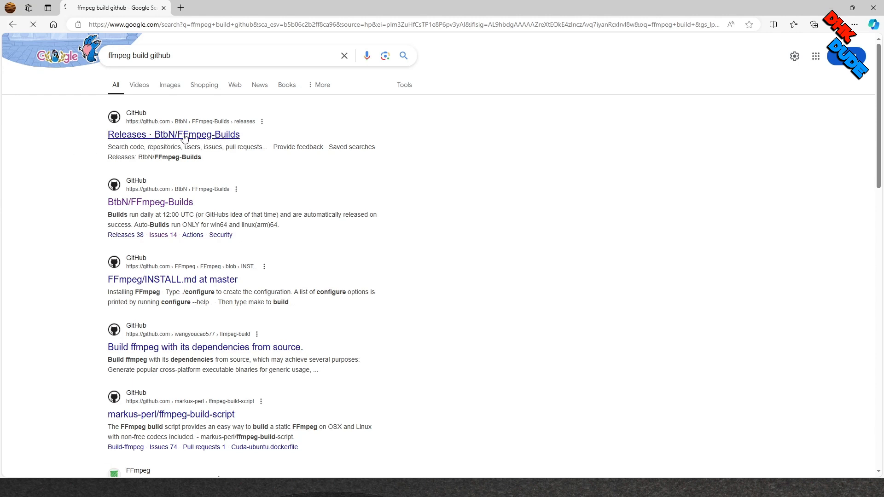
- Download ffmpeg-master-latest-win64-gpl-shared.zip from the Latest Auto-Build assets
{"action": "left_click", "coordinate": [173, 134]}
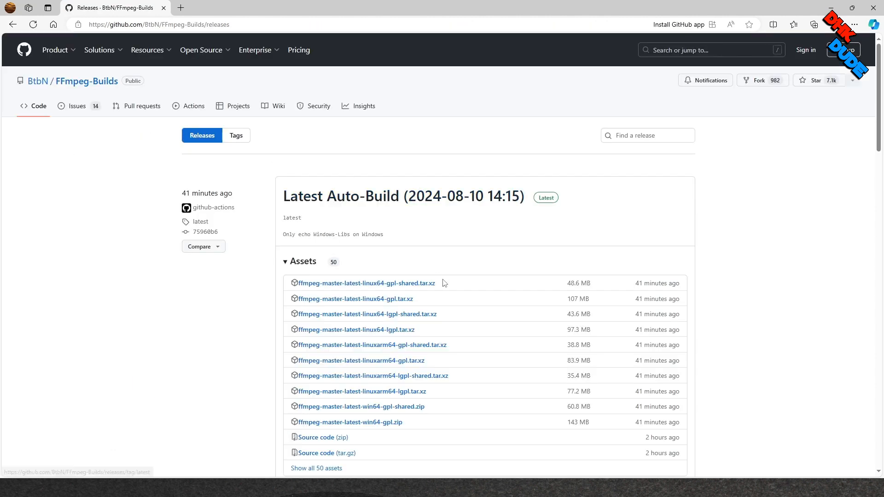
{"action": "scroll", "scroll_direction": "down", "scroll_amount": 3}
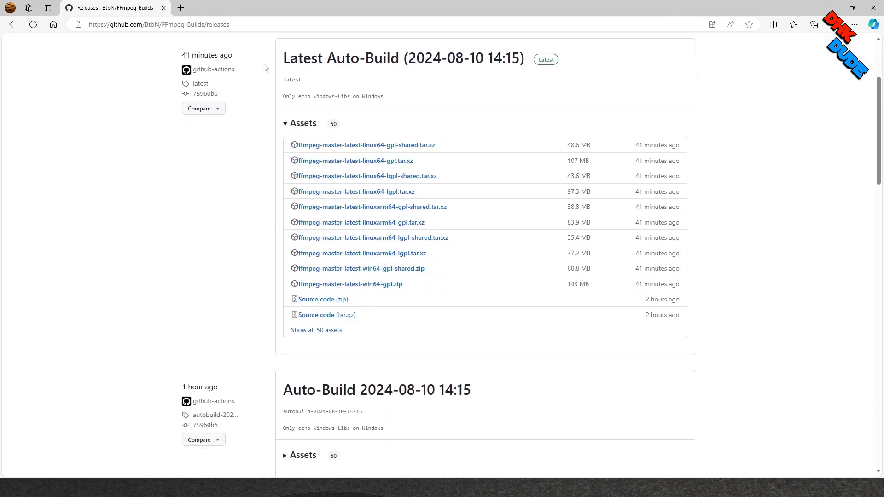
{"action": "mouse_move", "coordinate": [391, 144]}
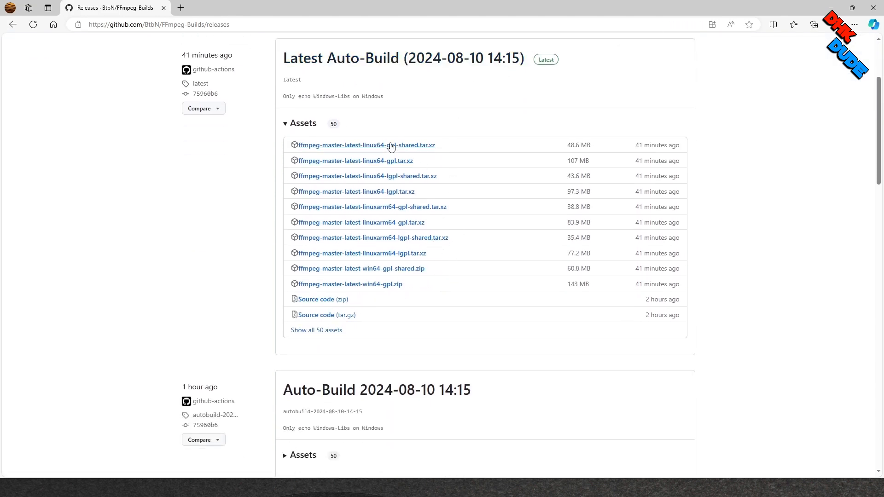
{"action": "mouse_move", "coordinate": [358, 275]}
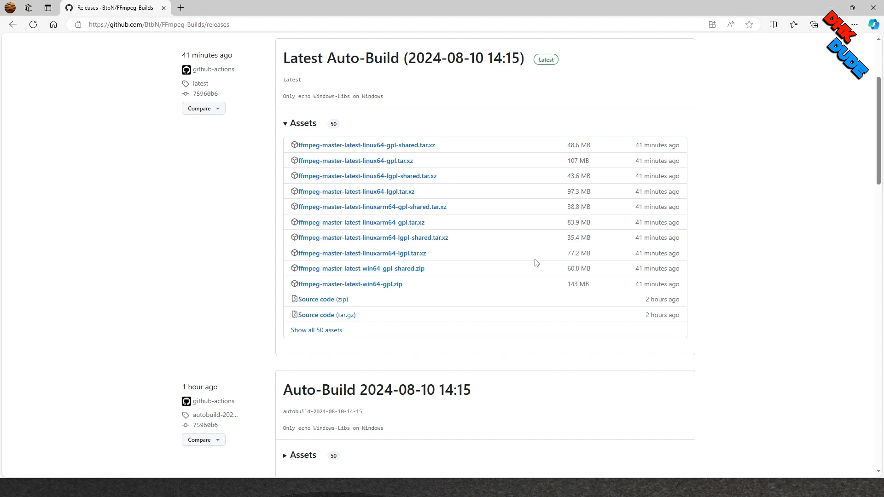
{"action": "mouse_move", "coordinate": [433, 270]}
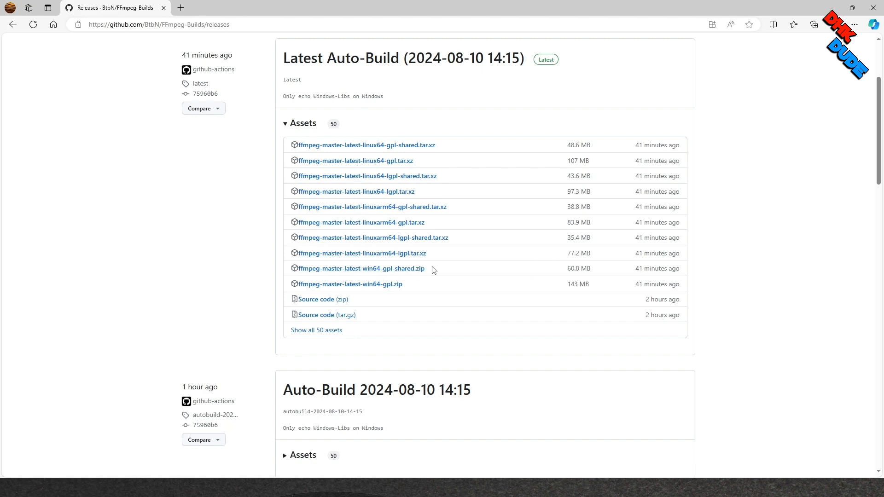
{"action": "left_click", "coordinate": [361, 268]}
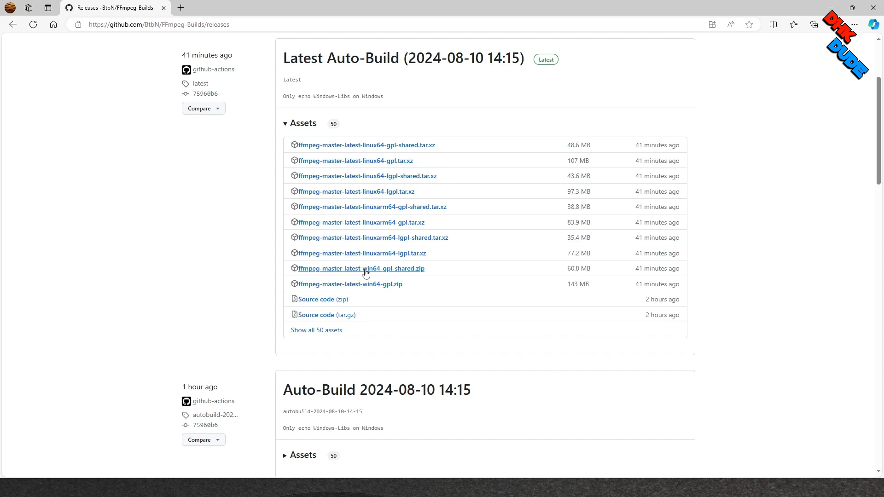
{"action": "left_click", "coordinate": [361, 268]}
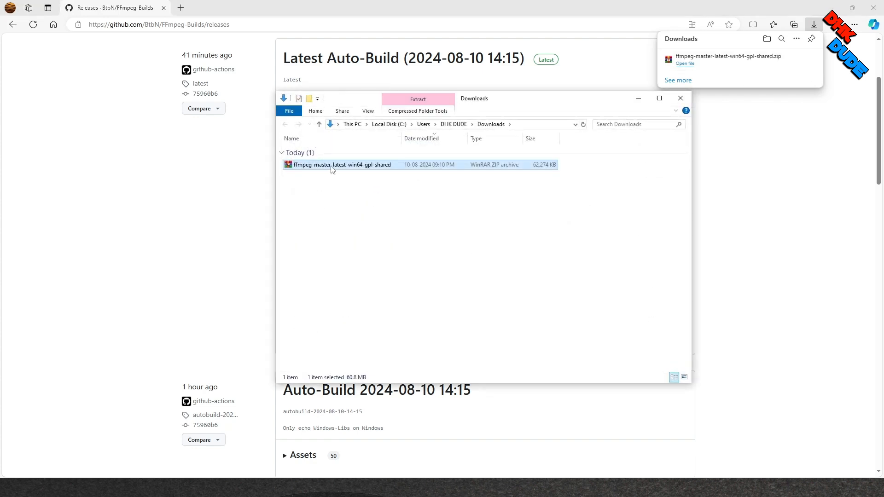
- Cut the ffmpeg zip from Downloads and confirm DJI_0061 still errors on playback
{"action": "right_click", "coordinate": [341, 165]}
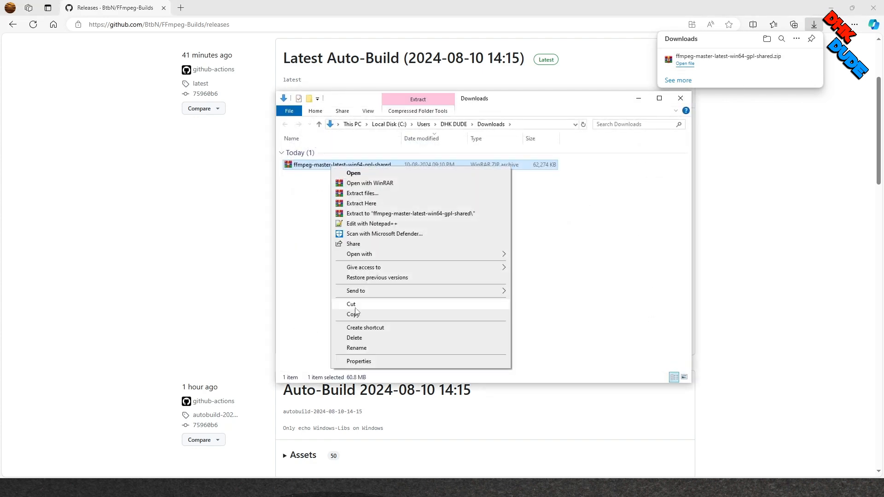
{"action": "left_click", "coordinate": [356, 308]}
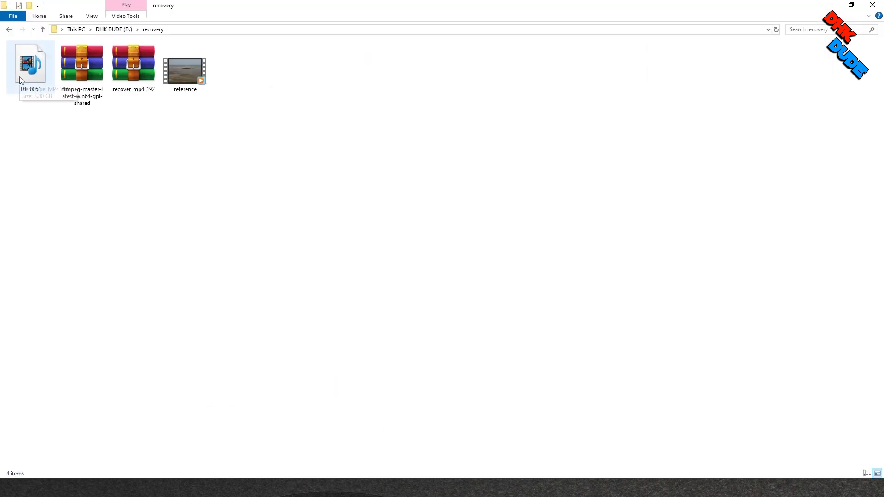
{"action": "double_click", "coordinate": [30, 62]}
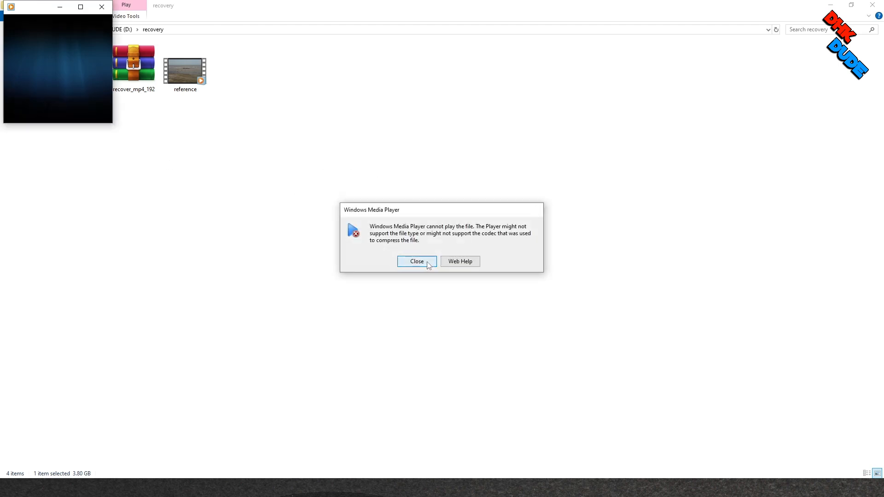
{"action": "left_click", "coordinate": [416, 261]}
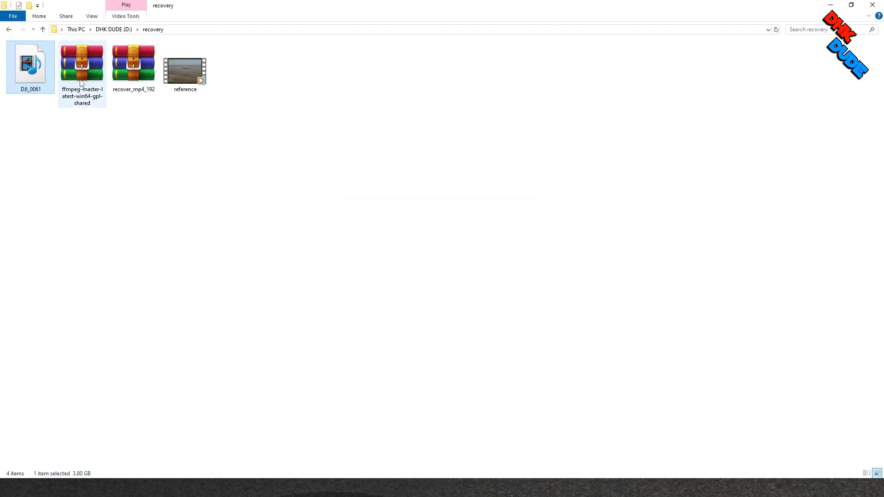
- Place the ffmpeg zip in D:\recovery and refresh the folder view
{"action": "left_click", "coordinate": [133, 66]}
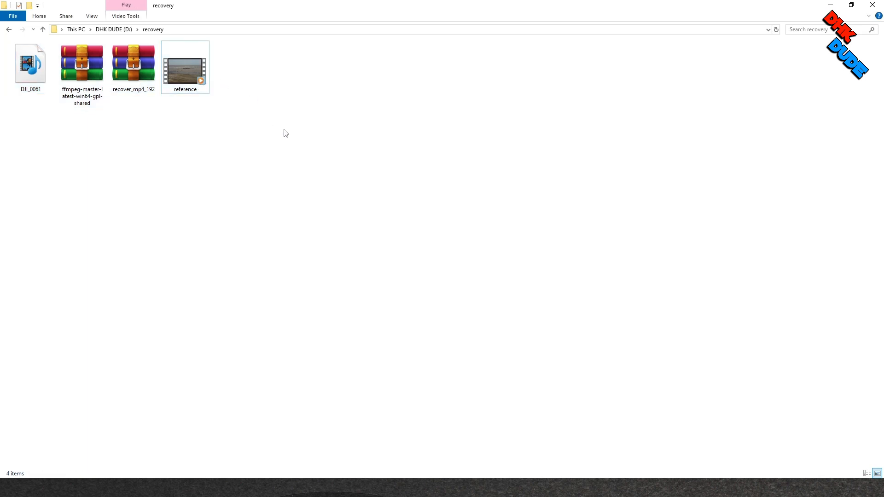
{"action": "left_click", "coordinate": [133, 64]}
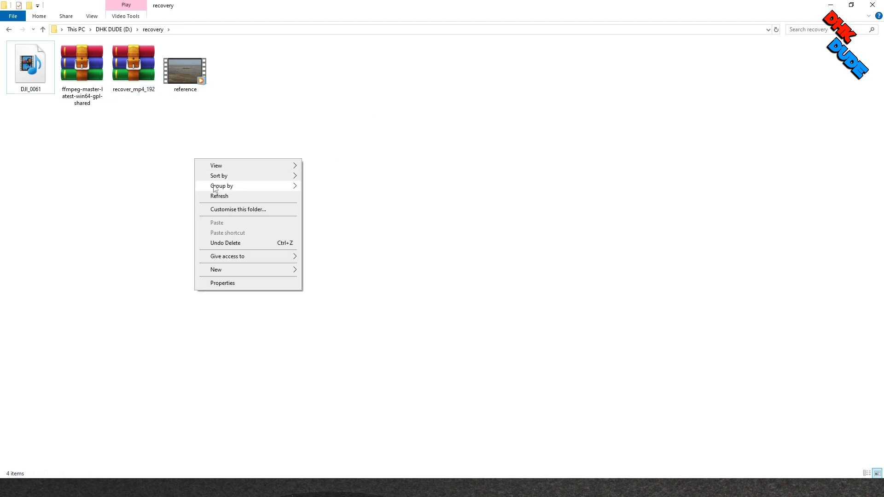
{"action": "left_click", "coordinate": [218, 213]}
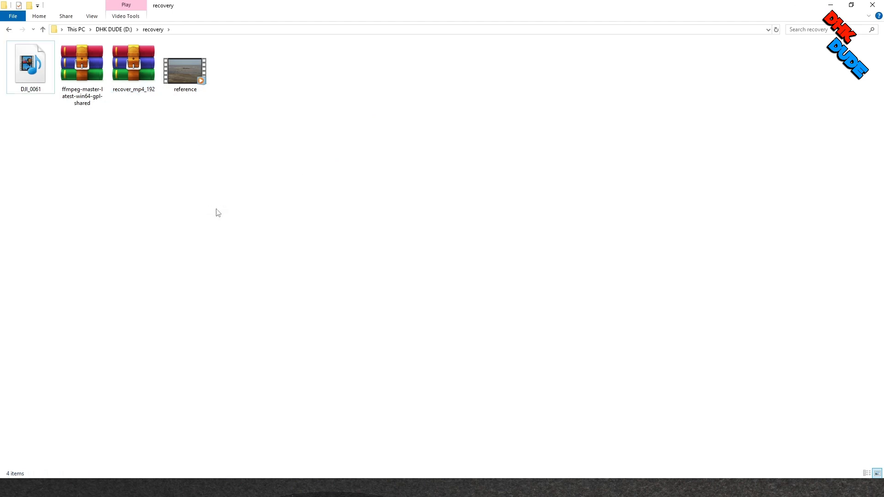
- Extract recover_mp4_192.zip into its own recover_mp4_192 folder
{"action": "right_click", "coordinate": [134, 64]}
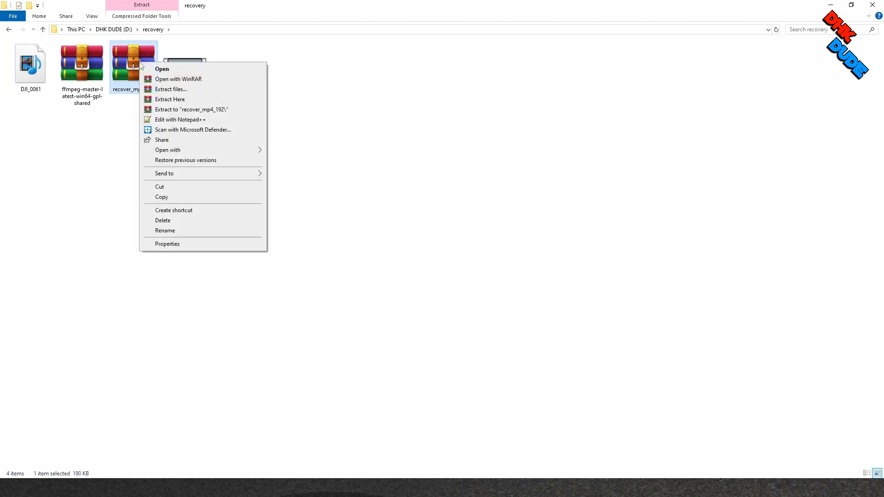
{"action": "left_click", "coordinate": [191, 109]}
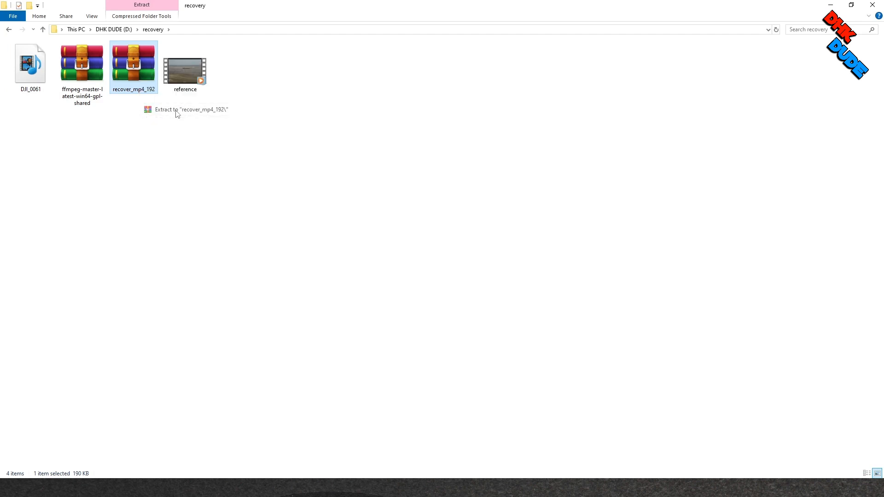
{"action": "left_click", "coordinate": [191, 109]}
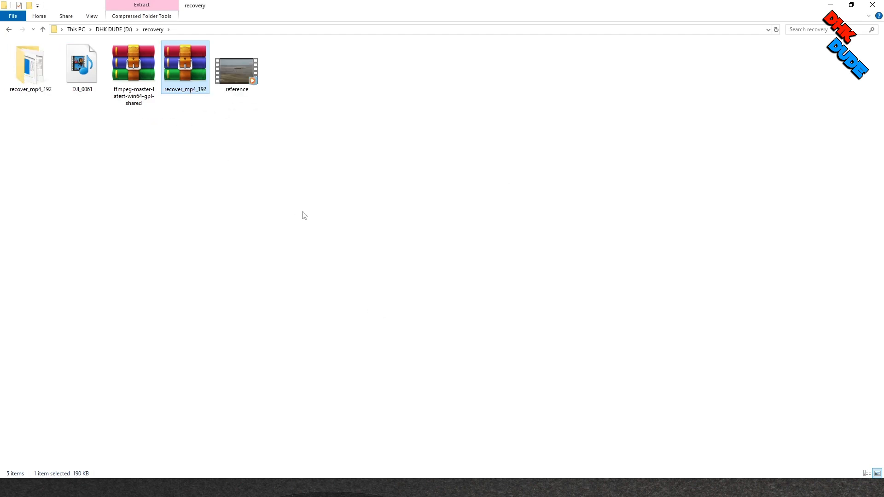
{"action": "mouse_move", "coordinate": [291, 213]}
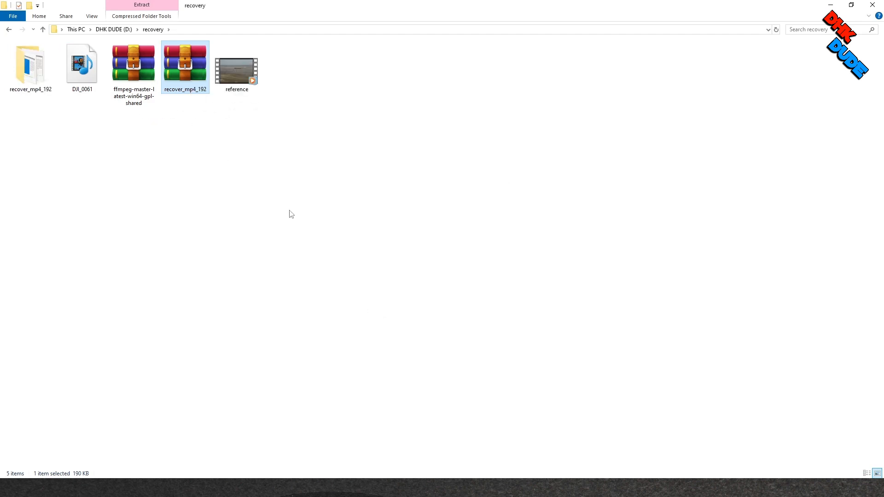
{"action": "left_click", "coordinate": [30, 62]}
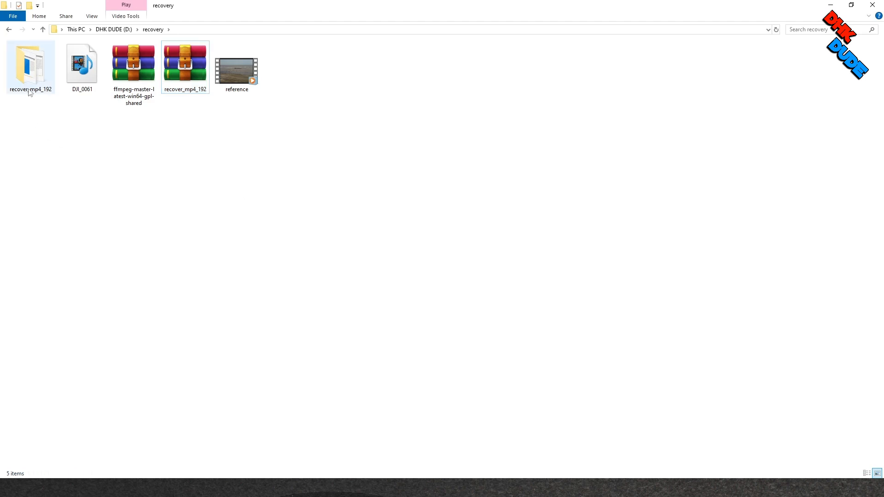
{"action": "double_click", "coordinate": [30, 63]}
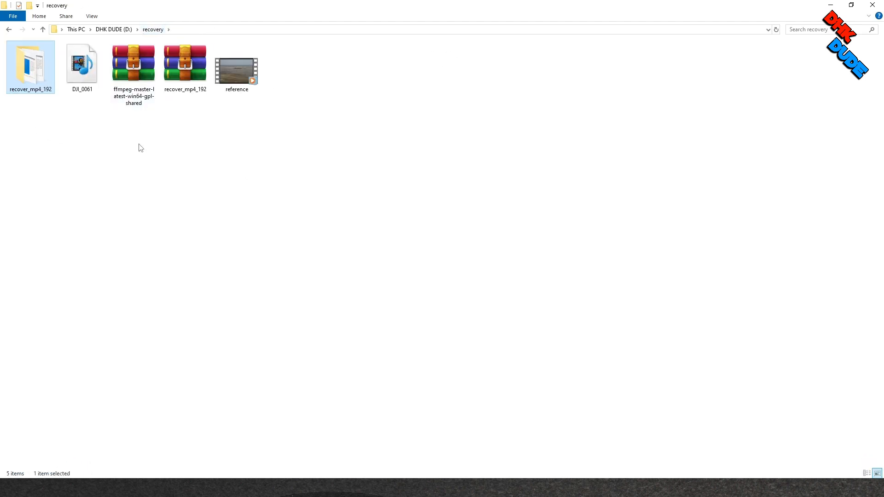
- Extract the ffmpeg zip here, creating the ffmpeg-master-latest-win64-gpl-shared folder
{"action": "left_click", "coordinate": [134, 63]}
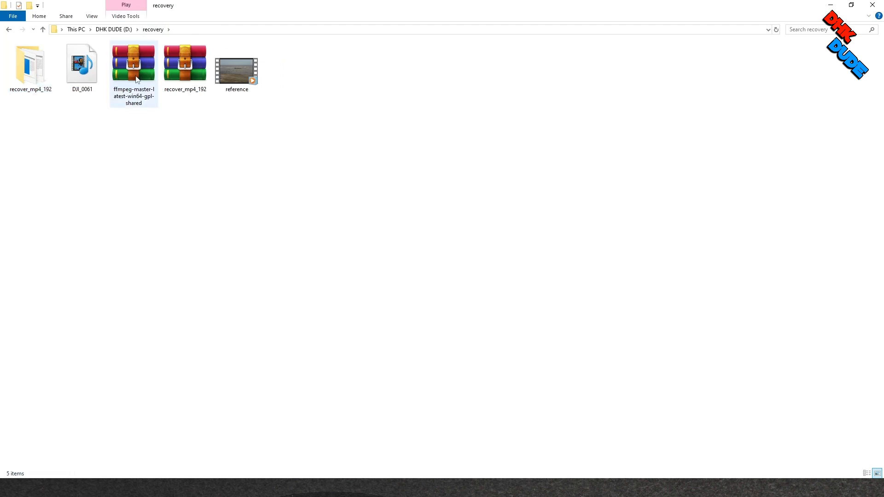
{"action": "double_click", "coordinate": [132, 63]}
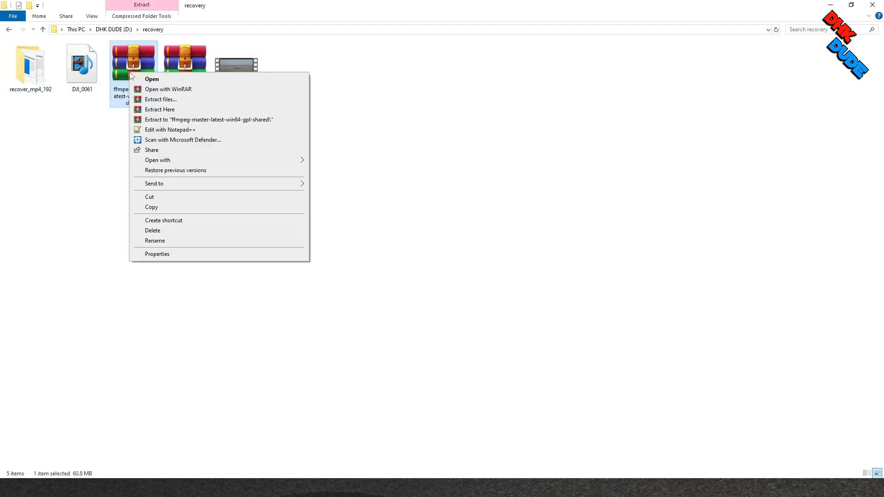
{"action": "mouse_move", "coordinate": [160, 109]}
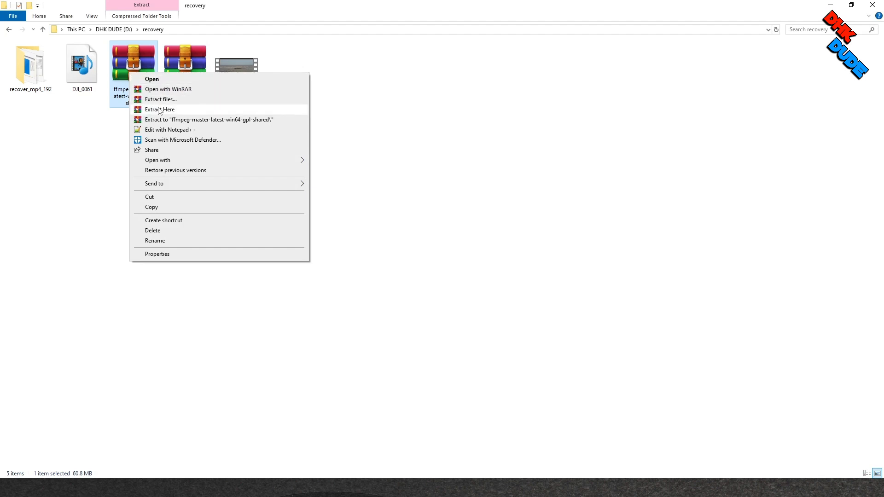
{"action": "left_click", "coordinate": [160, 110]}
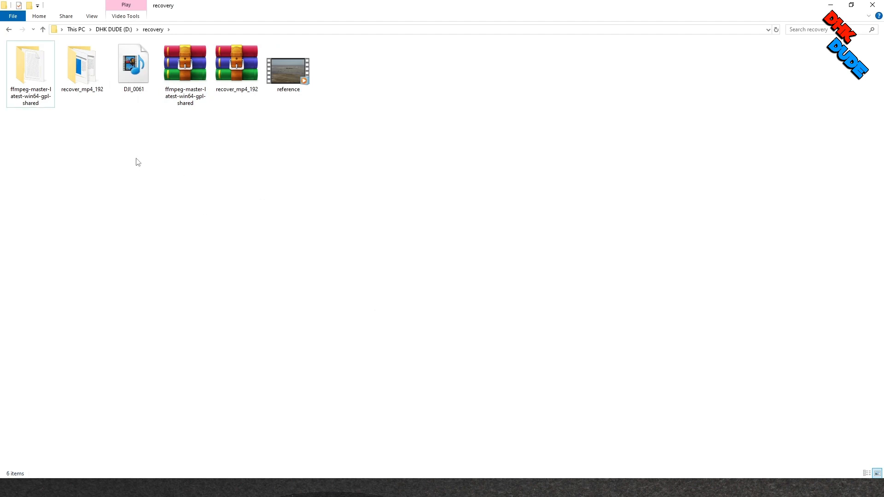
{"action": "mouse_move", "coordinate": [79, 153]}
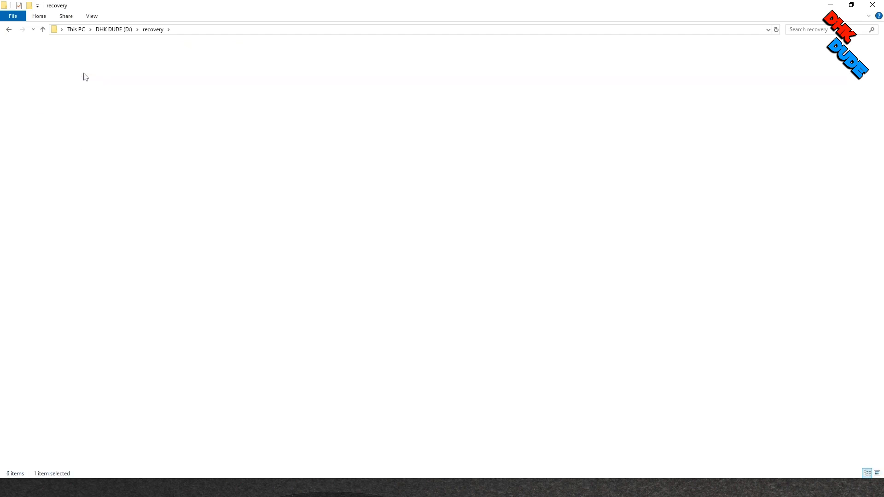
{"action": "mouse_move", "coordinate": [83, 65]}
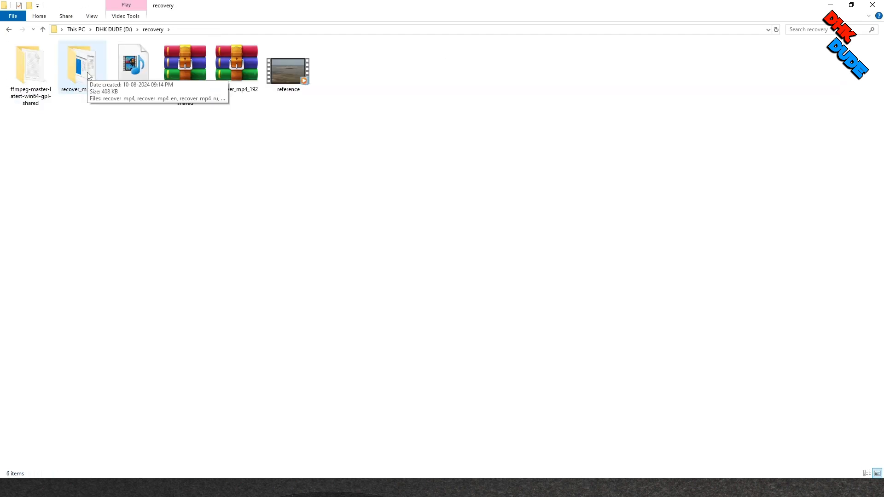
{"action": "double_click", "coordinate": [73, 62]}
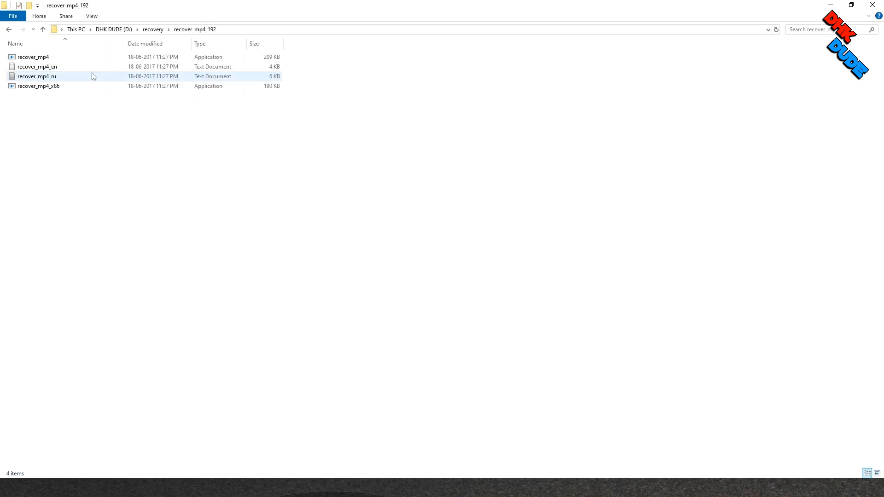
{"action": "left_click", "coordinate": [33, 57]}
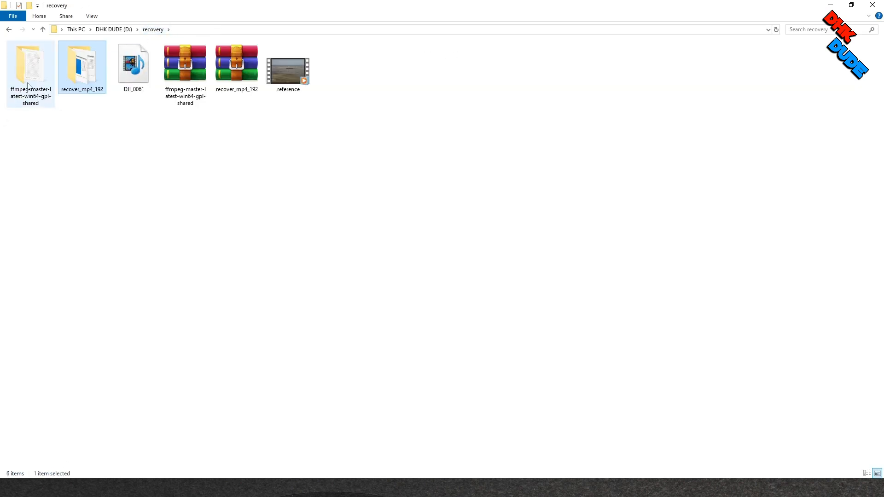
{"action": "double_click", "coordinate": [30, 63]}
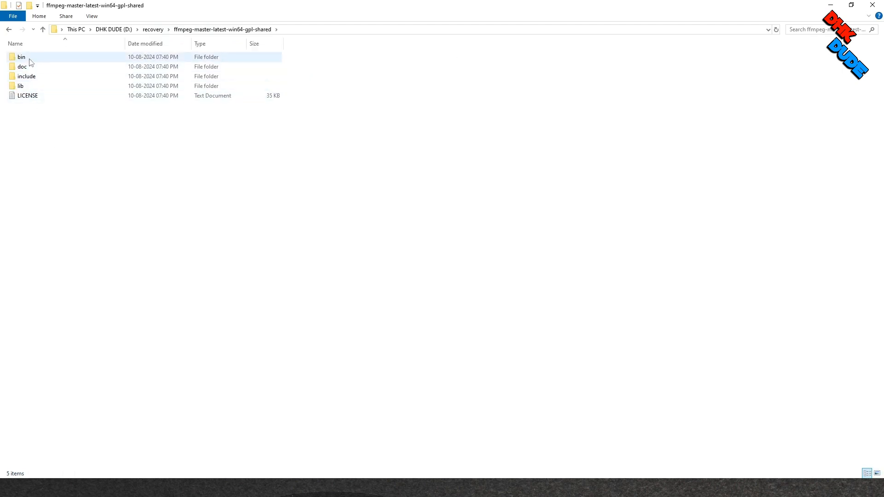
{"action": "double_click", "coordinate": [22, 56]}
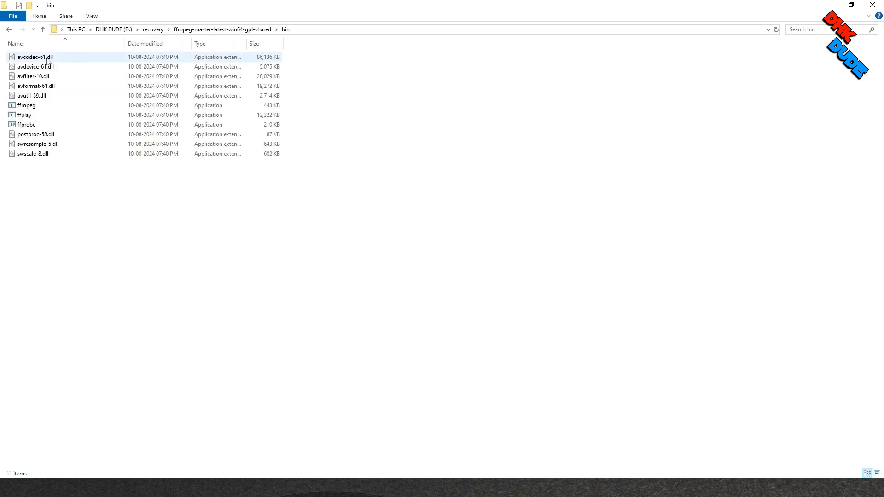
{"action": "left_click", "coordinate": [40, 181]}
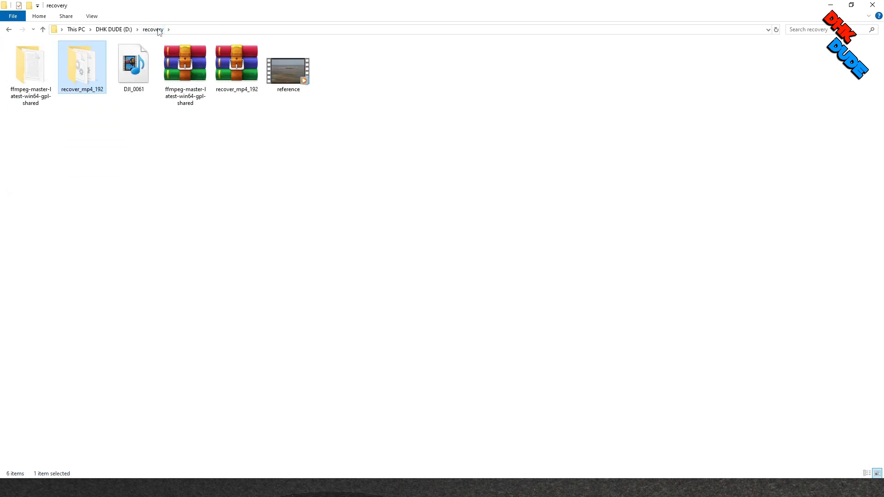
- Copy the reference and DJI_0061 videos into the recover_mp4_192 folder
{"action": "left_click", "coordinate": [288, 67]}
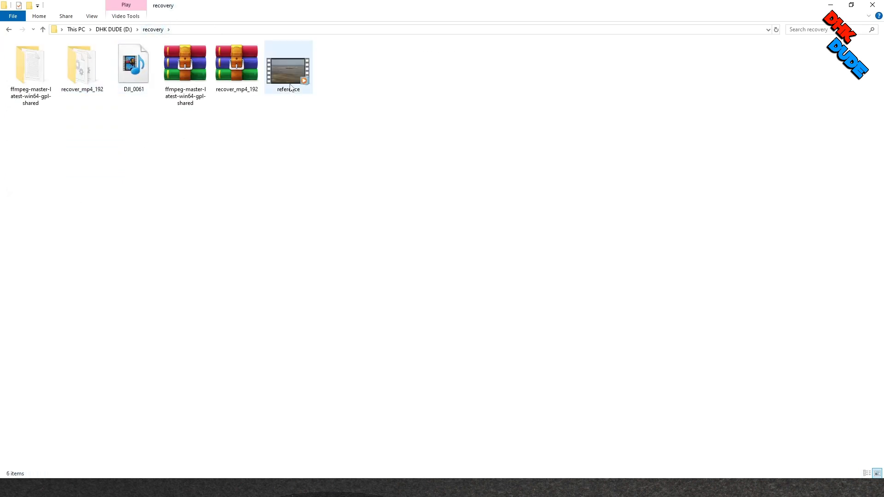
{"action": "left_click", "coordinate": [132, 63]}
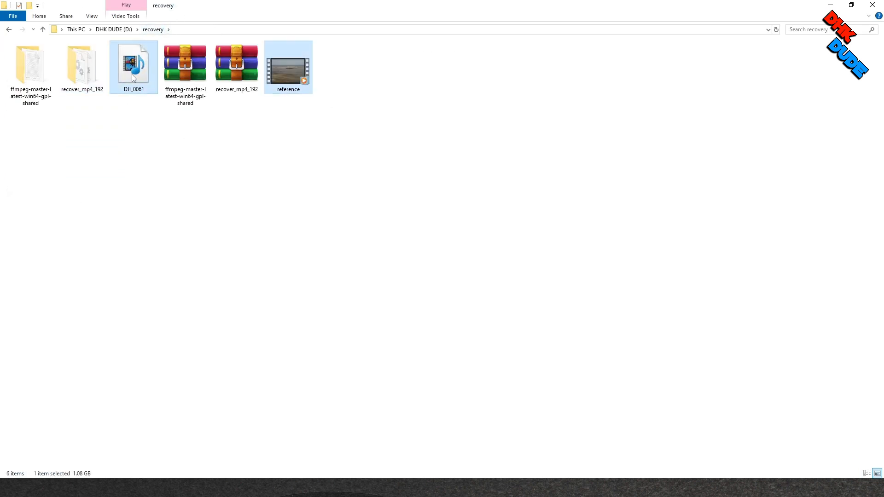
{"action": "right_click", "coordinate": [289, 62]}
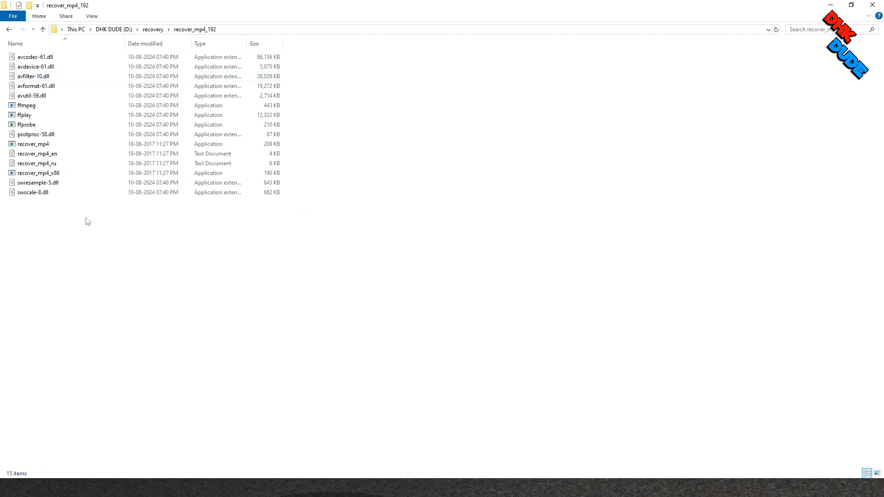
{"action": "mouse_move", "coordinate": [108, 298]}
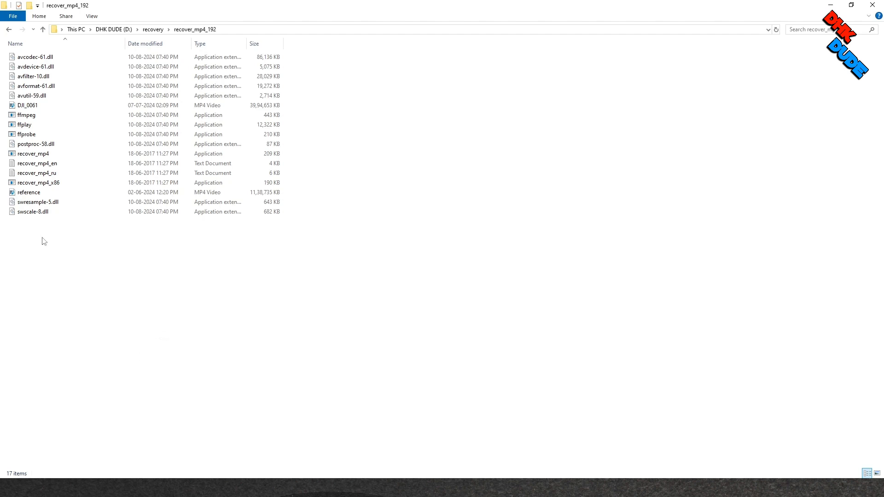
- Select DJI_0061 and the reference video inside recover_mp4_192
{"action": "left_click", "coordinate": [27, 105]}
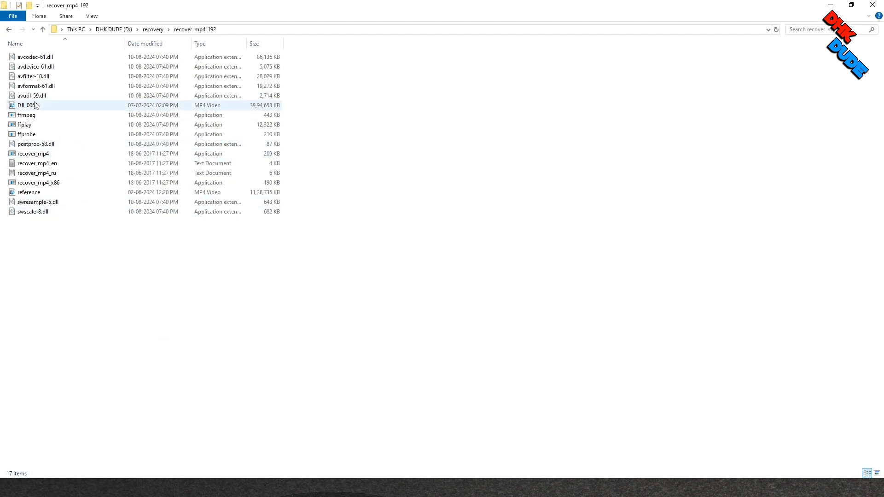
{"action": "left_click", "coordinate": [28, 192]}
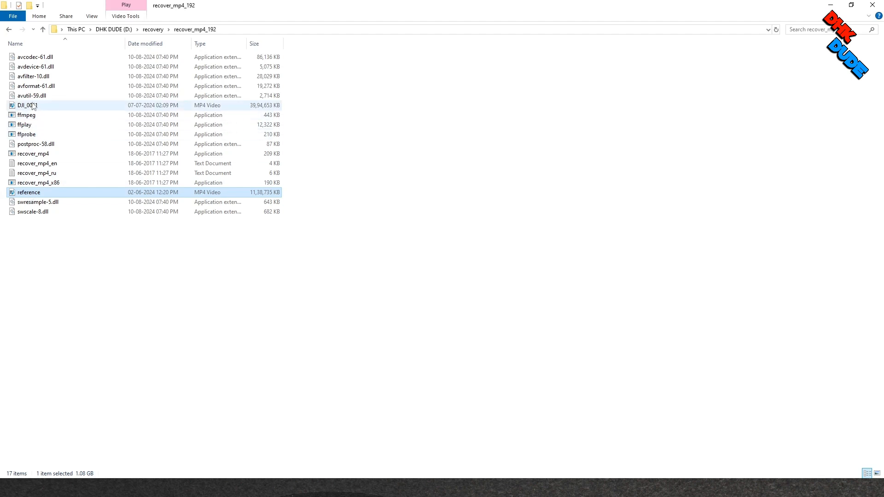
{"action": "left_click", "coordinate": [28, 105]}
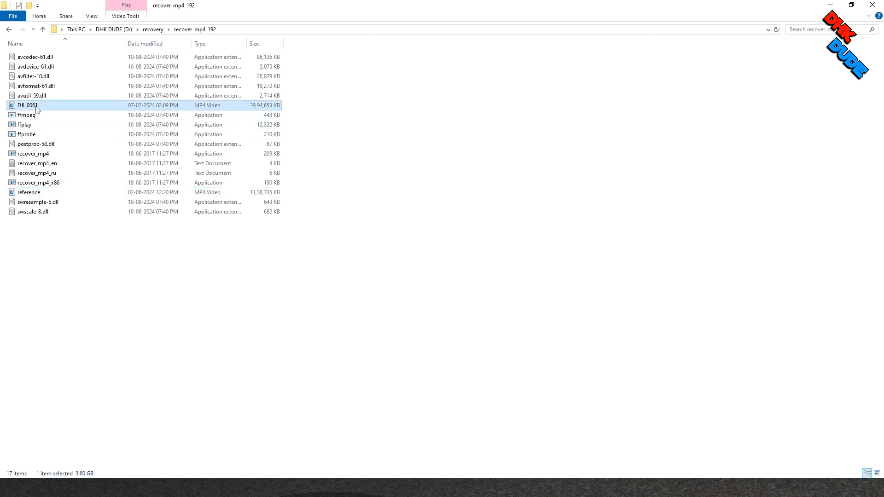
- Rename the corrupted DJI_0061 video to bad
{"action": "right_click", "coordinate": [29, 105]}
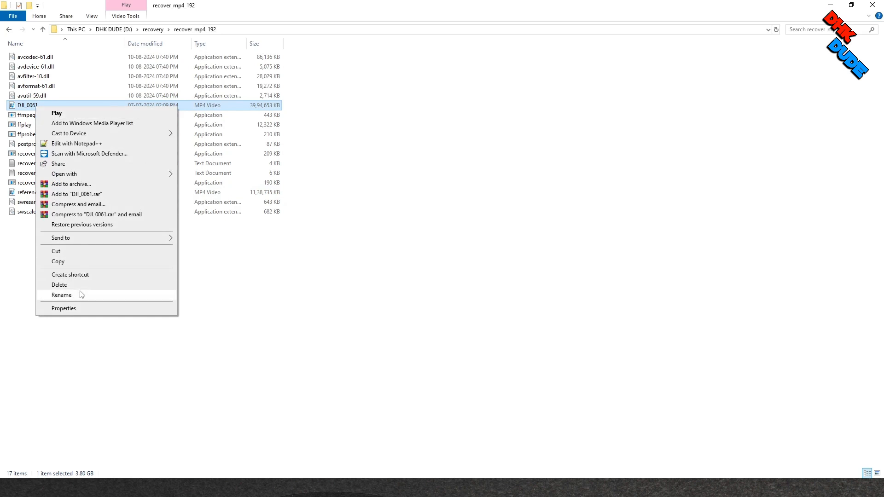
{"action": "left_click", "coordinate": [61, 294]}
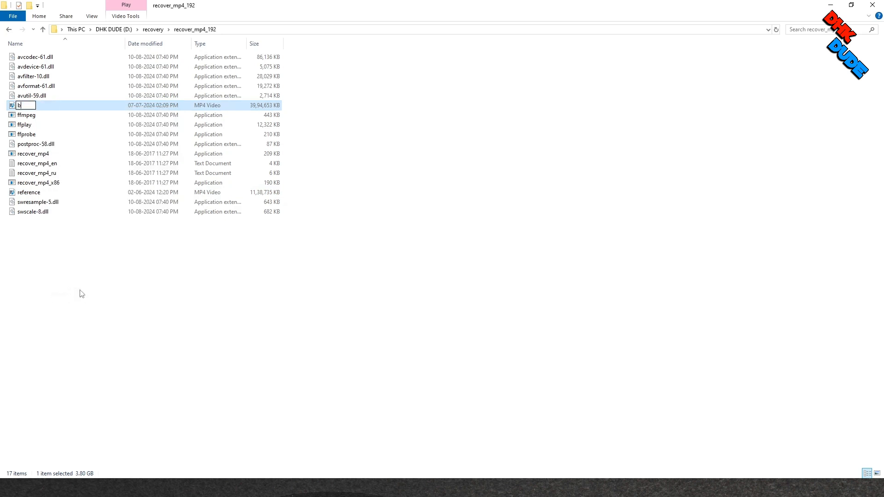
{"action": "type", "text": "sd"}
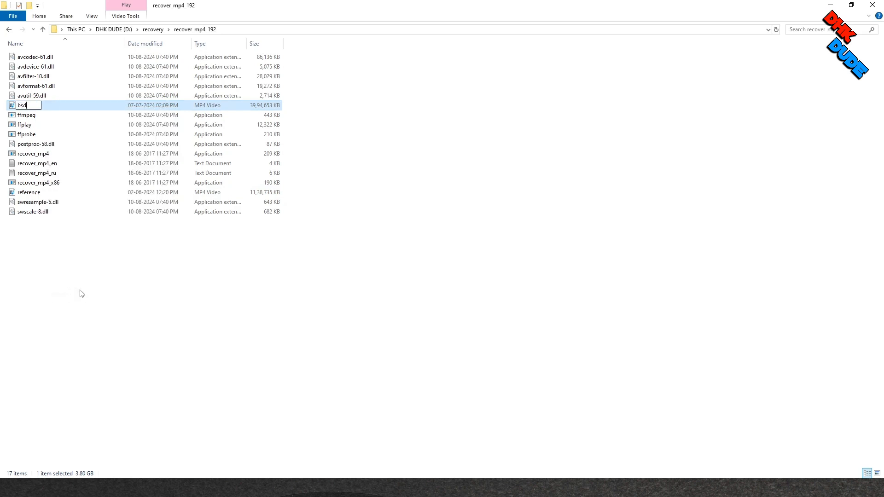
{"action": "type", "text": "bad"}
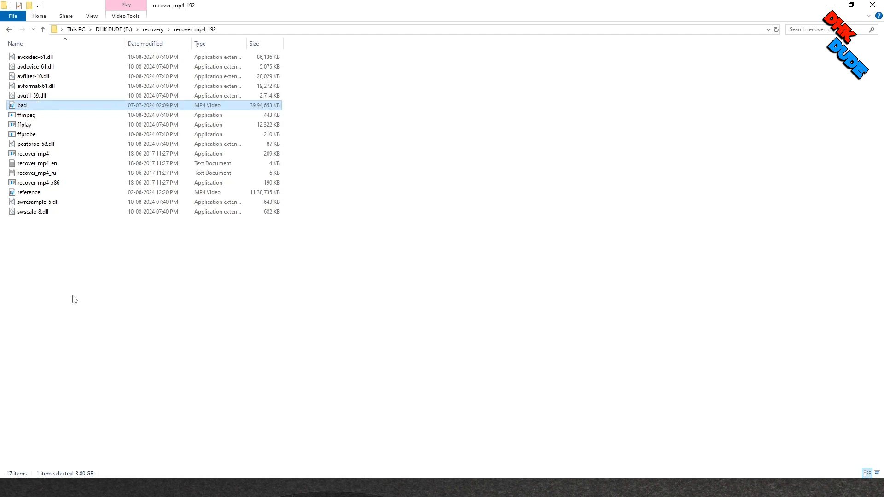
- Rename the reference video to good
{"action": "left_click", "coordinate": [29, 192]}
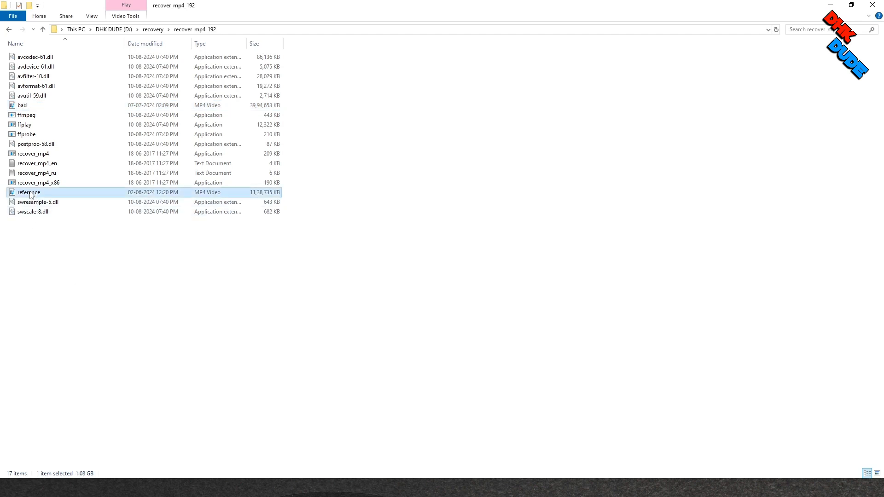
{"action": "right_click", "coordinate": [29, 192]}
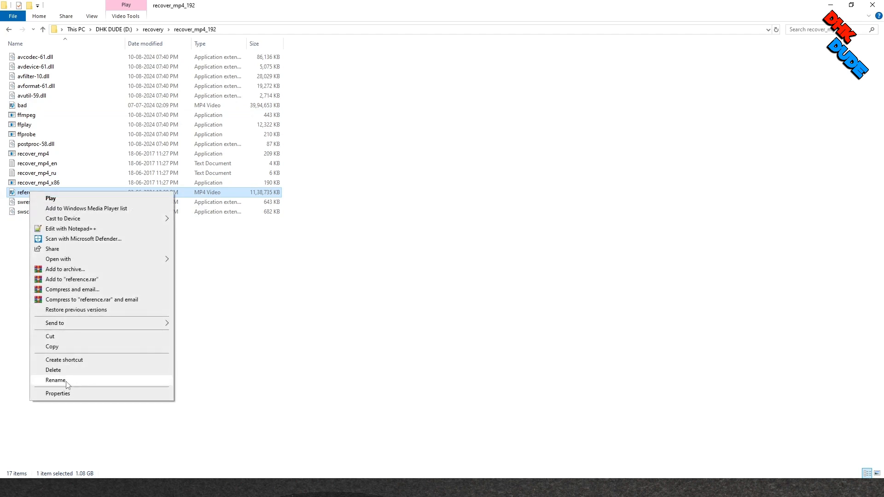
{"action": "left_click", "coordinate": [55, 380]}
{"action": "type", "text": "good"}
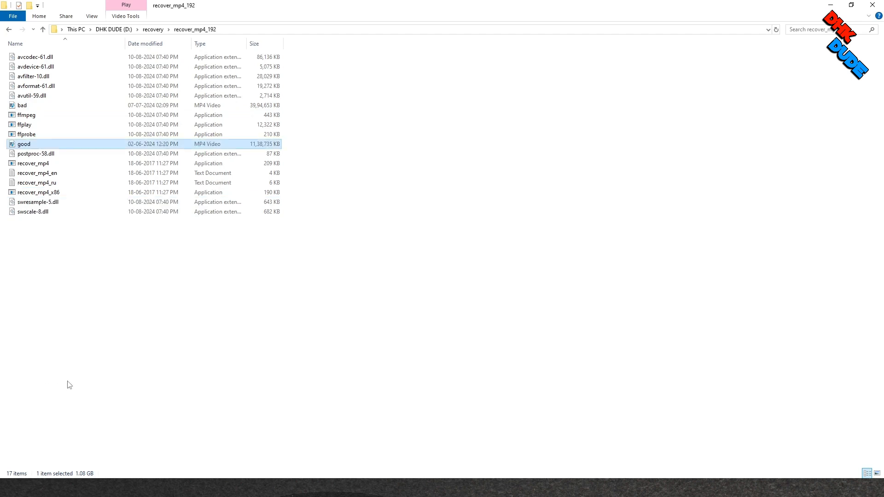
{"action": "right_click", "coordinate": [67, 385]}
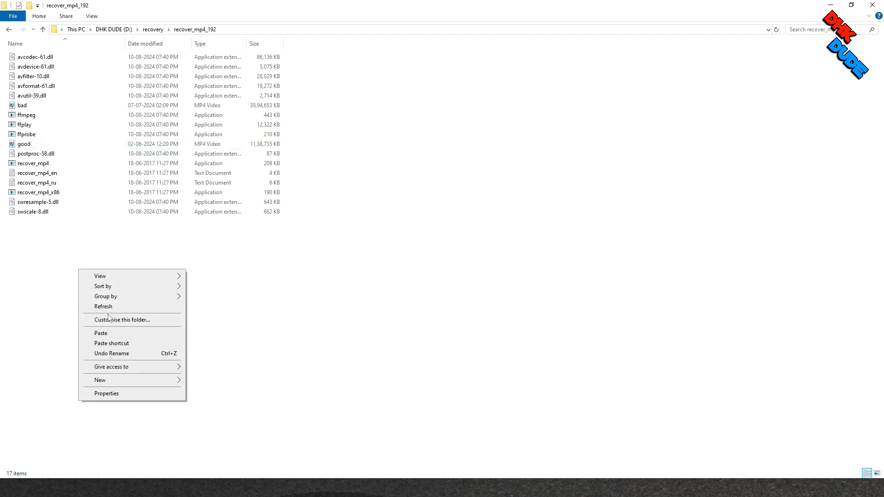
- Launch a Command Prompt in D:\recovery\recover_mp4_192 via cmd in the address bar
{"action": "left_click", "coordinate": [103, 306]}
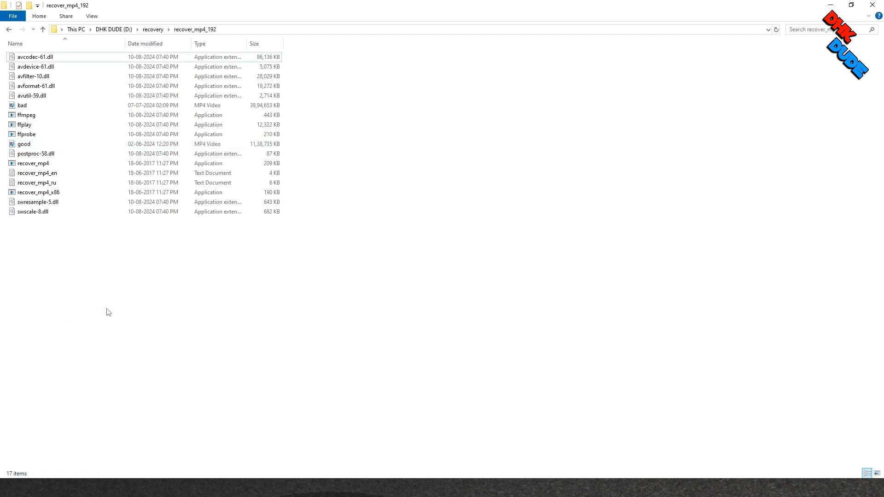
{"action": "mouse_move", "coordinate": [241, 33]}
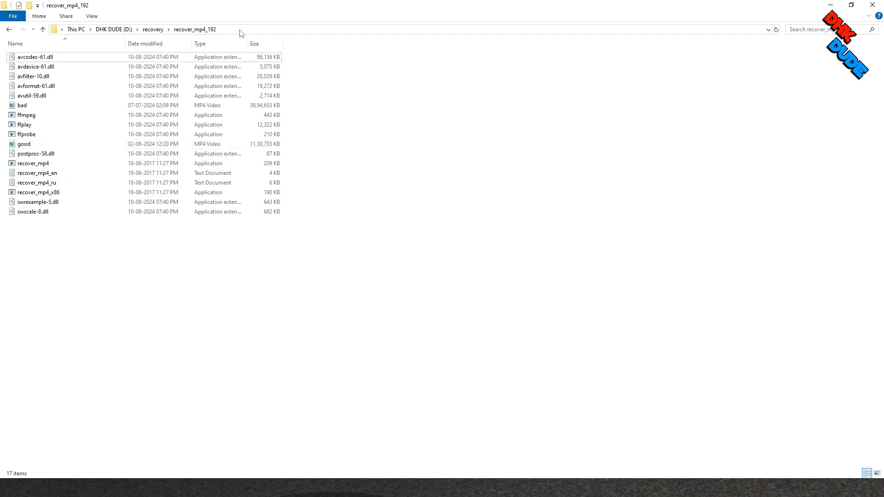
{"action": "left_click", "coordinate": [237, 30]}
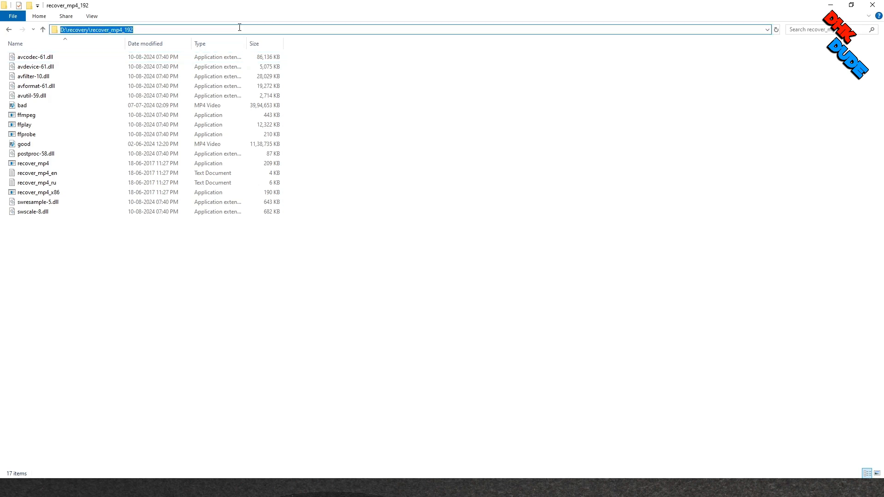
{"action": "type", "text": "cmd"}
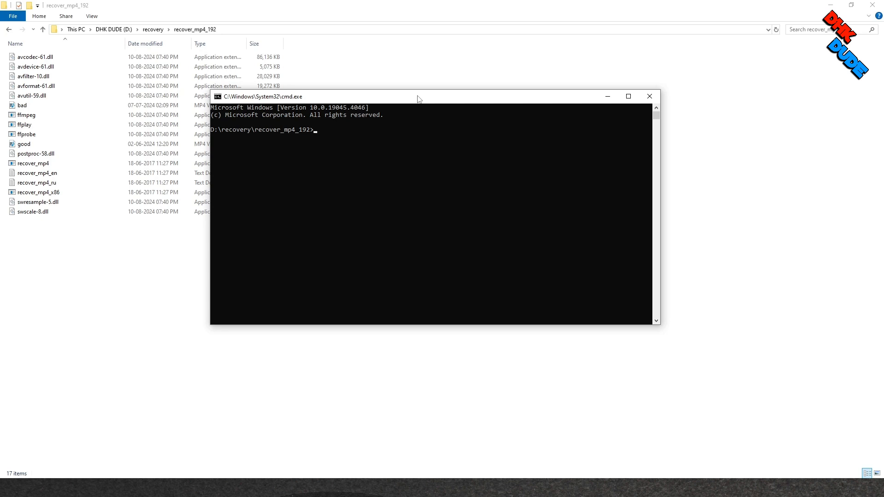
- Run recover_mp4.exe good.mp4 --analyze, producing video.hdr and suggested recovery commands
{"action": "type", "text": "recov"}
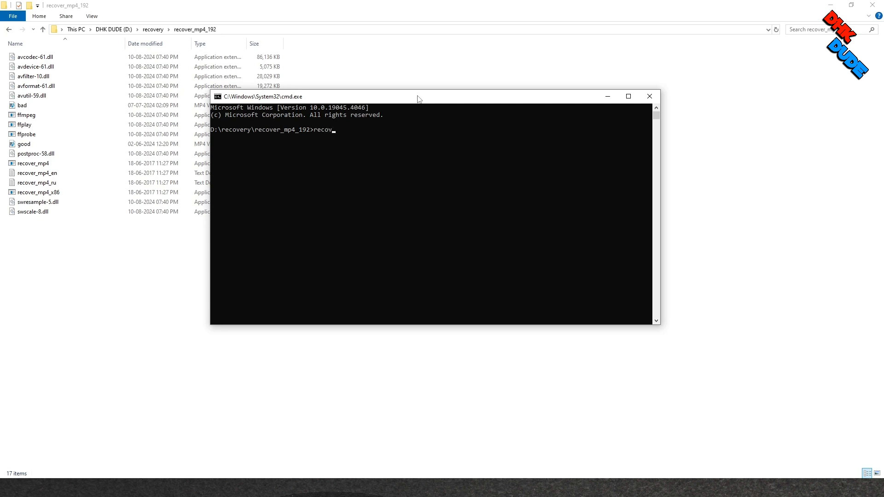
{"action": "type", "text": "er"}
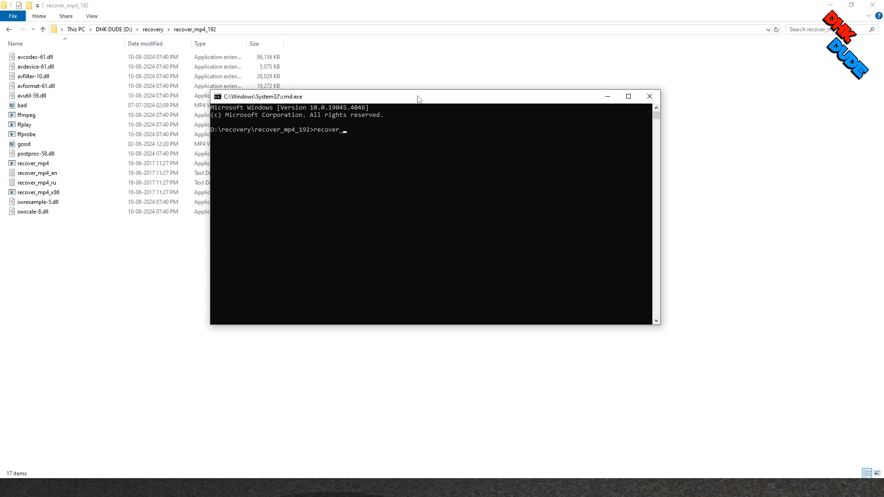
{"action": "type", "text": "_mp4"}
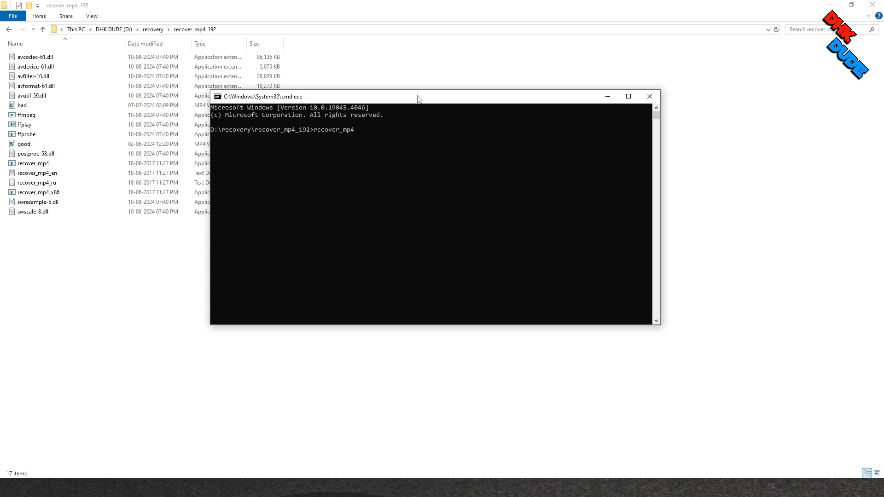
{"action": "type", "text": ".exe"}
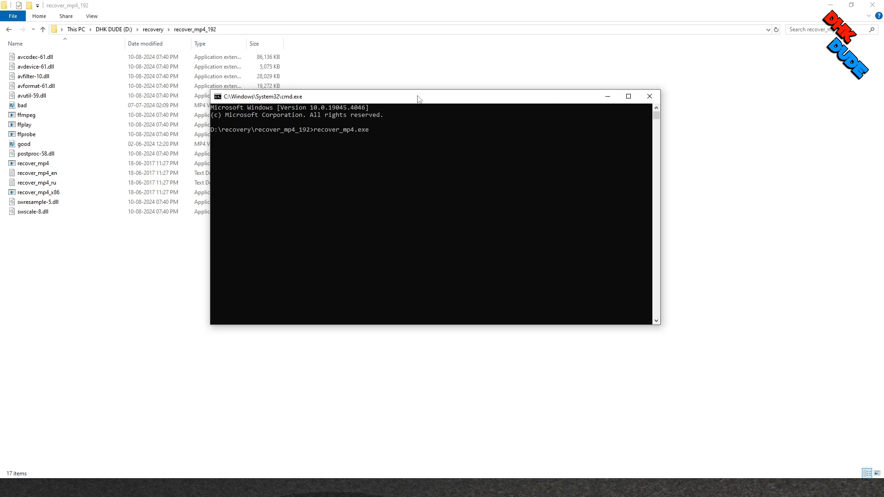
{"action": "type", "text": "good."}
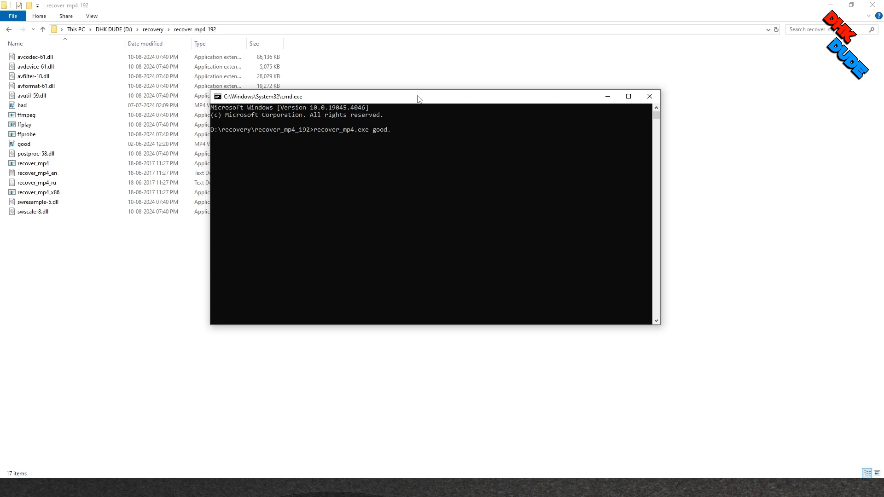
{"action": "type", "text": "mp4 --"}
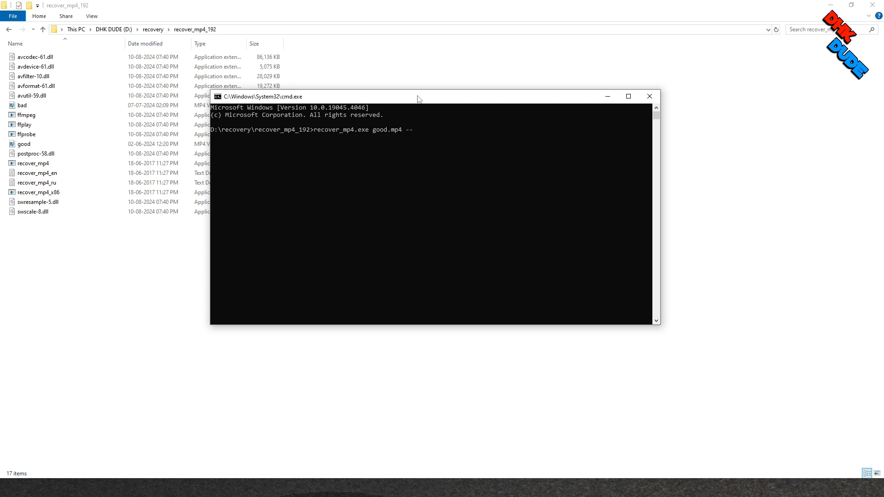
{"action": "type", "text": "anal"}
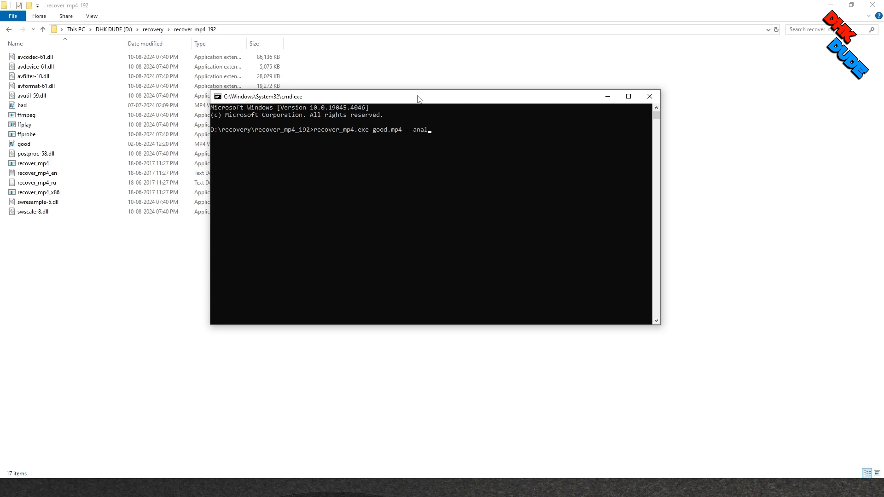
{"action": "type", "text": "yze"}
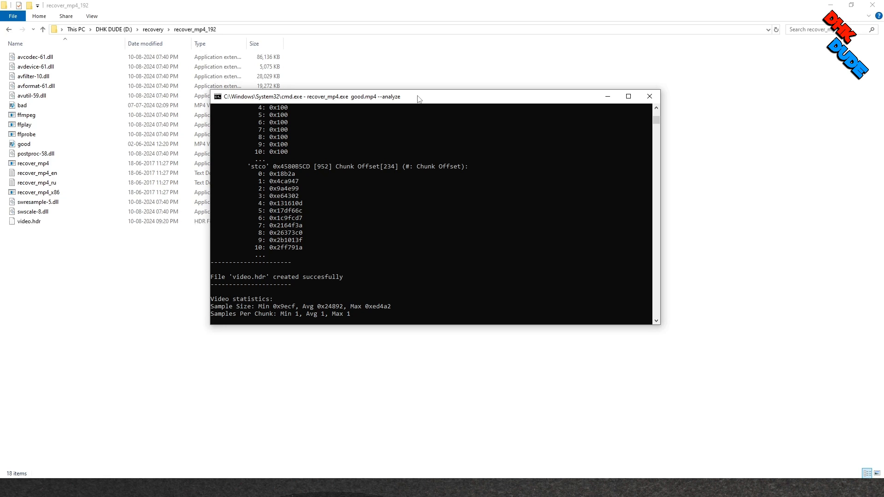
{"action": "left_click", "coordinate": [28, 221]}
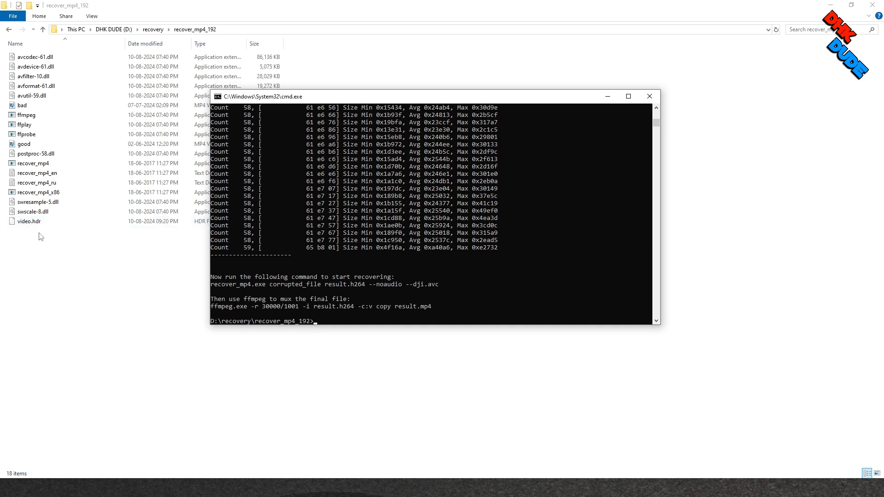
- Create a new text document and paste 'ffmpeg.exe -r 30000/1001 -i result.h264 -c:v copy result.mp4' into it
{"action": "right_click", "coordinate": [40, 237]}
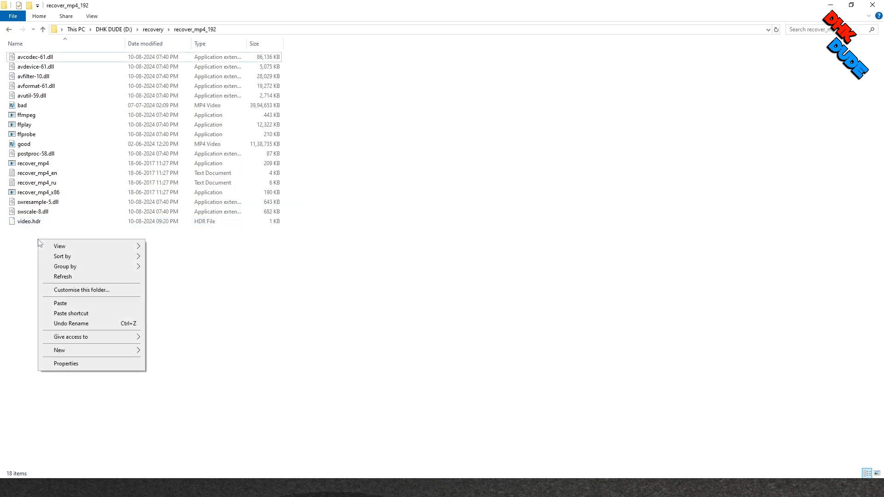
{"action": "left_click", "coordinate": [59, 350]}
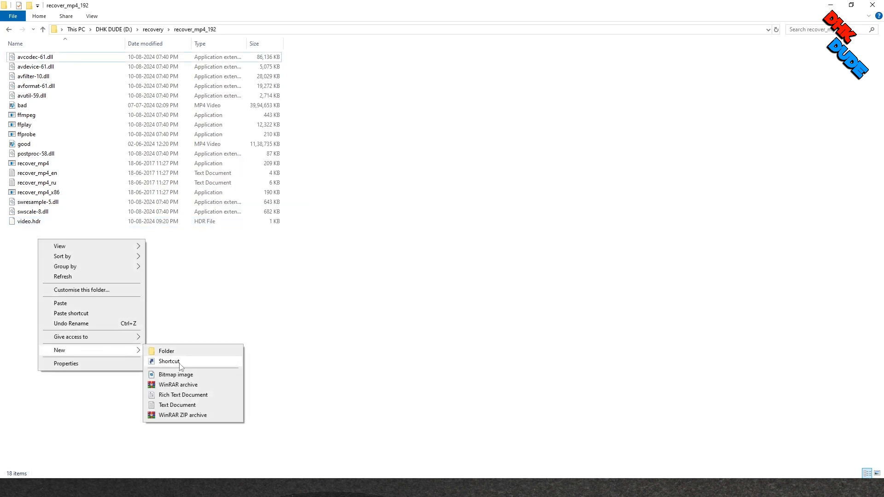
{"action": "left_click", "coordinate": [177, 406]}
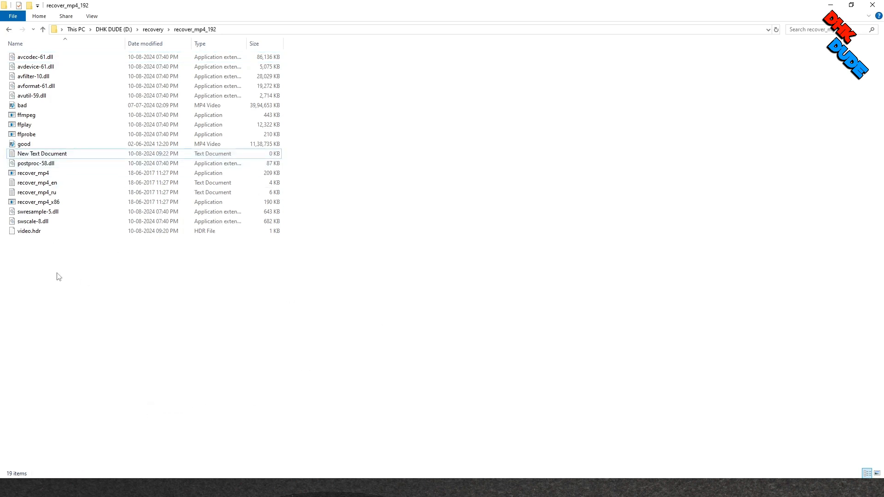
{"action": "double_click", "coordinate": [41, 154]}
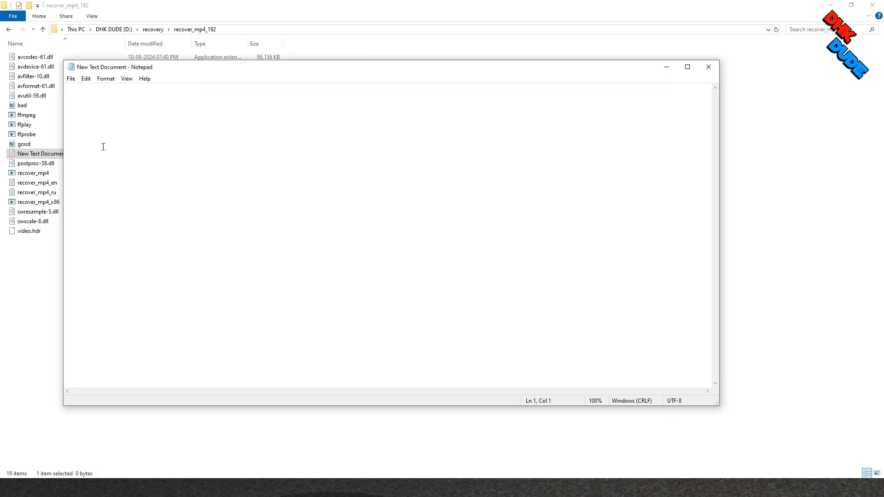
{"action": "type", "text": "ffmpeg.exe -r 30000/1001 -i result.h264 -c:v copy result.mp4"}
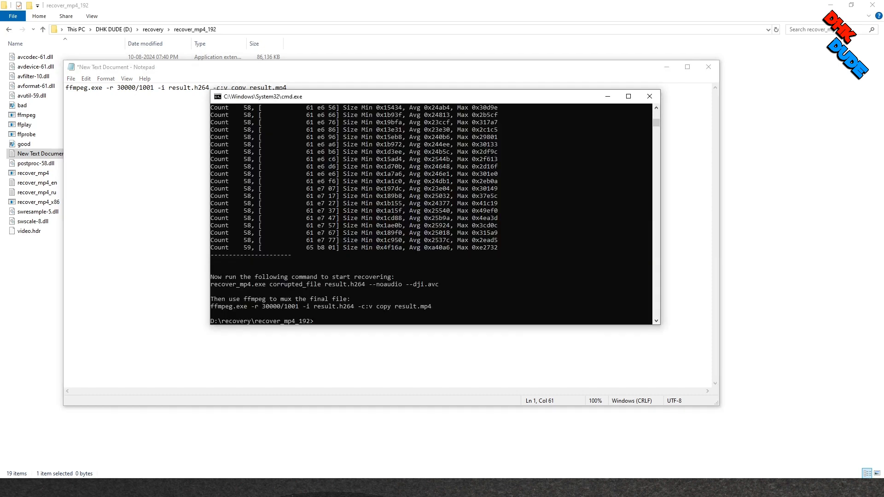
{"action": "mouse_move", "coordinate": [390, 98]}
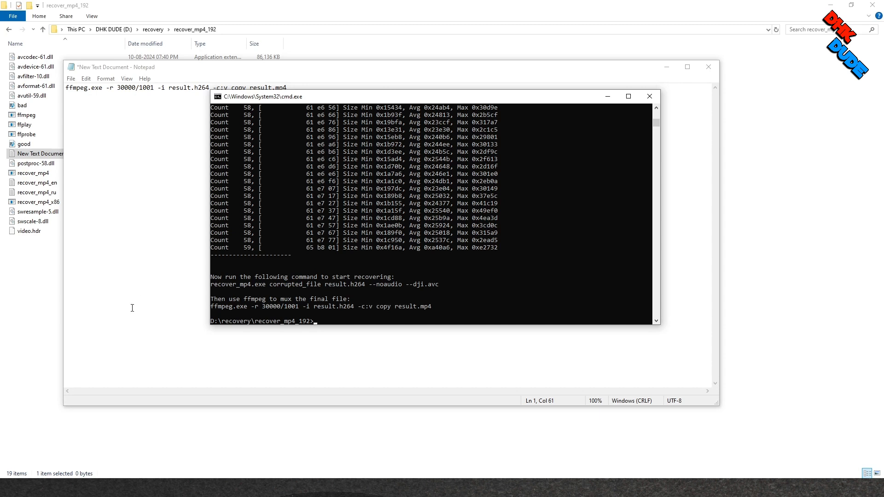
{"action": "mouse_move", "coordinate": [212, 288]}
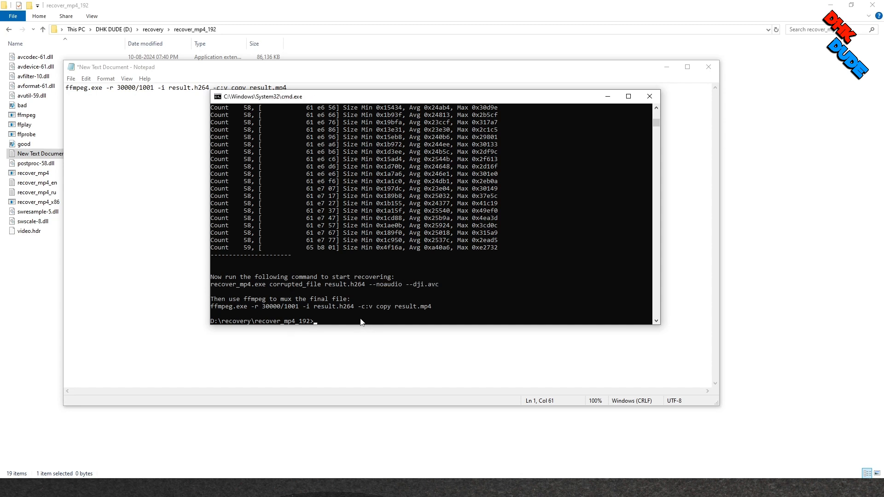
- Run 'recover_mp4.exe bad.mp4 result.h264 --noaudio --dji.avc' to extract the raw stream into result.h264
{"action": "type", "text": "recover_mp4.exe corrupted_file result.h264 --noaudio --dji.avc"}
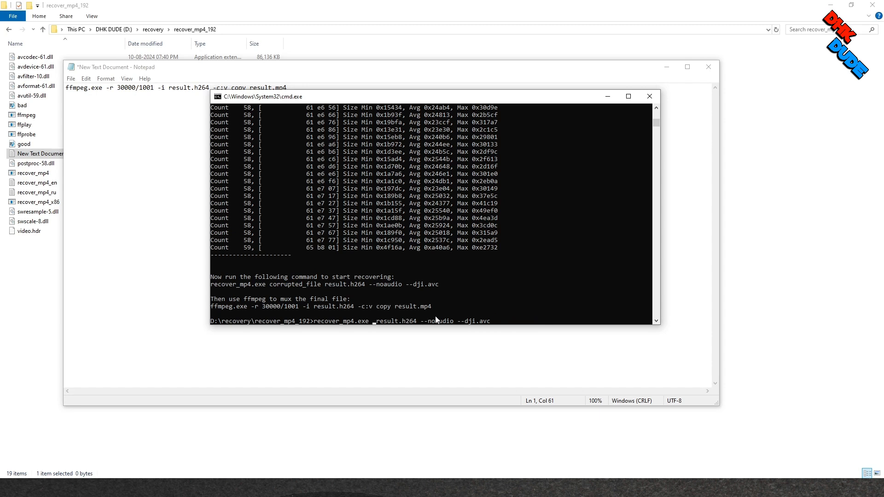
{"action": "type", "text": "bad.mp4"}
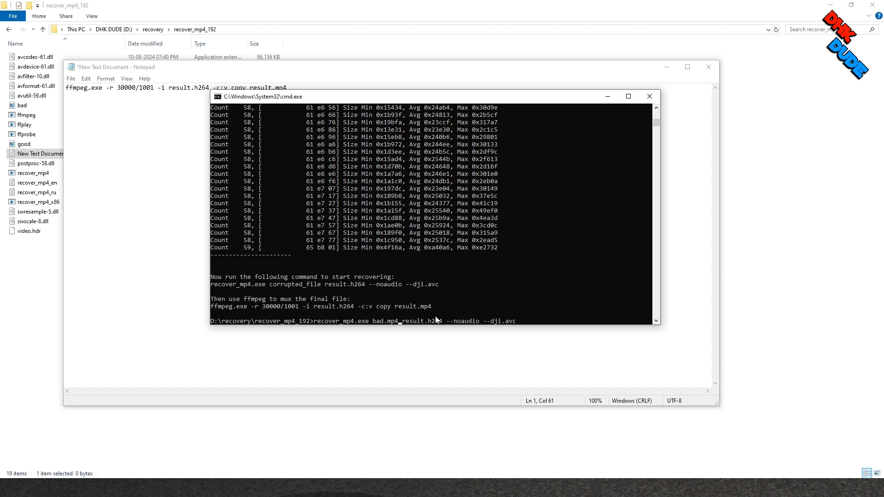
{"action": "key", "text": "Enter"}
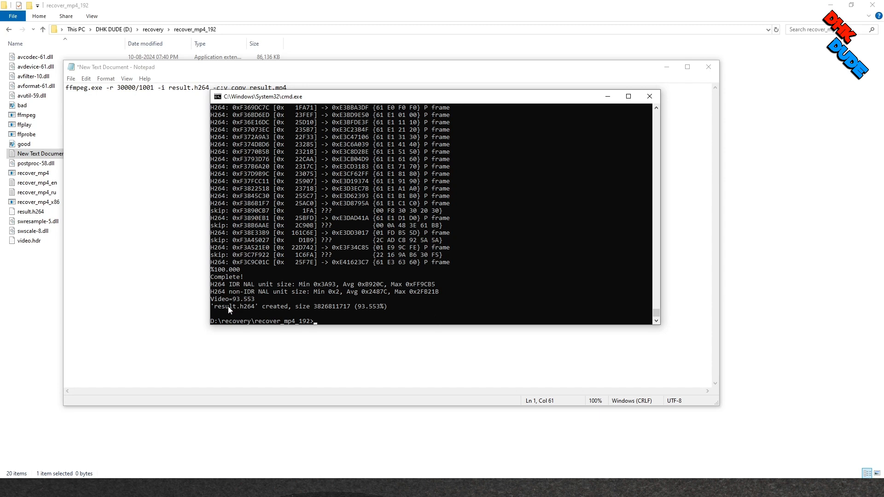
{"action": "mouse_move", "coordinate": [340, 309]}
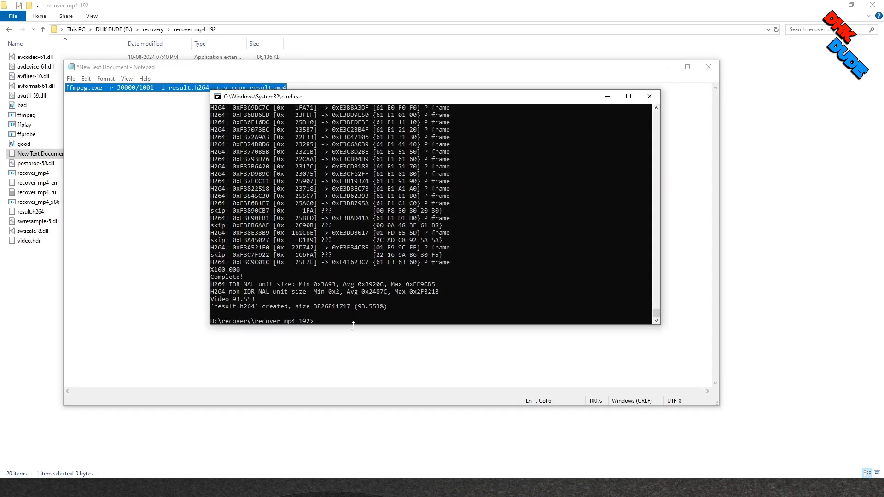
- Run 'ffmpeg.exe -r 30000/1001 -i result.h264 -c:v copy result.mp4' to mux the stream into result.mp4
{"action": "type", "text": "ffmpeg.exe -r 30000/1001 -i result.h264 -c:v copy result.mp4"}
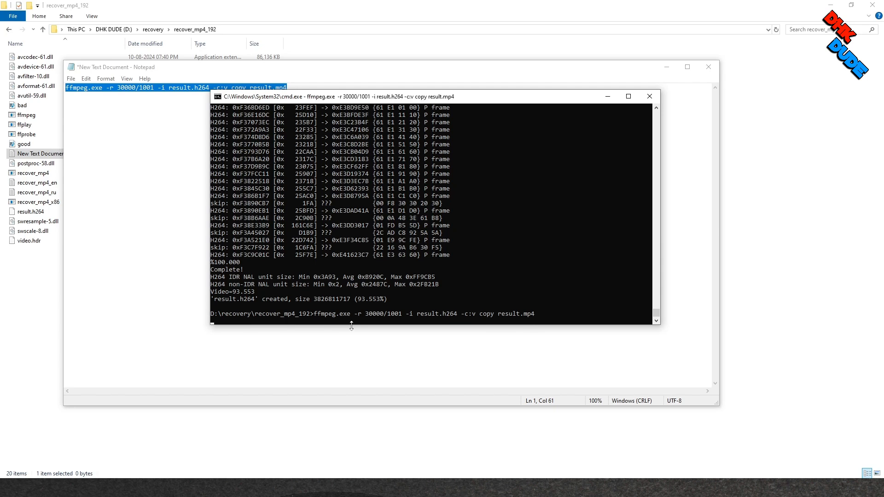
{"action": "key", "text": "enter"}
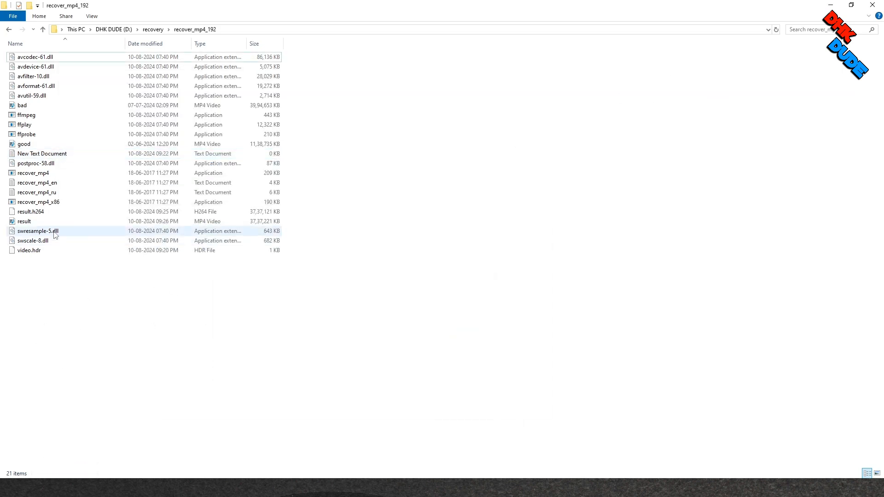
- Open result.mp4 from the recover_mp4_192 folder for playback
{"action": "left_click", "coordinate": [24, 221]}
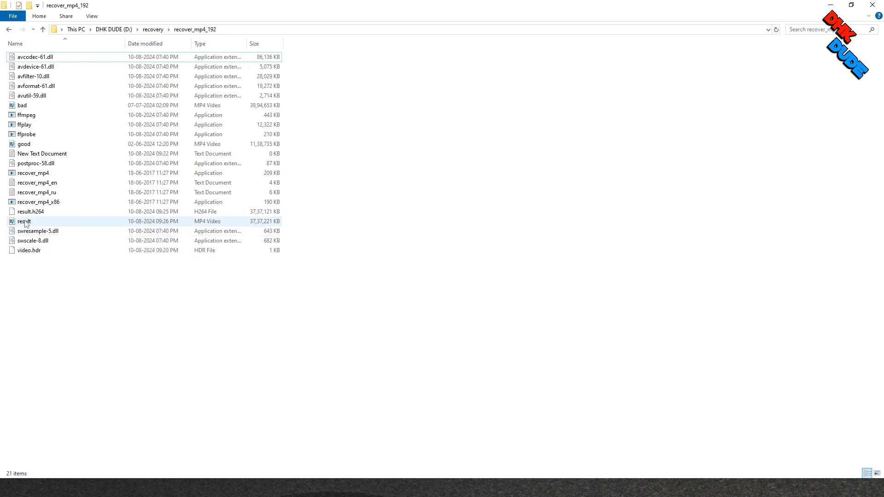
{"action": "mouse_move", "coordinate": [27, 221]}
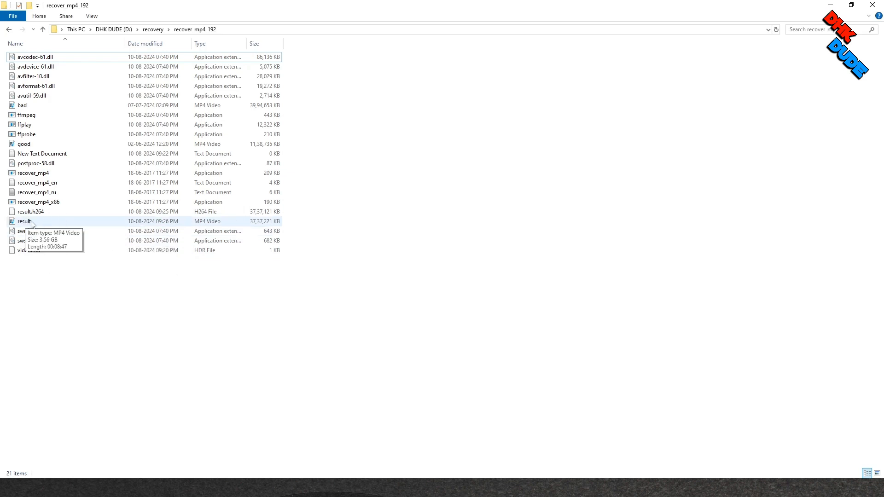
{"action": "left_click", "coordinate": [24, 221]}
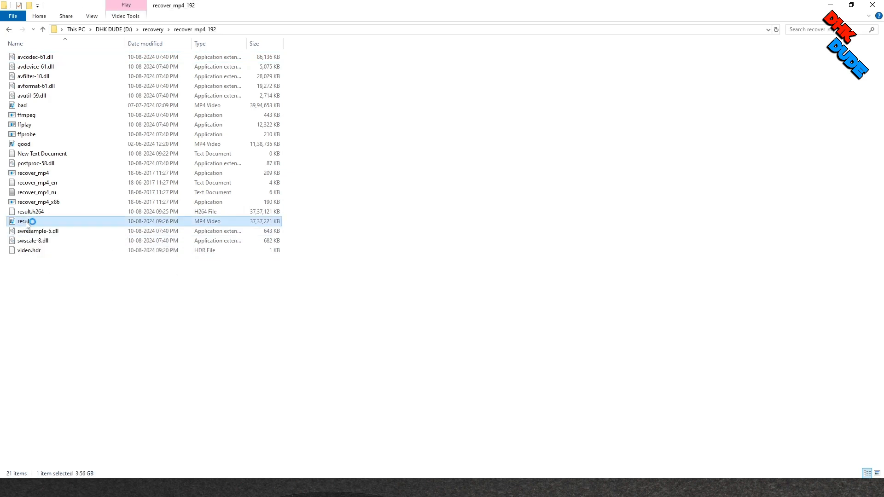
{"action": "double_click", "coordinate": [23, 221]}
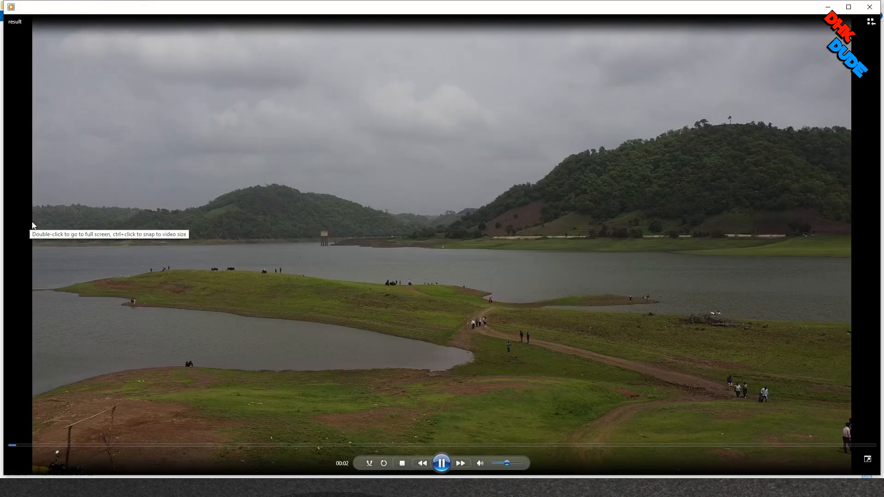
{"action": "mouse_move", "coordinate": [282, 254]}
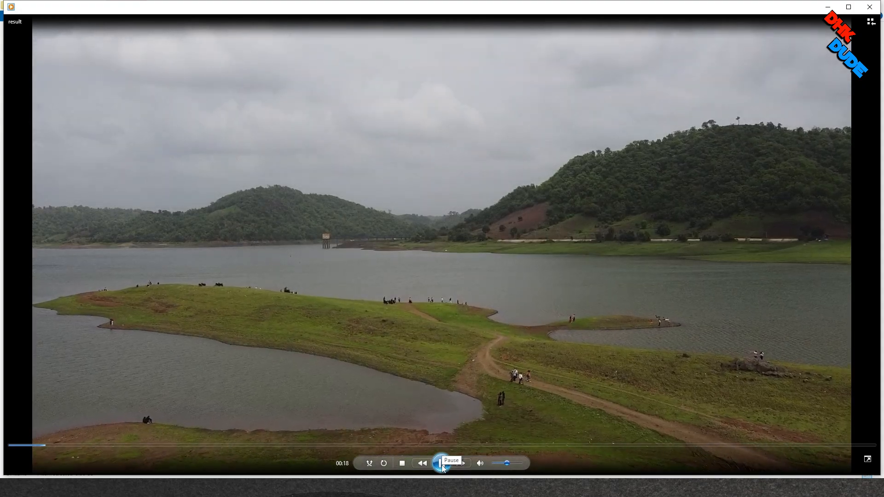
- Pause result.mp4 at about 00:22 where the footage becomes distorted
{"action": "left_click", "coordinate": [441, 464]}
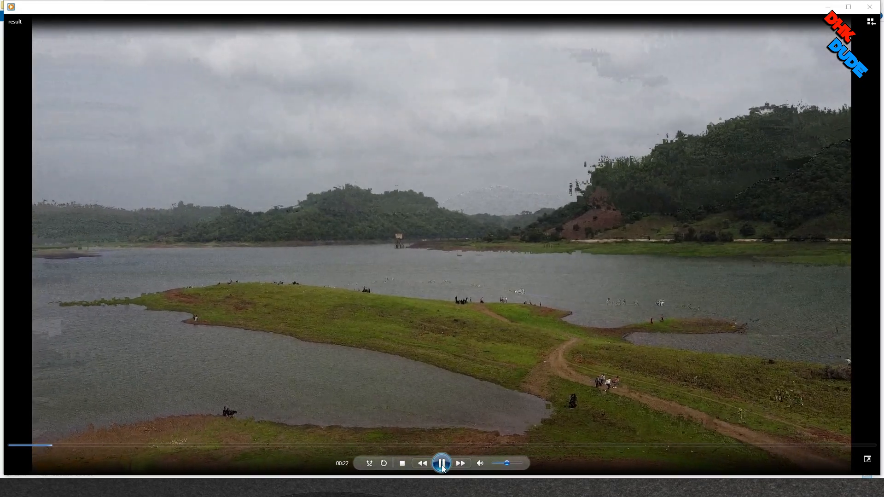
{"action": "left_click", "coordinate": [441, 463]}
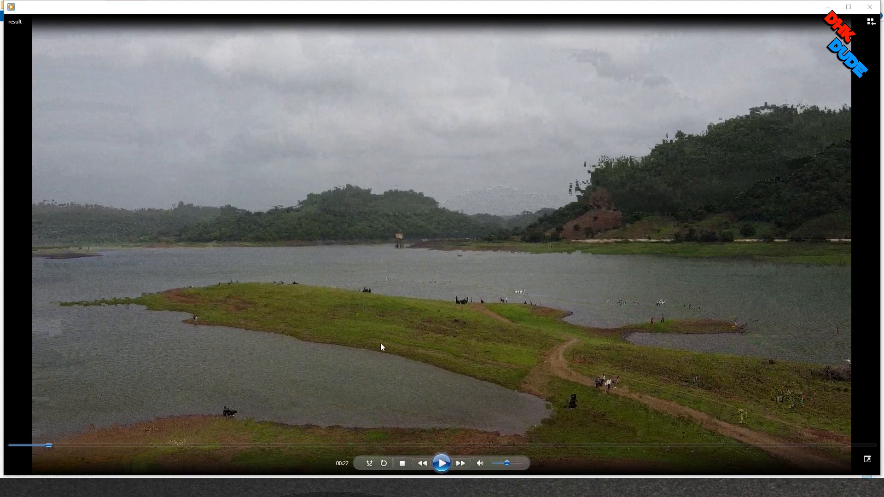
{"action": "mouse_move", "coordinate": [448, 303]}
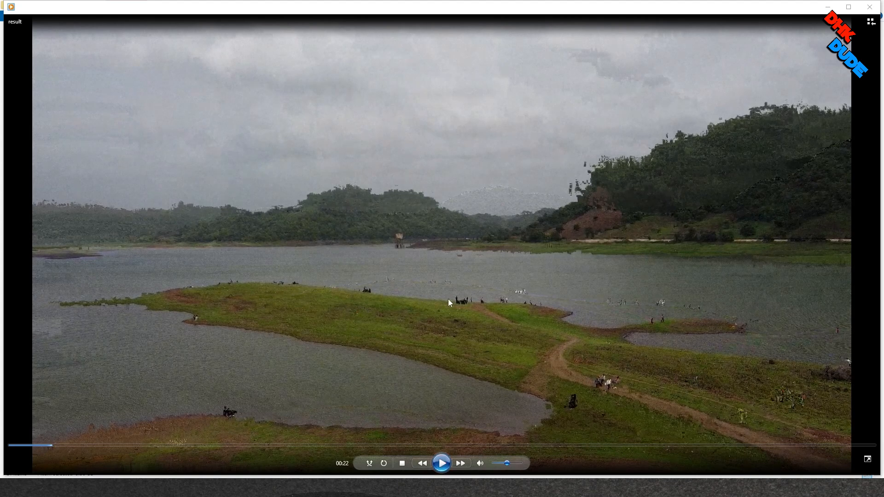
{"action": "mouse_move", "coordinate": [870, 7]}
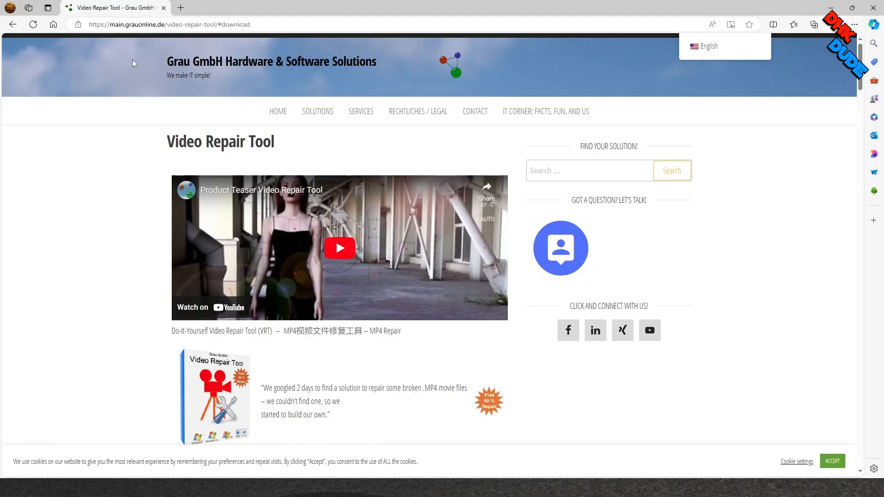
- Scroll the Grau Video Repair Tool page to its Download section and save videorepair.zip
{"action": "left_click", "coordinate": [169, 24]}
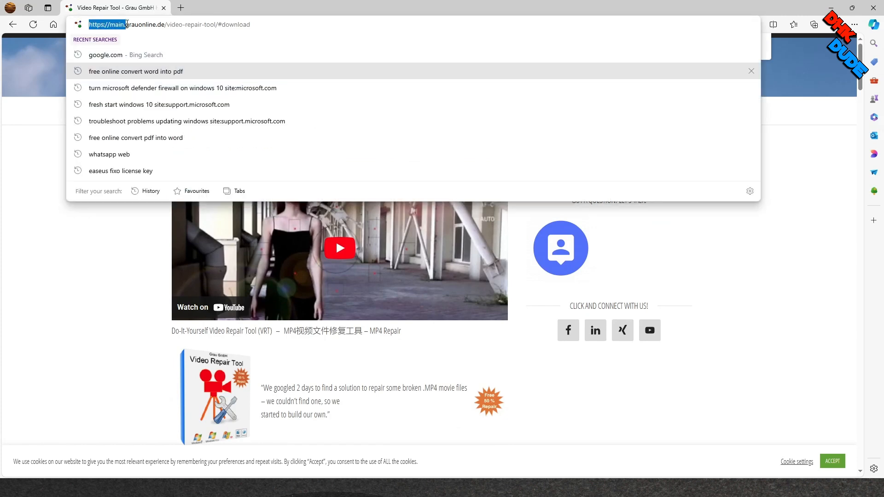
{"action": "left_click", "coordinate": [250, 24]}
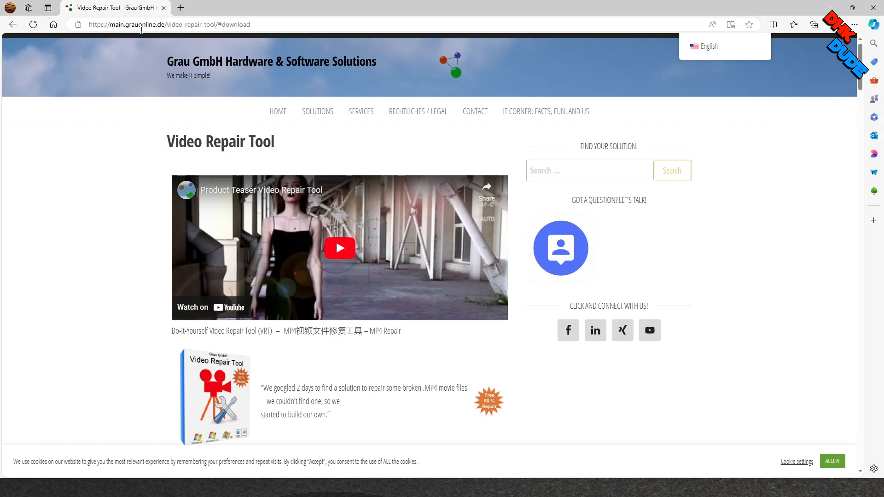
{"action": "mouse_move", "coordinate": [85, 38]}
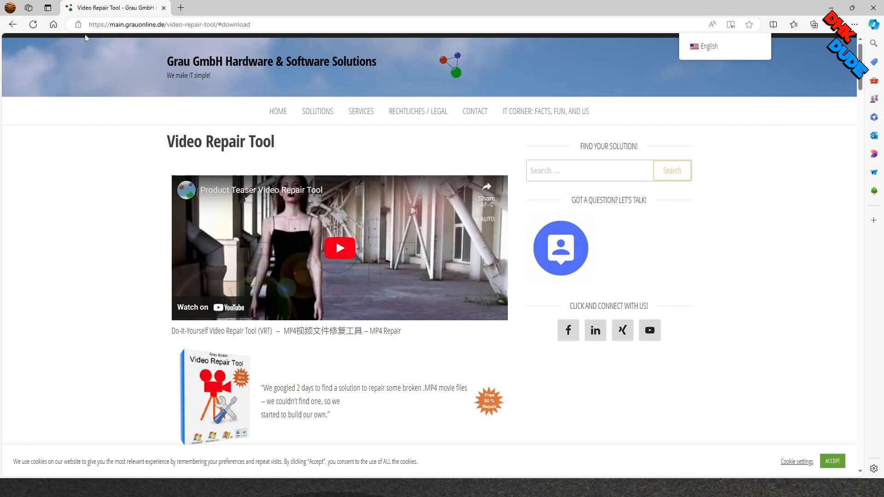
{"action": "mouse_move", "coordinate": [252, 36]}
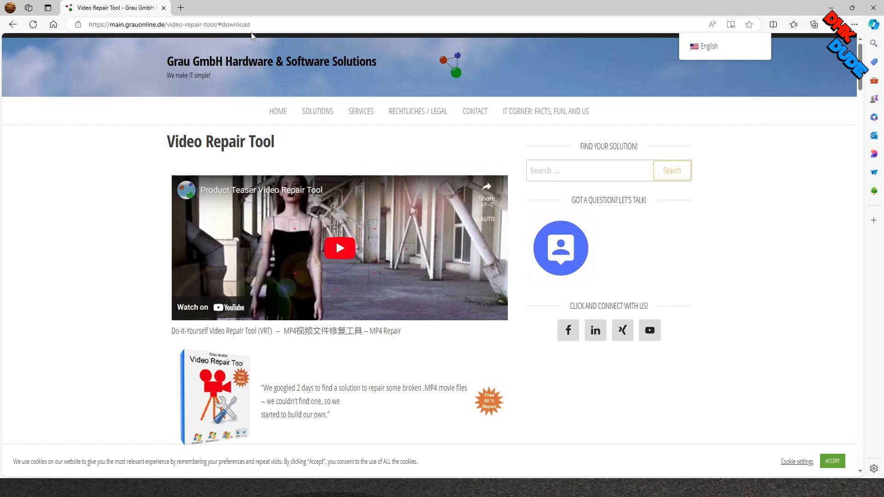
{"action": "mouse_move", "coordinate": [102, 210]}
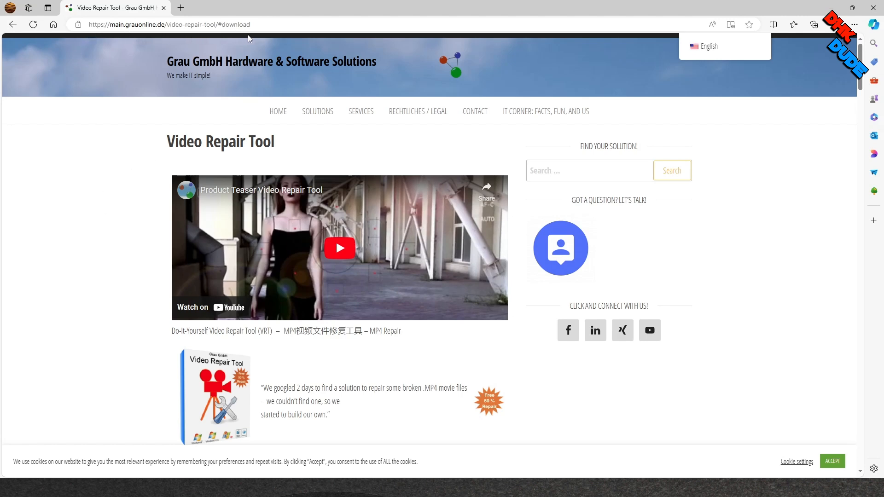
{"action": "mouse_move", "coordinate": [96, 40]}
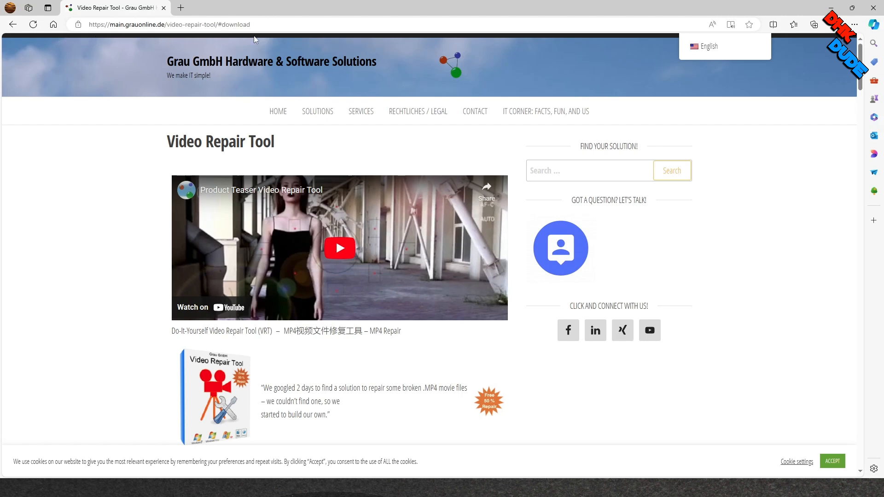
{"action": "mouse_move", "coordinate": [116, 328]}
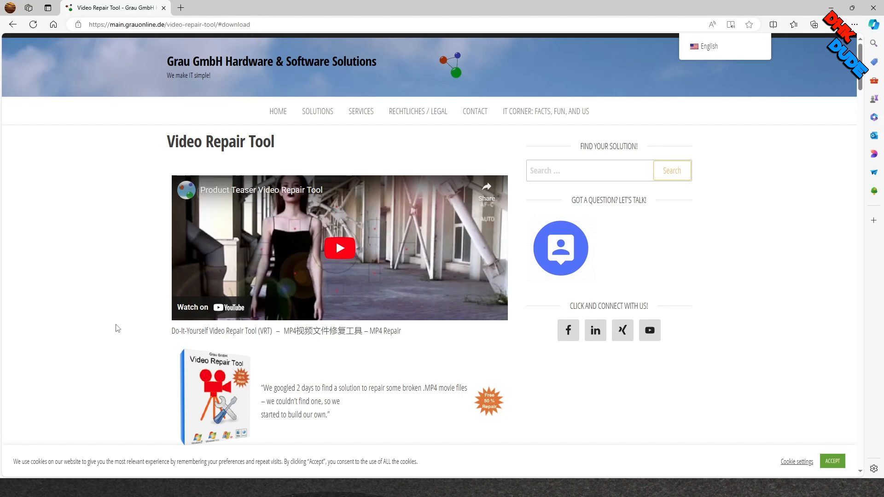
{"action": "scroll", "scroll_direction": "down", "scroll_amount": 3}
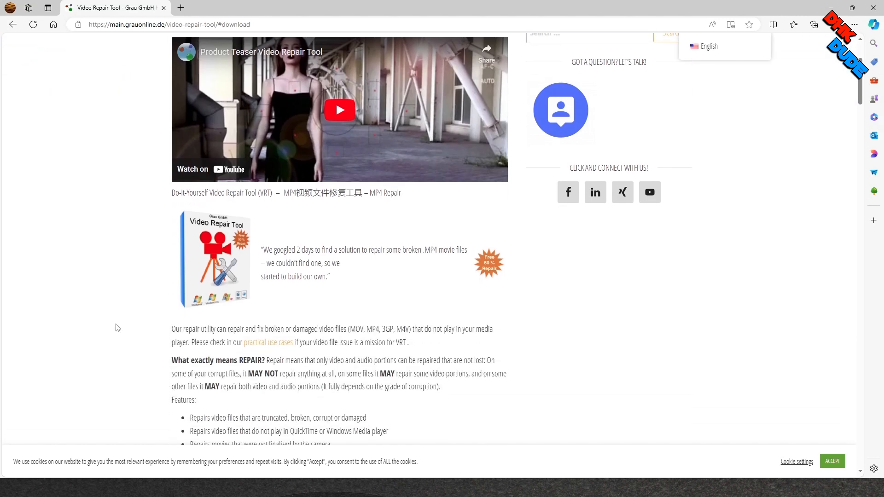
{"action": "scroll", "scroll_direction": "down", "scroll_amount": 3}
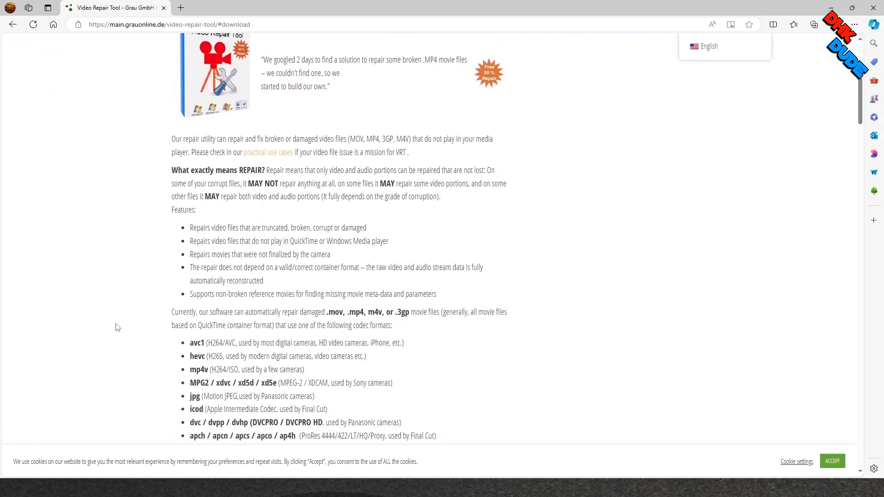
{"action": "scroll", "scroll_direction": "down", "scroll_amount": 3}
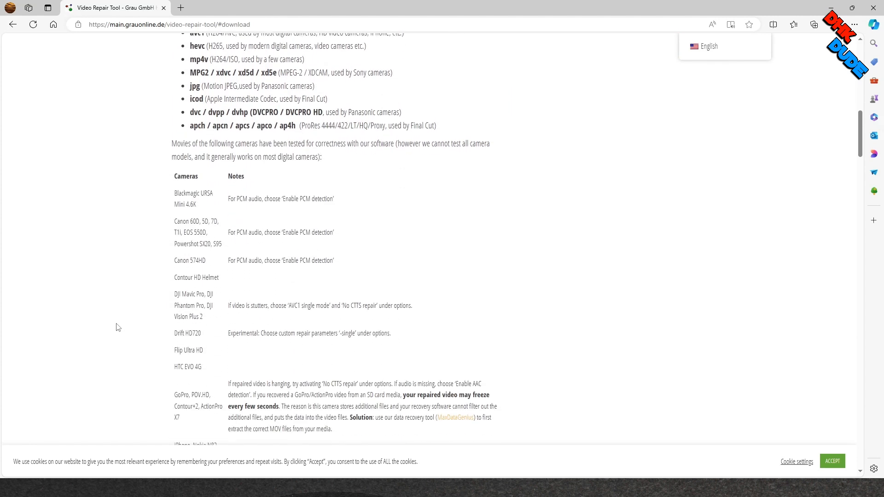
{"action": "scroll", "scroll_direction": "down", "scroll_amount": 3}
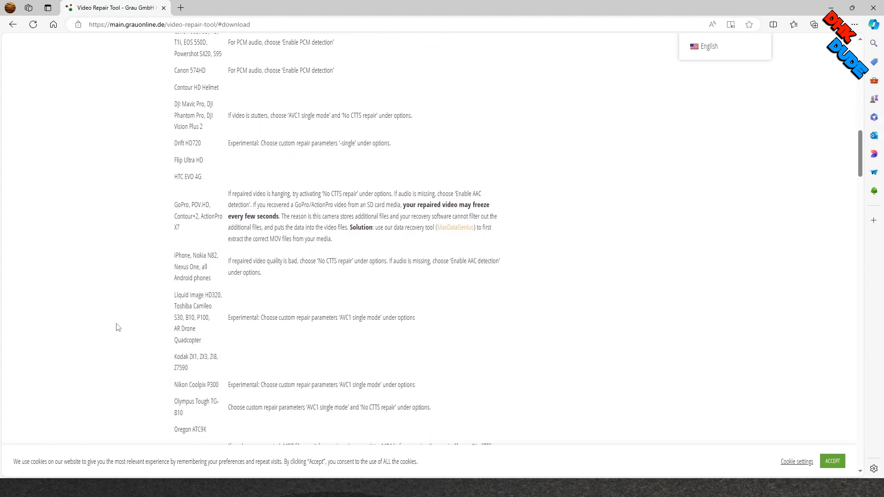
{"action": "scroll", "scroll_direction": "down", "scroll_amount": 3}
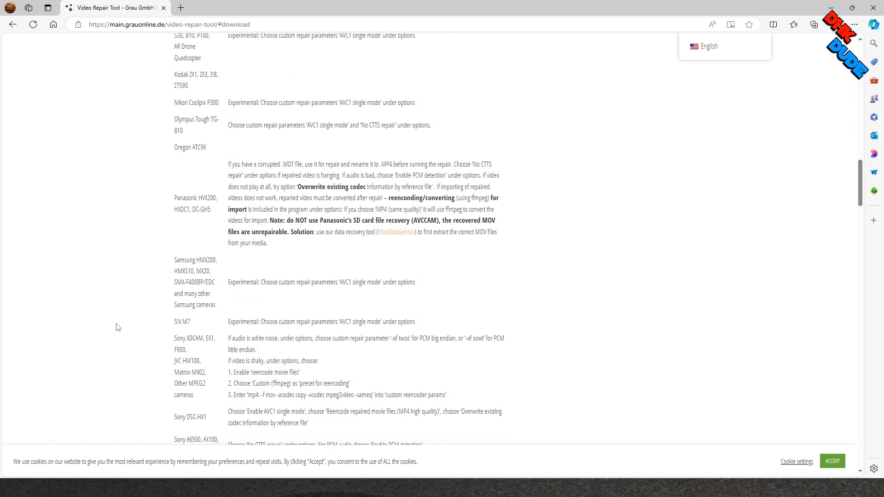
{"action": "scroll", "scroll_direction": "down", "scroll_amount": 3}
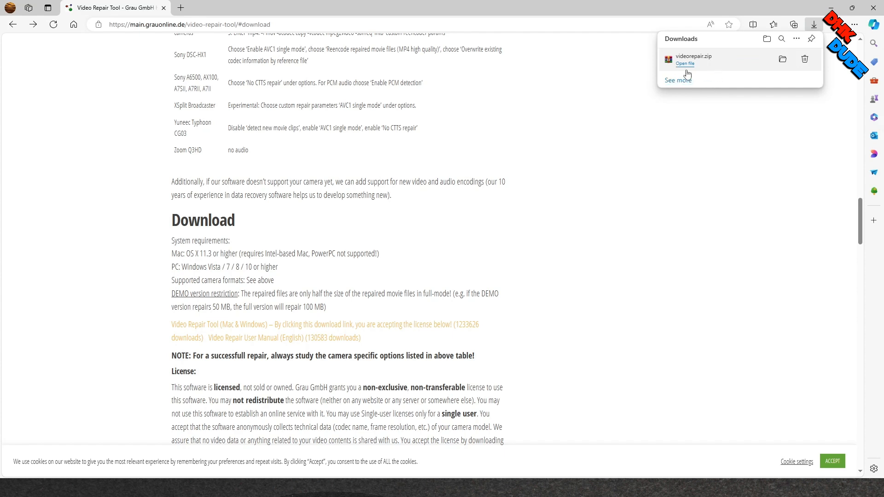
{"action": "mouse_move", "coordinate": [686, 70]}
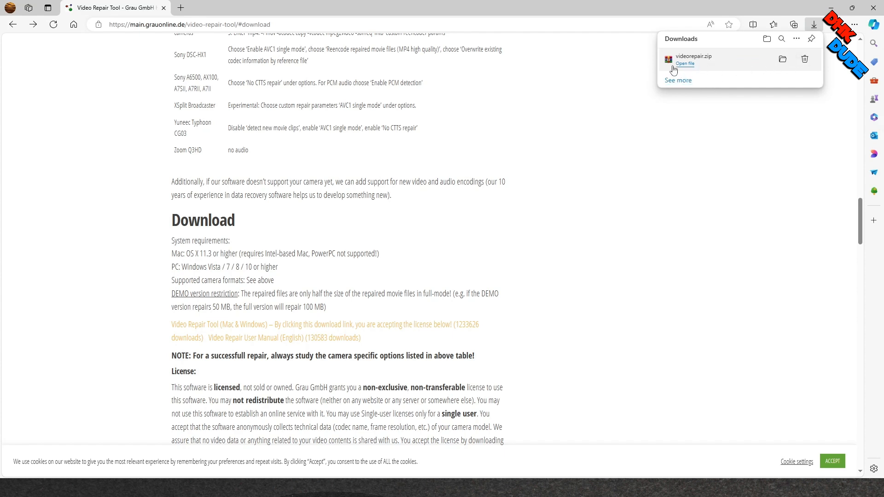
{"action": "mouse_move", "coordinate": [782, 59]}
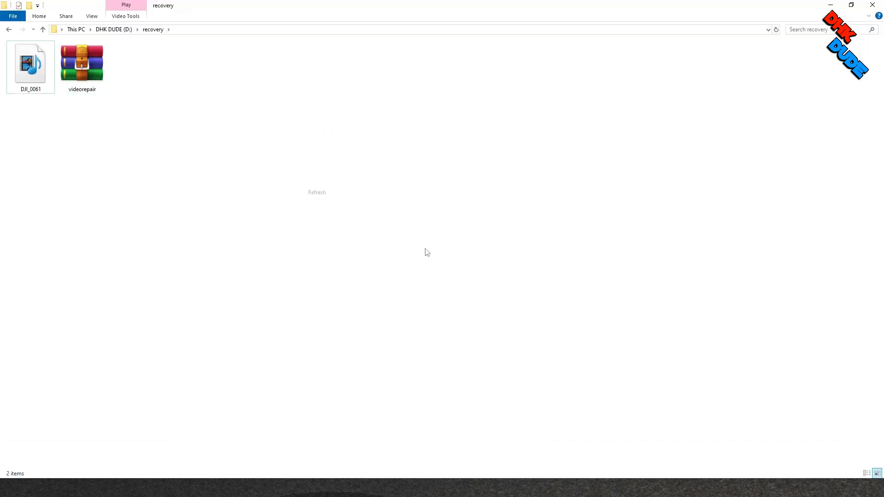
- Copy and paste 'DJI_0061 - Copy' to create 'DJI_0061 - Copy - Copy' in D:\recovery
{"action": "left_click", "coordinate": [31, 64]}
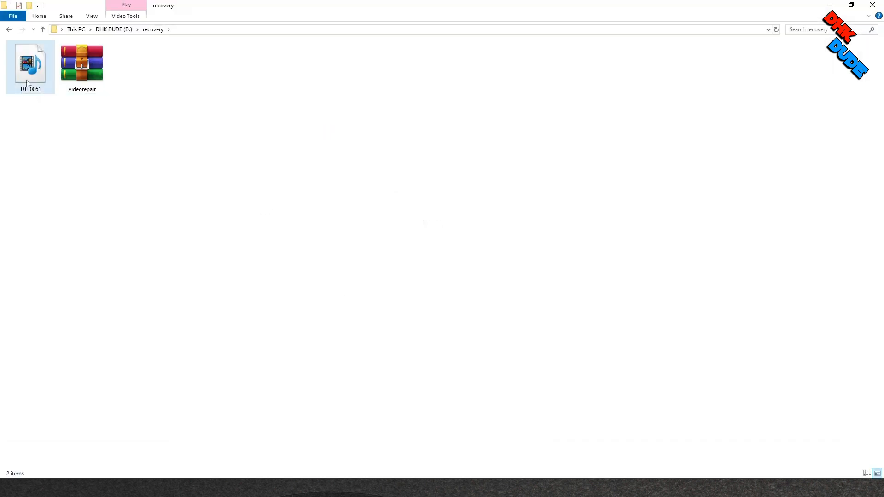
{"action": "right_click", "coordinate": [30, 63]}
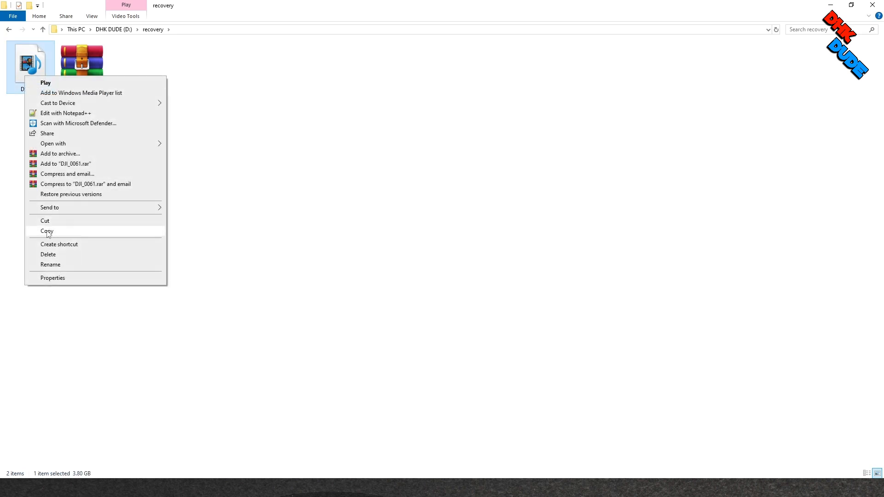
{"action": "left_click", "coordinate": [46, 231]}
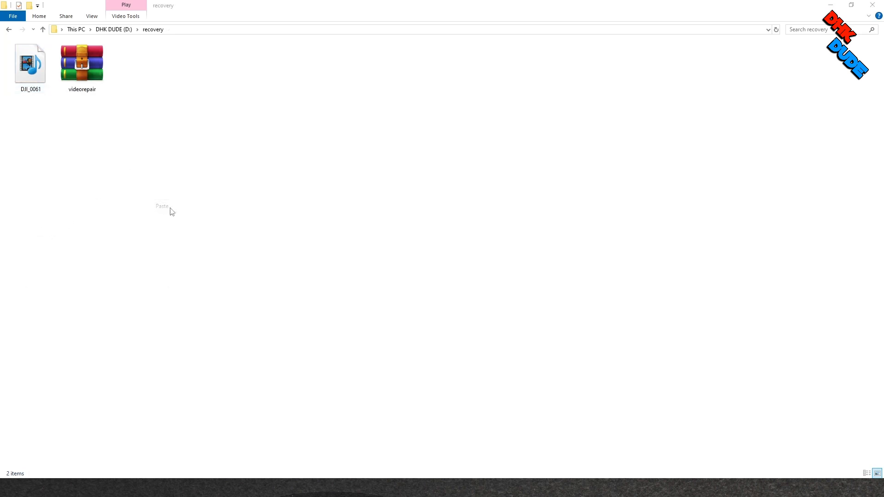
{"action": "left_click", "coordinate": [172, 210]}
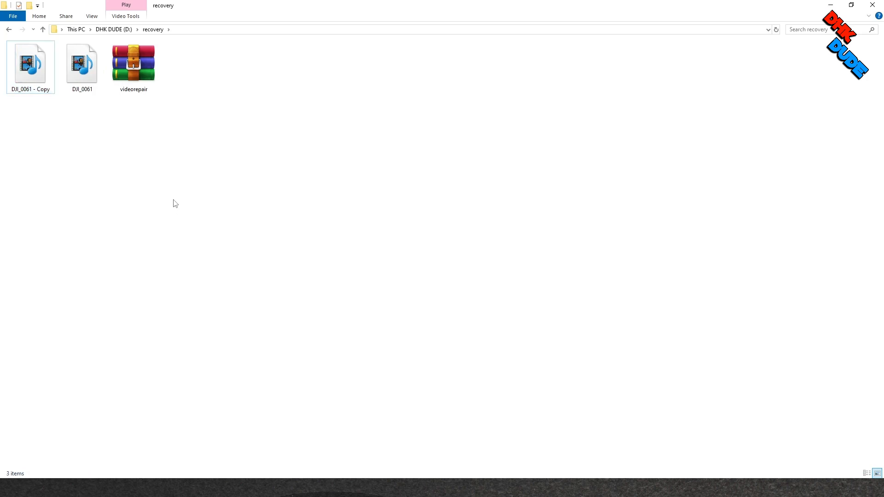
{"action": "left_click", "coordinate": [31, 62]}
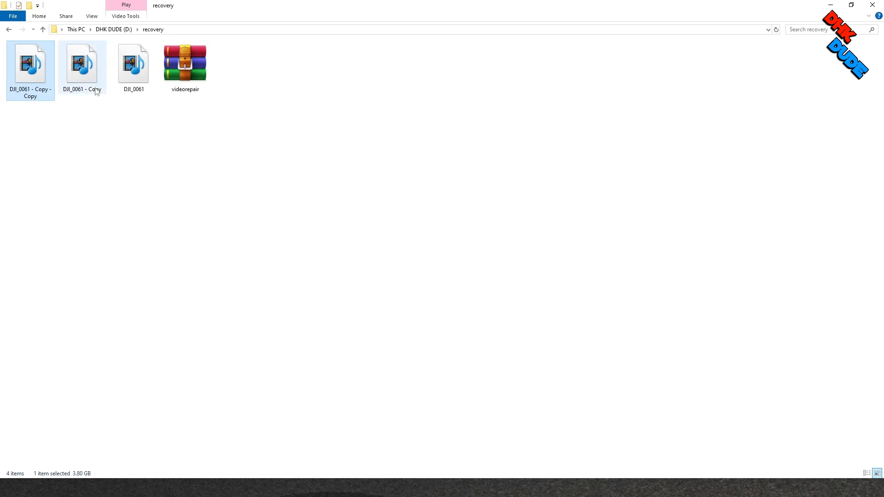
- Rename the two DJI_0061 duplicates to copy1 and copy2
{"action": "left_click", "coordinate": [84, 105]}
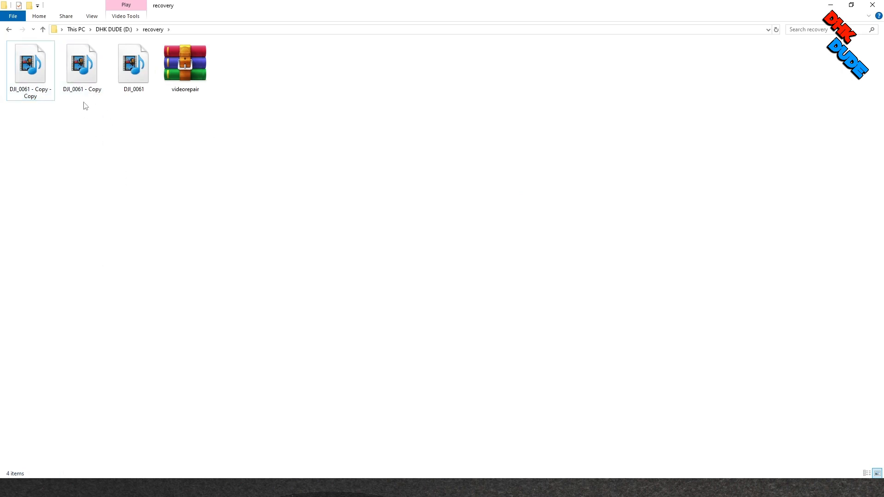
{"action": "right_click", "coordinate": [82, 62]}
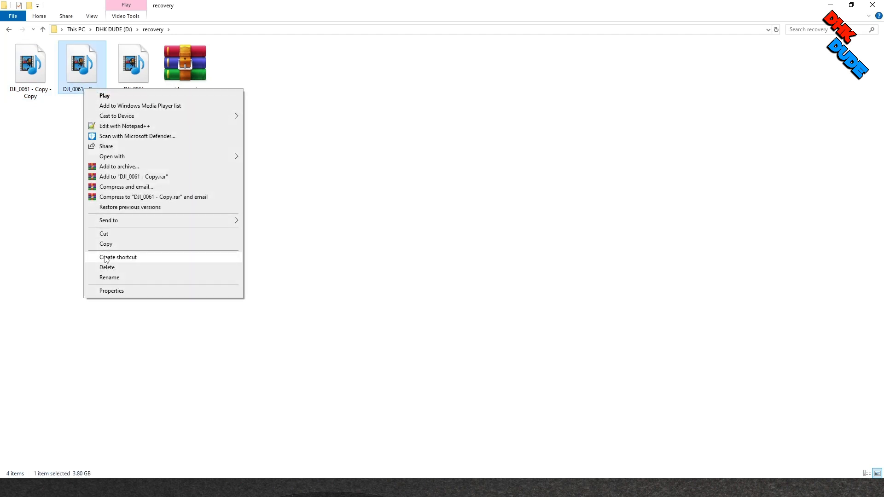
{"action": "mouse_move", "coordinate": [110, 277]}
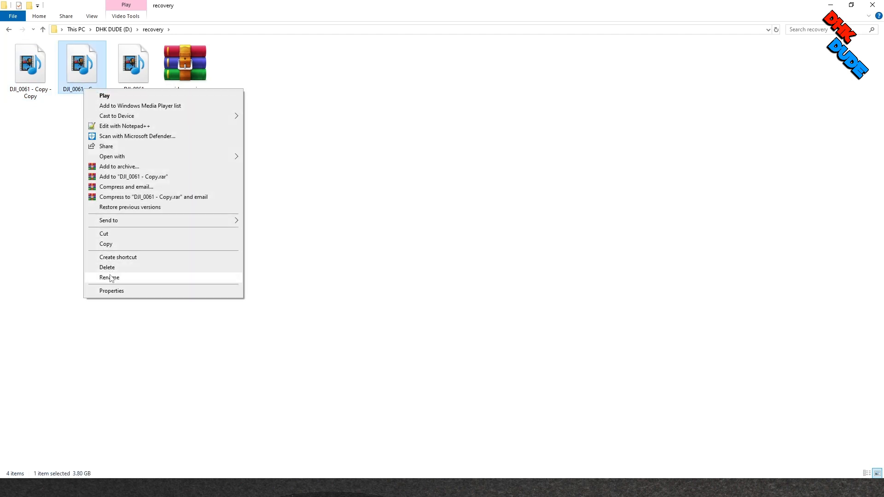
{"action": "left_click", "coordinate": [109, 277]}
{"action": "type", "text": "copy"}
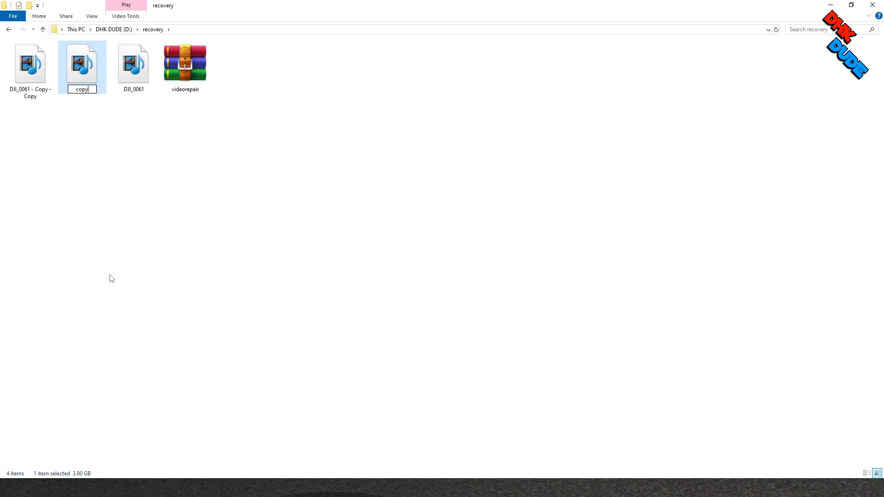
{"action": "type", "text": "1"}
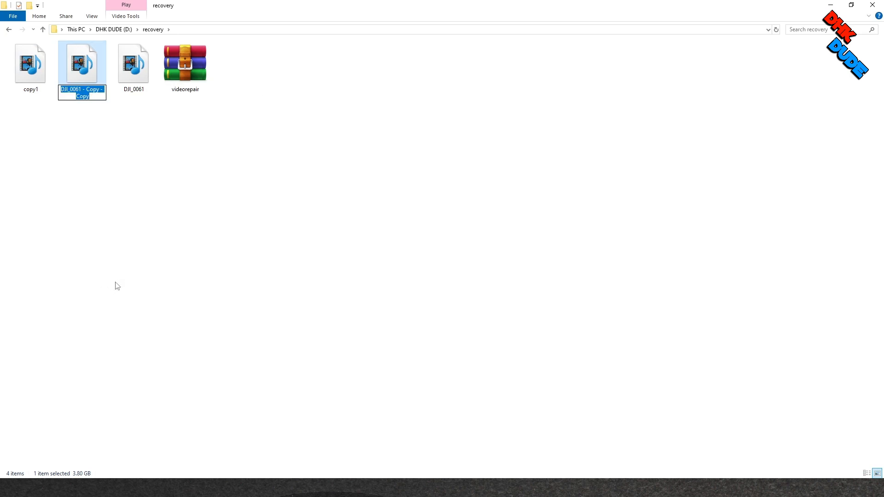
{"action": "type", "text": "copy2"}
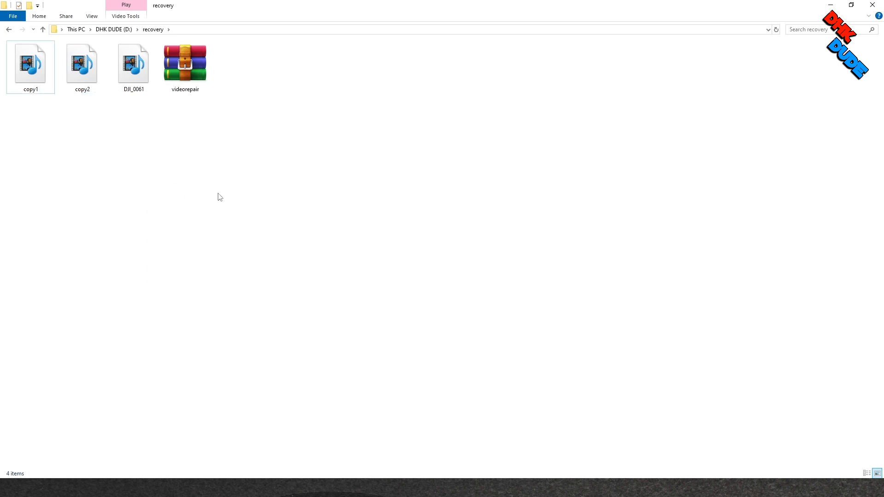
{"action": "mouse_move", "coordinate": [202, 214]}
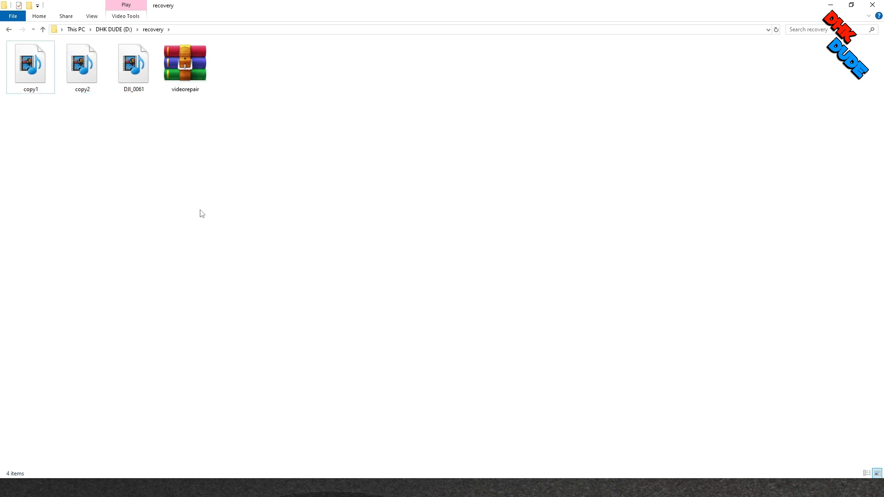
{"action": "left_click", "coordinate": [184, 64]}
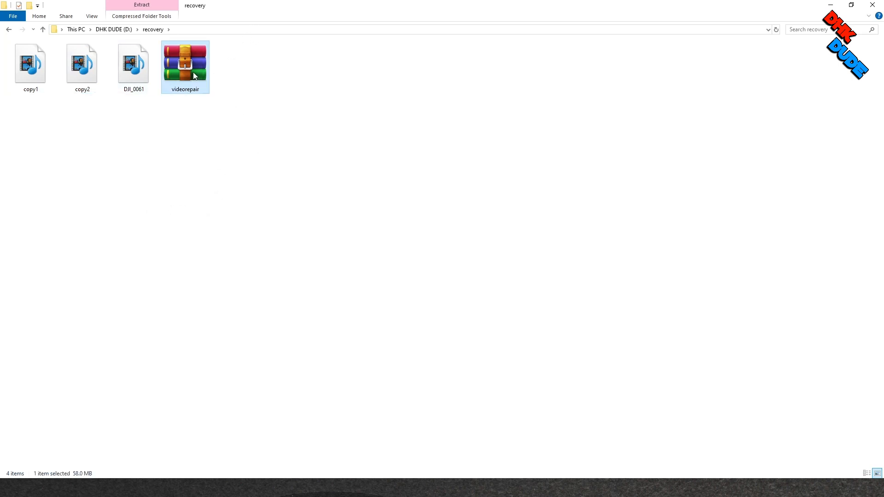
{"action": "left_click", "coordinate": [132, 65]}
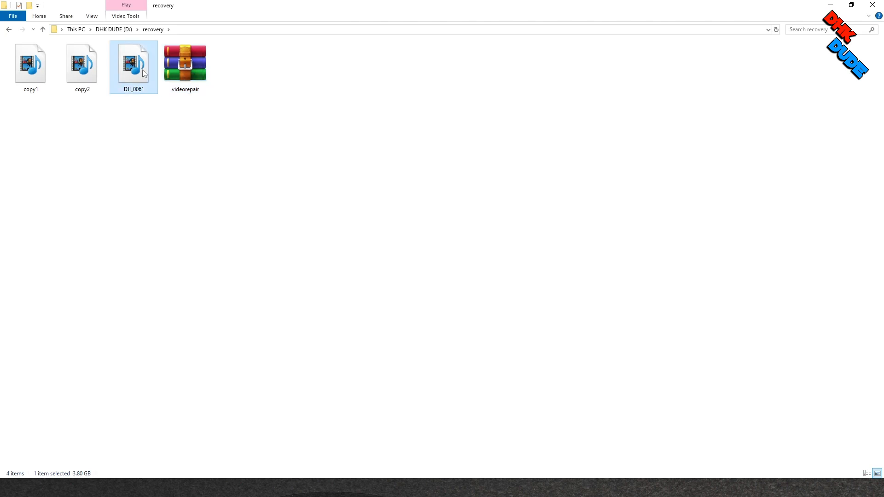
{"action": "mouse_move", "coordinate": [145, 79]}
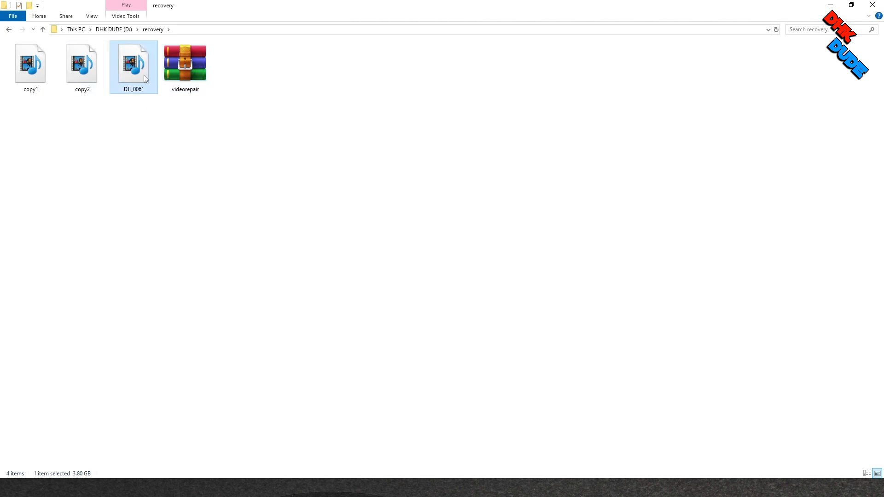
{"action": "left_click", "coordinate": [30, 62]}
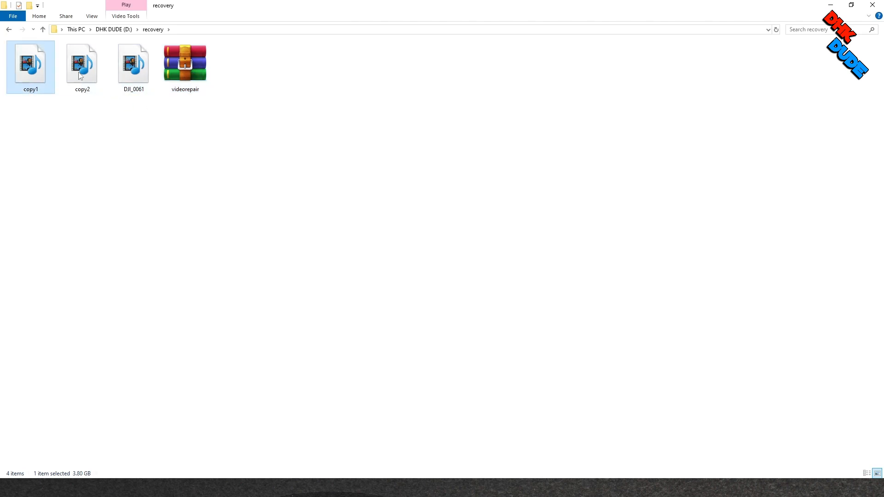
{"action": "left_click", "coordinate": [82, 64]}
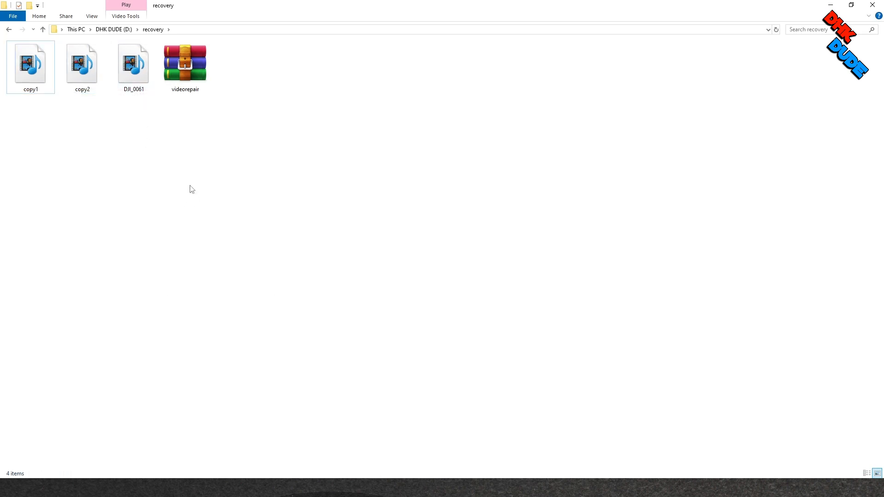
{"action": "mouse_move", "coordinate": [188, 41]}
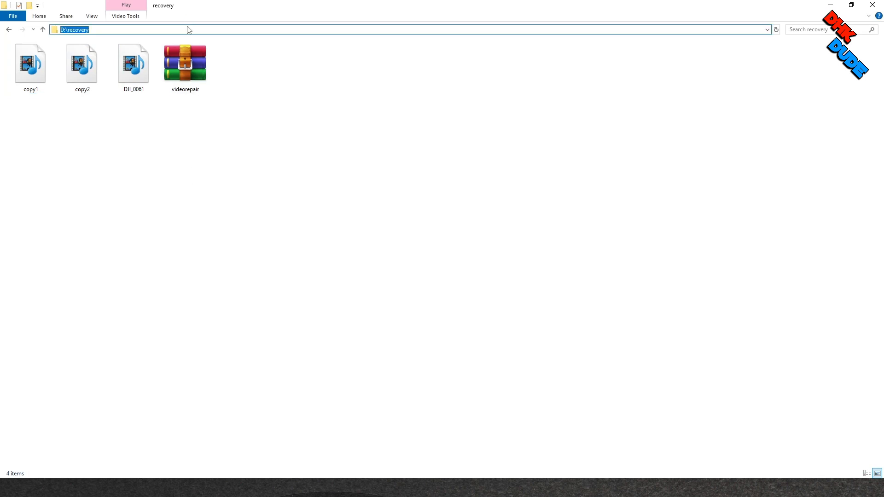
- Launch cmd in D:\recovery and run 'copy/b copy1.mp4+copy2.mp4' to merge the two files
{"action": "type", "text": "cmd"}
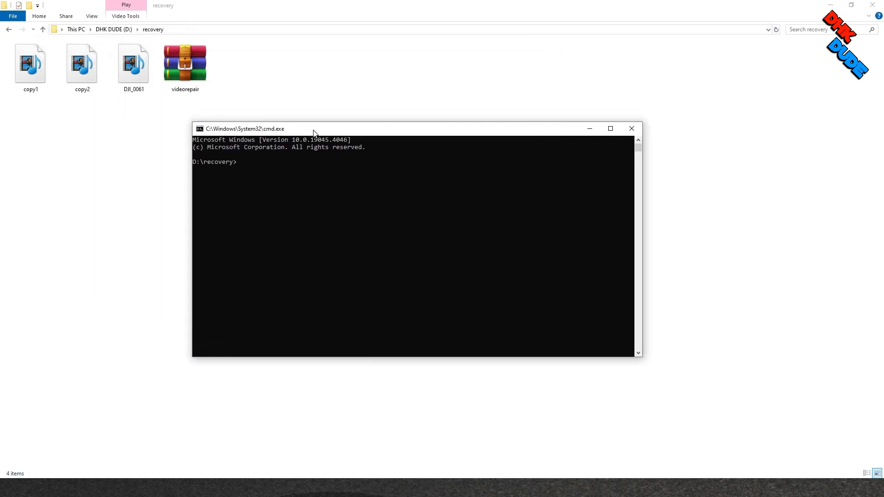
{"action": "type", "text": "copy"}
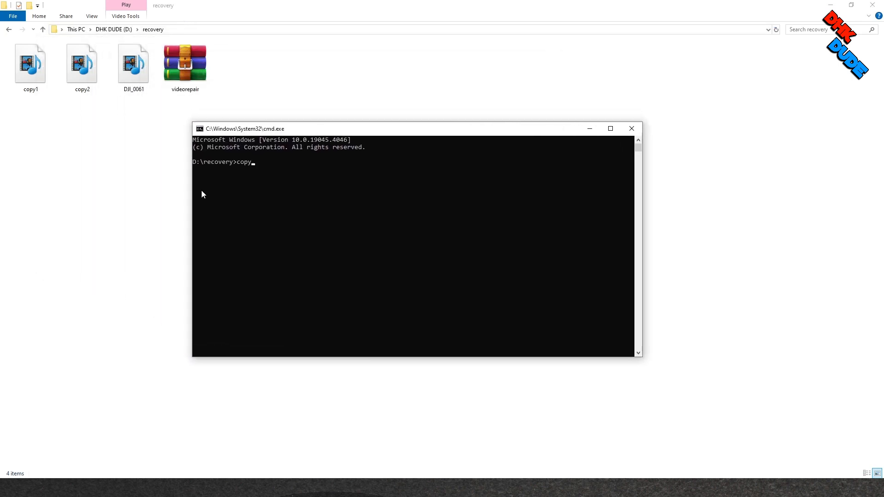
{"action": "type", "text": "/"}
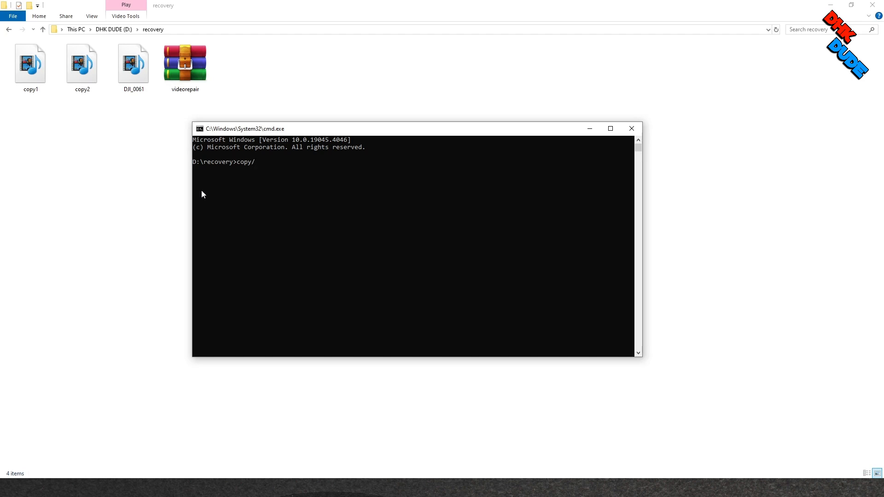
{"action": "type", "text": "b"}
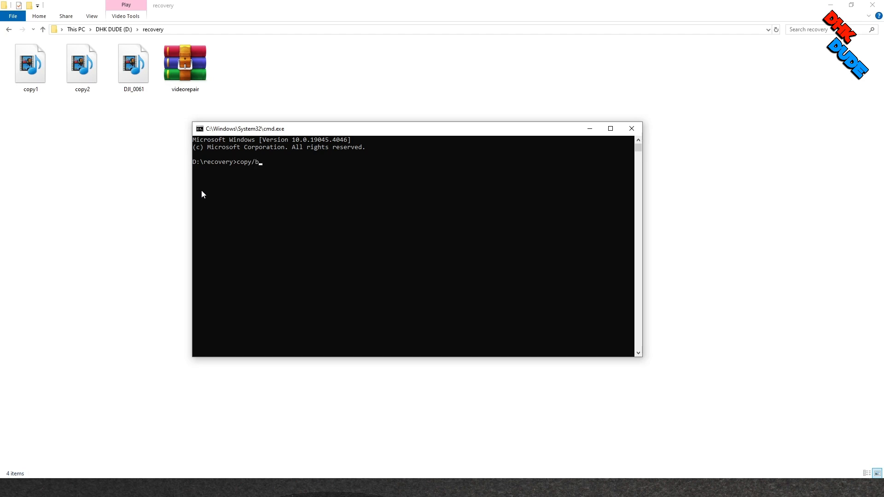
{"action": "type", "text": "copy"}
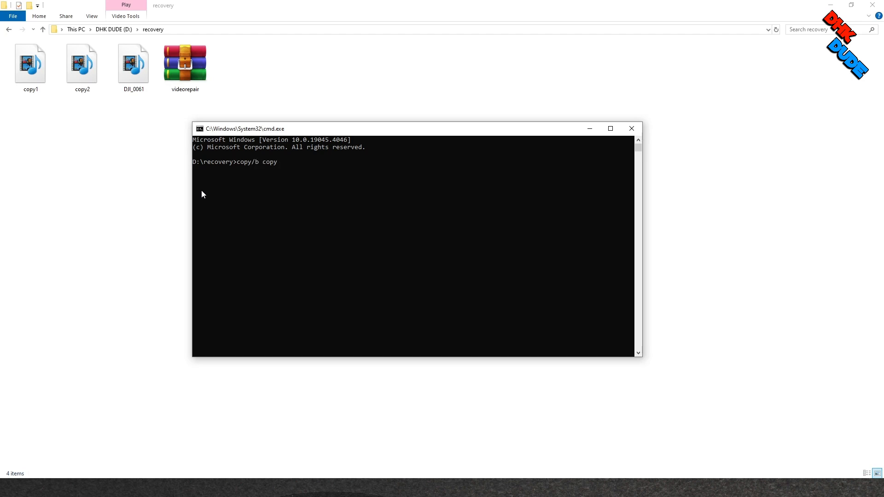
{"action": "type", "text": "1"}
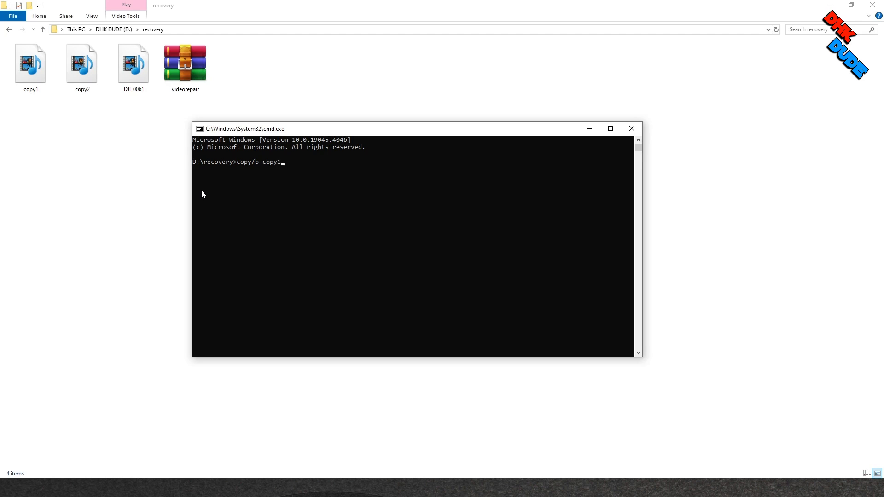
{"action": "type", "text": ".mp4"}
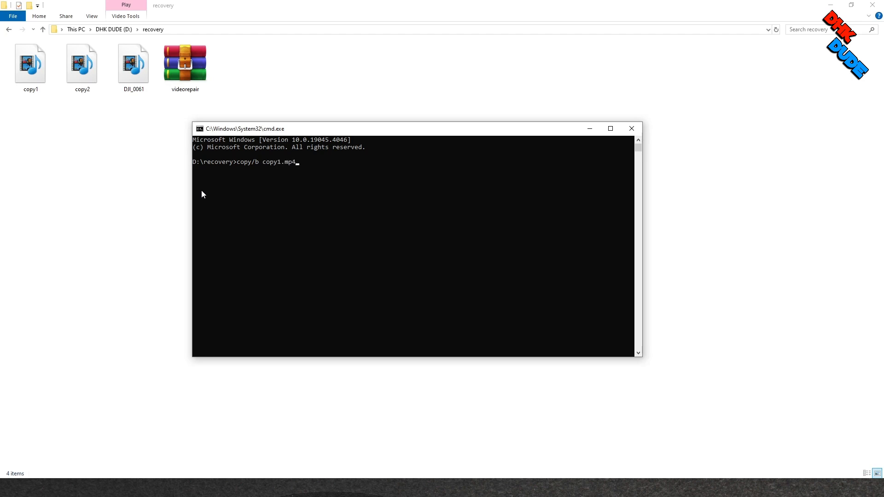
{"action": "type", "text": "+"}
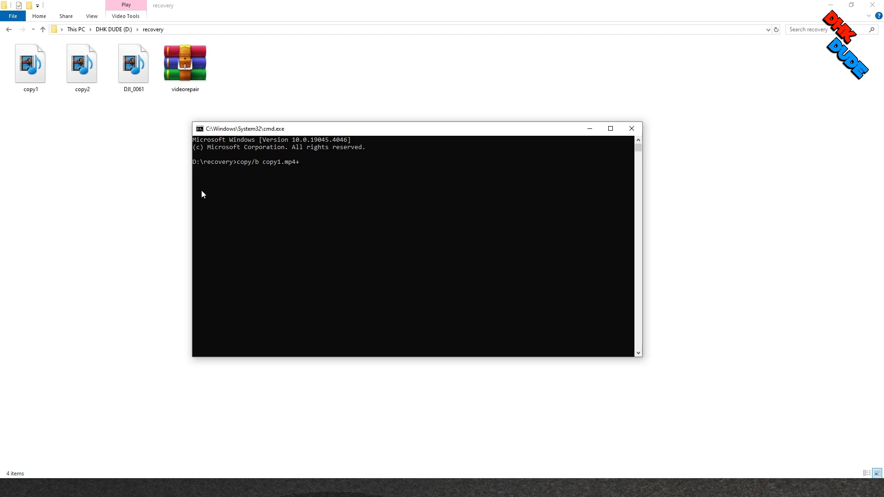
{"action": "type", "text": "copy"}
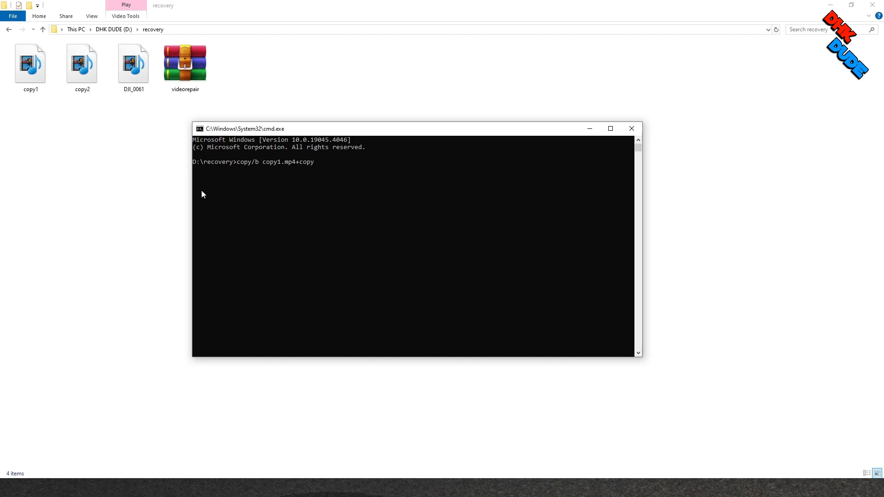
{"action": "type", "text": "2"}
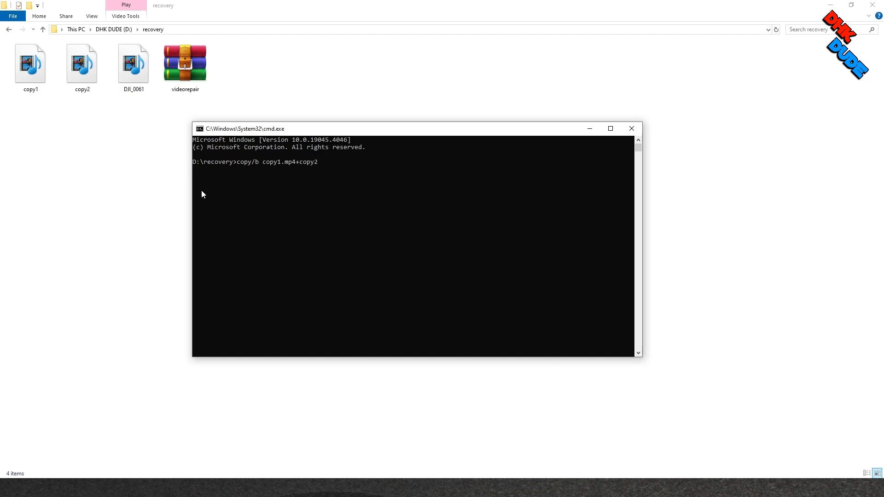
{"action": "type", "text": ".mp4"}
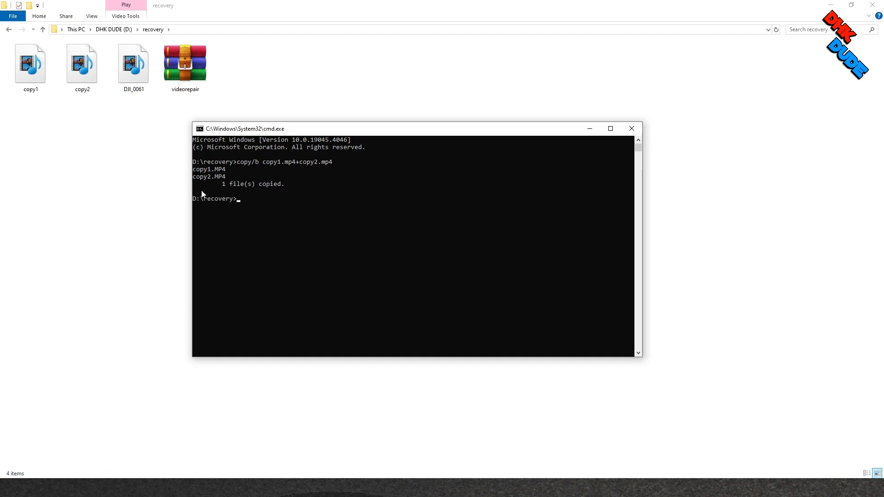
{"action": "mouse_move", "coordinate": [247, 194]}
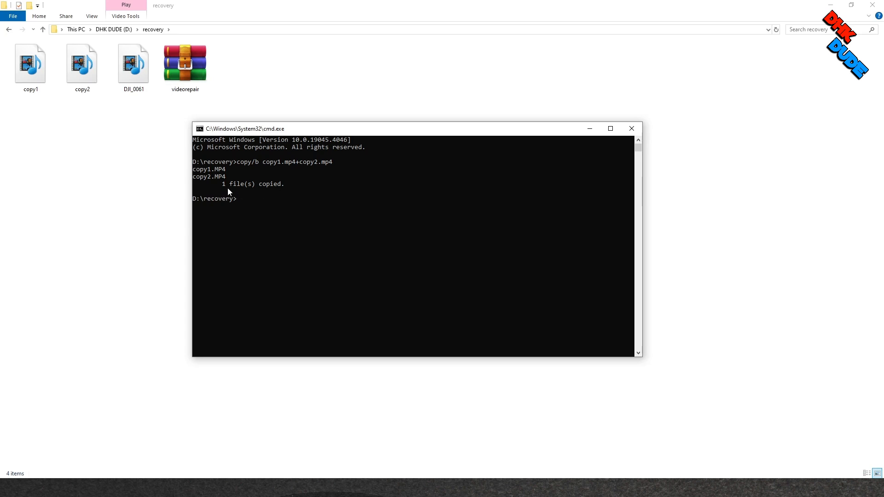
{"action": "mouse_move", "coordinate": [284, 192]}
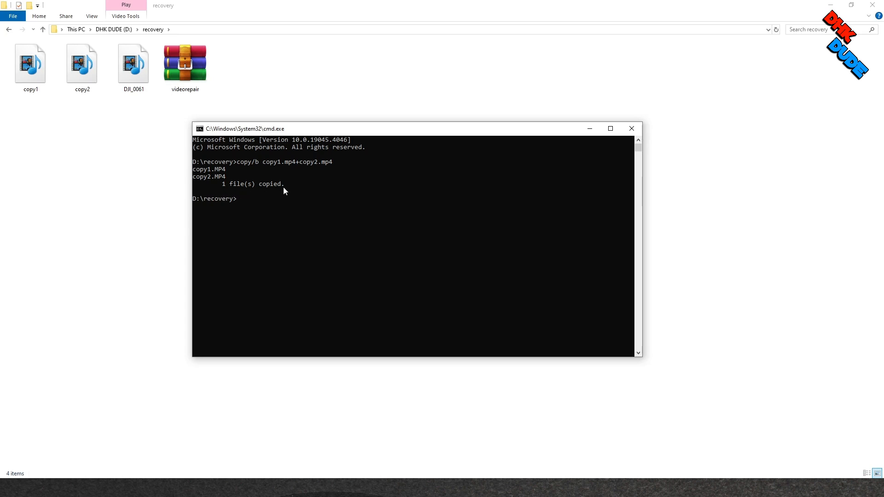
{"action": "mouse_move", "coordinate": [612, 152]}
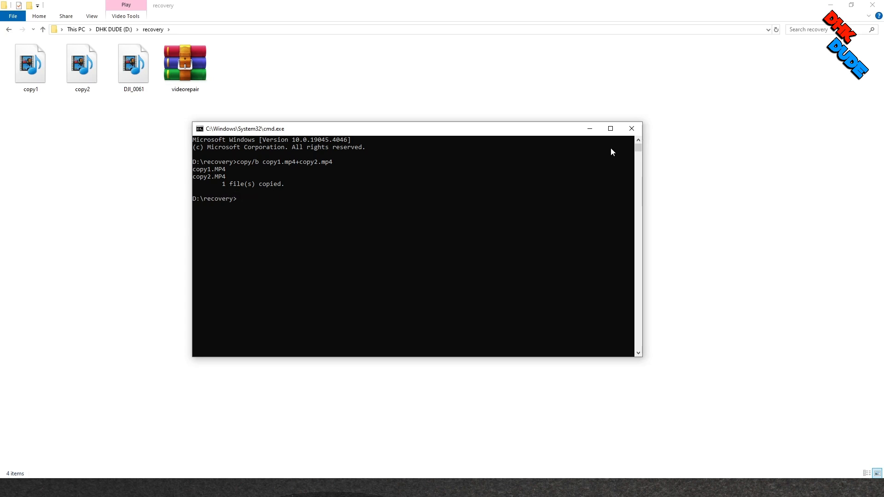
- Close Command Prompt and select copy2 for deletion, leaving copy1, DJI_0061 and videorepair
{"action": "left_click", "coordinate": [630, 129]}
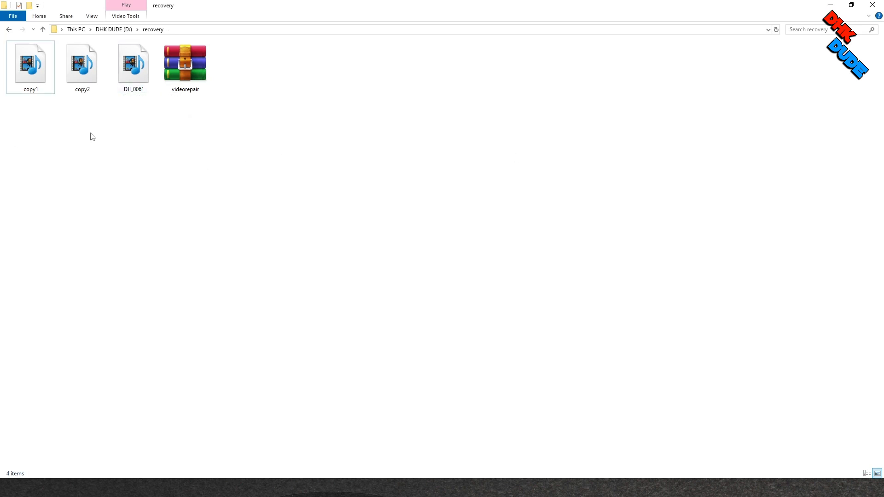
{"action": "mouse_move", "coordinate": [82, 64]}
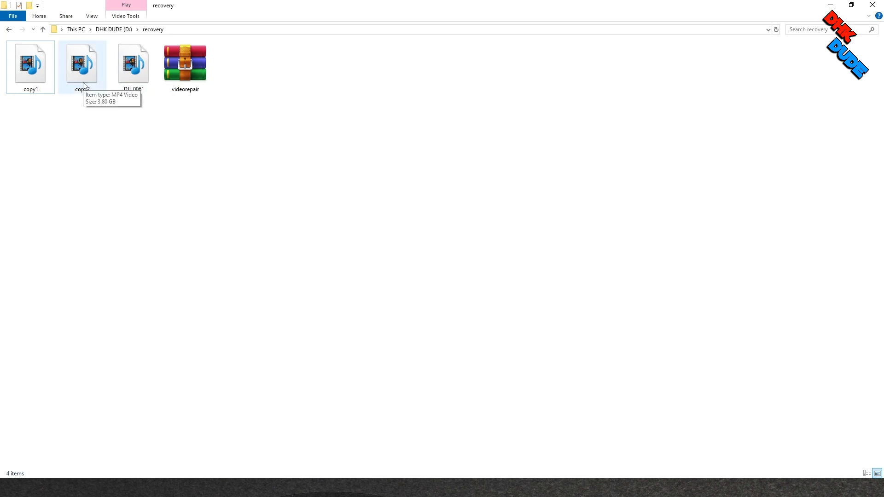
{"action": "left_click", "coordinate": [30, 65]}
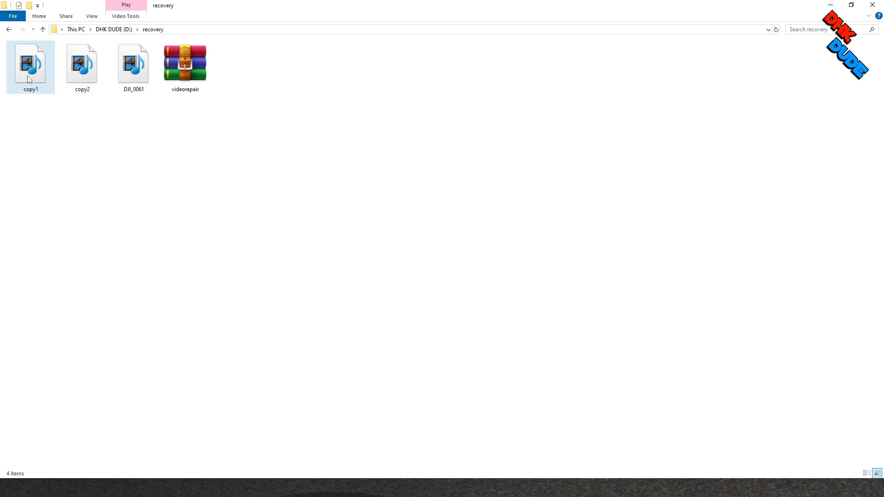
{"action": "mouse_move", "coordinate": [30, 64]}
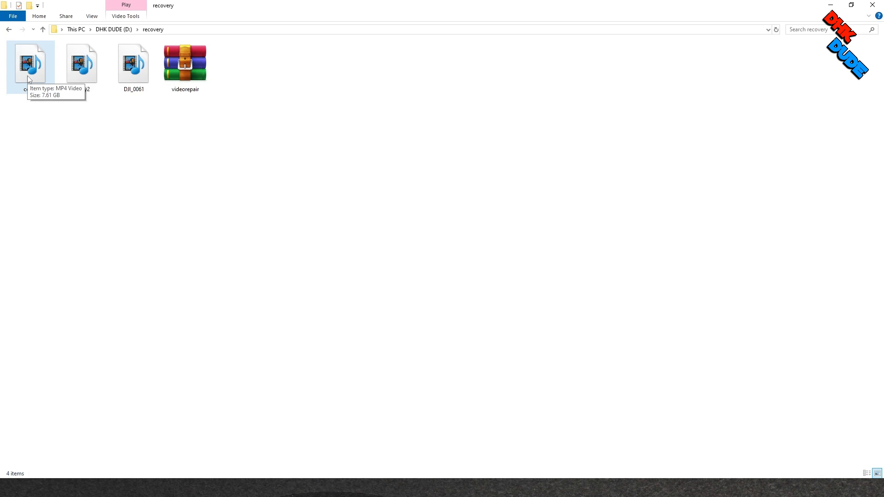
{"action": "mouse_move", "coordinate": [44, 152]}
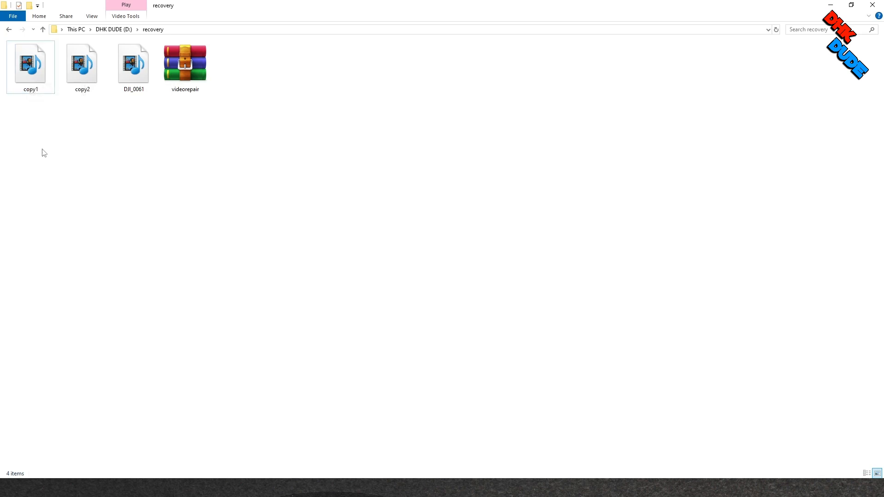
{"action": "left_click", "coordinate": [82, 65]}
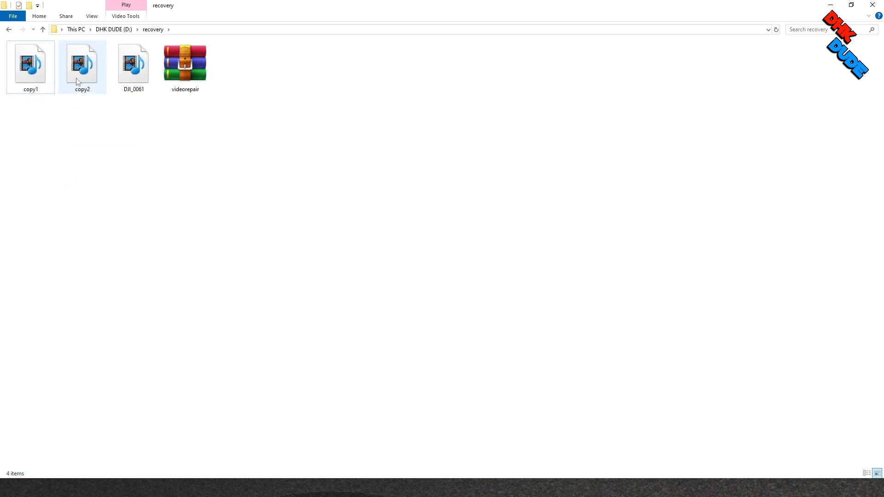
{"action": "left_click", "coordinate": [82, 64]}
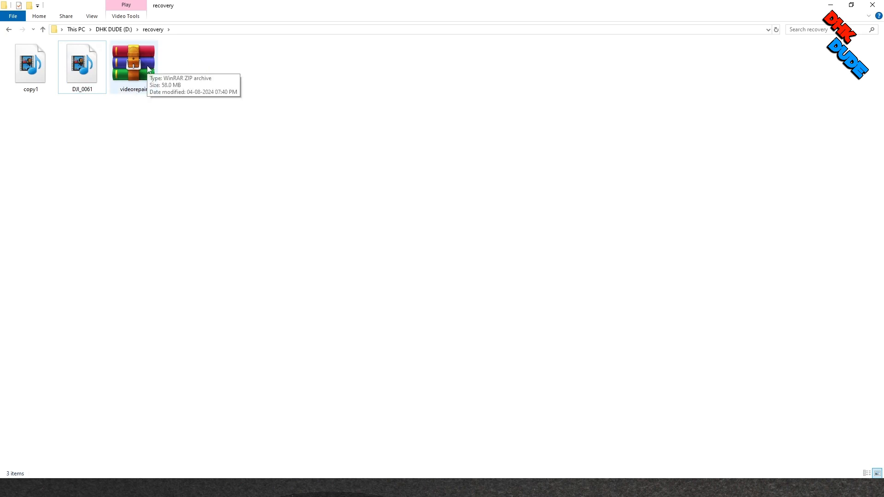
- Extract the videorepair archive here and paste the healthy DJI_0059 clip into the folder
{"action": "right_click", "coordinate": [134, 61]}
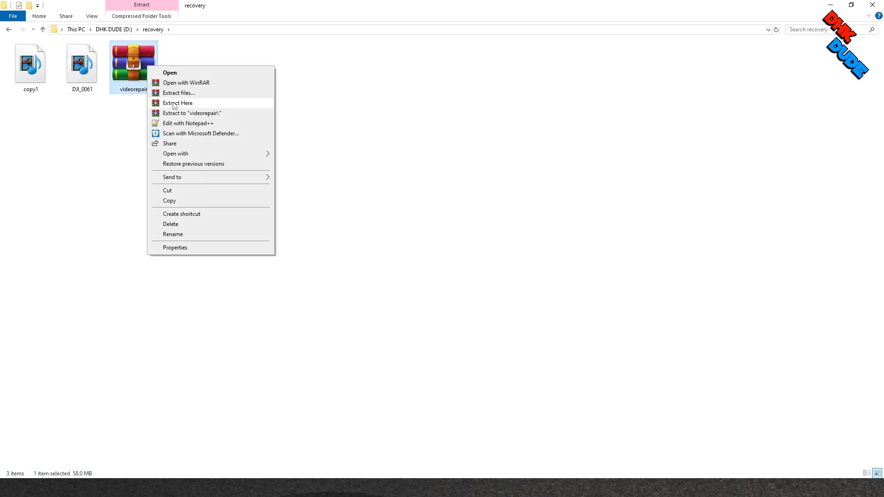
{"action": "left_click", "coordinate": [177, 102]}
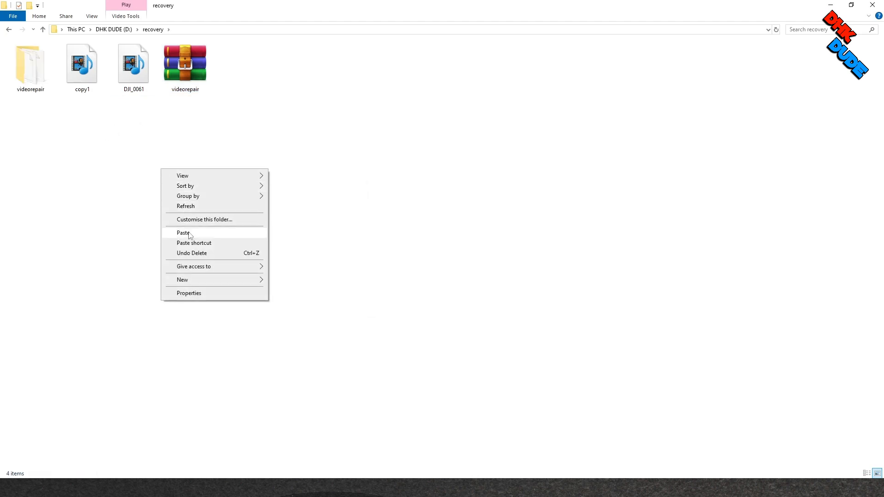
{"action": "left_click", "coordinate": [182, 233]}
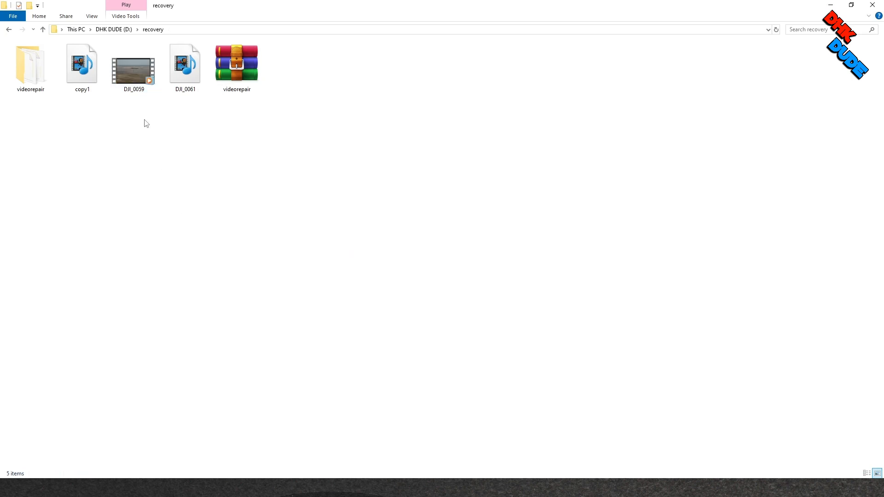
- Rename the DJI_0059 clip to 'reference'
{"action": "right_click", "coordinate": [133, 64]}
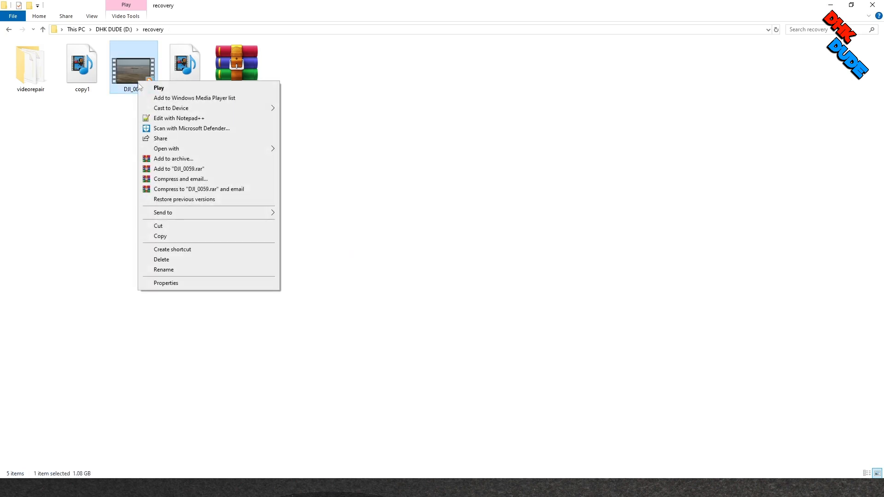
{"action": "left_click", "coordinate": [164, 270]}
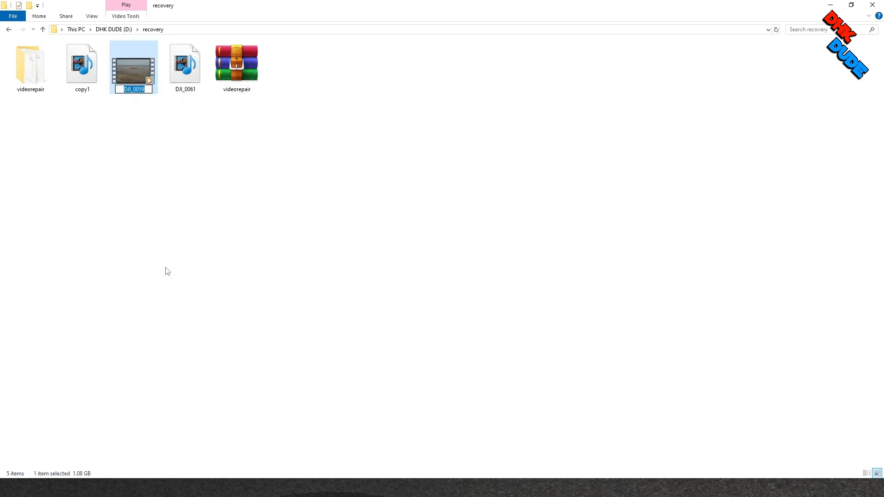
{"action": "type", "text": "refe"}
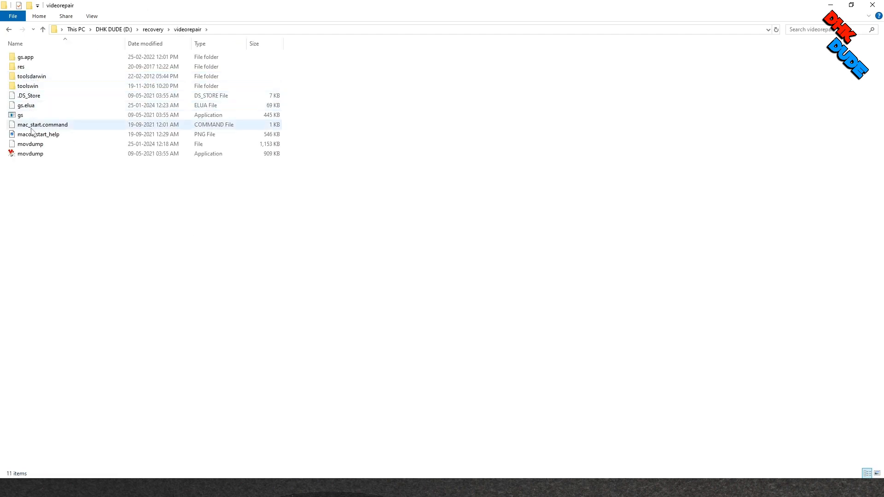
- Launch gs.exe in English and dismiss the demo-mode notice
{"action": "left_click", "coordinate": [21, 115]}
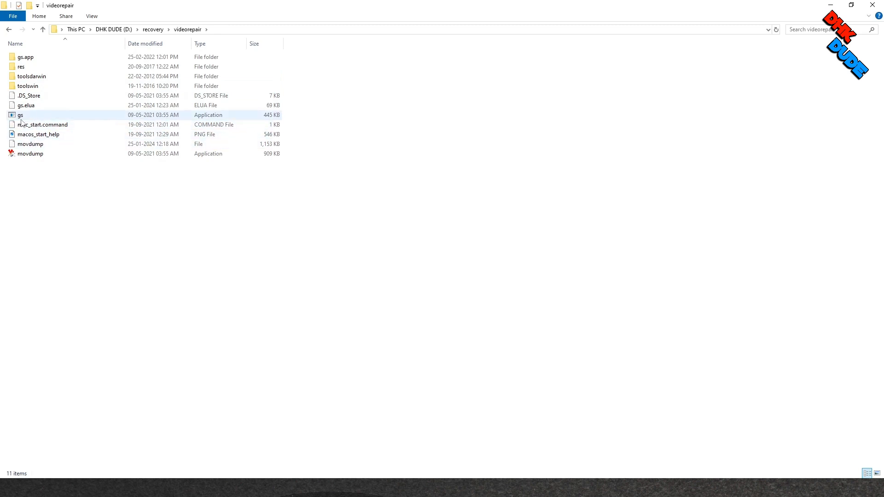
{"action": "double_click", "coordinate": [20, 115]}
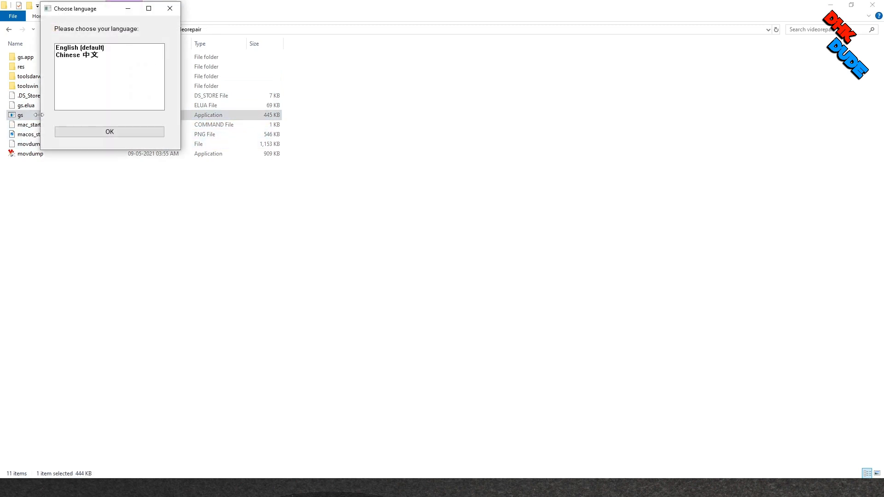
{"action": "left_click", "coordinate": [79, 47]}
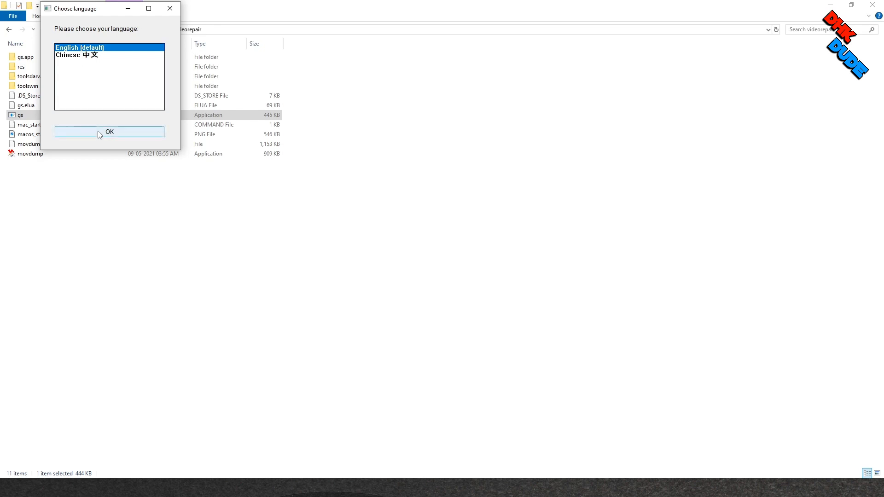
{"action": "left_click", "coordinate": [109, 132]}
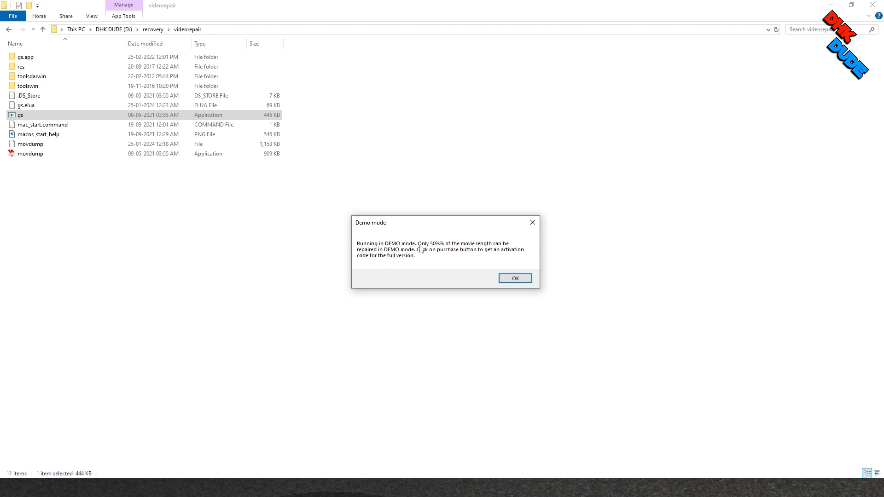
{"action": "mouse_move", "coordinate": [348, 254]}
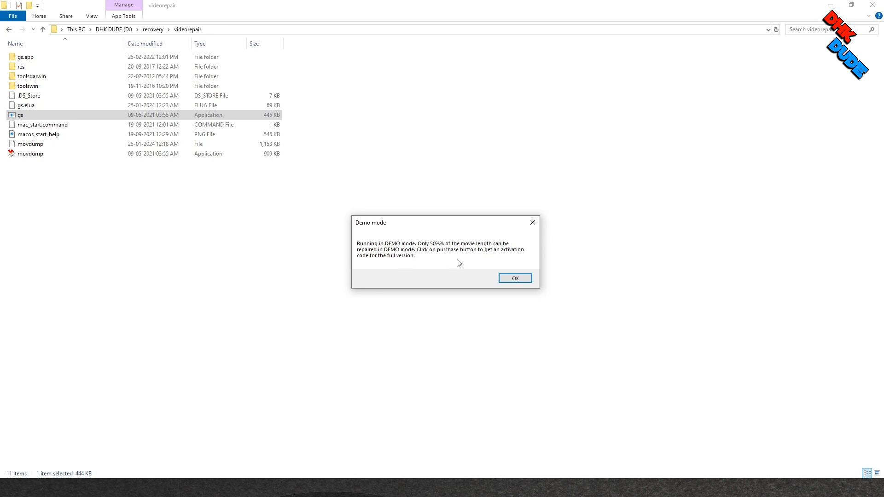
{"action": "left_click", "coordinate": [514, 278]}
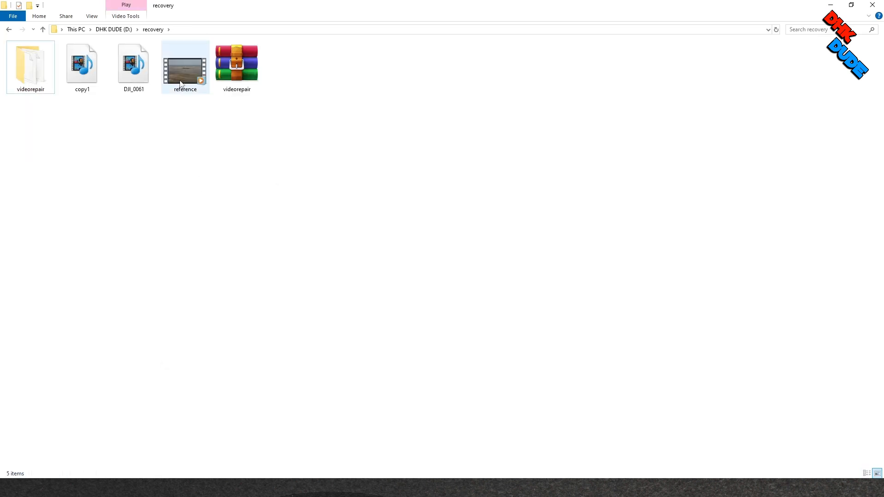
{"action": "mouse_move", "coordinate": [185, 66]}
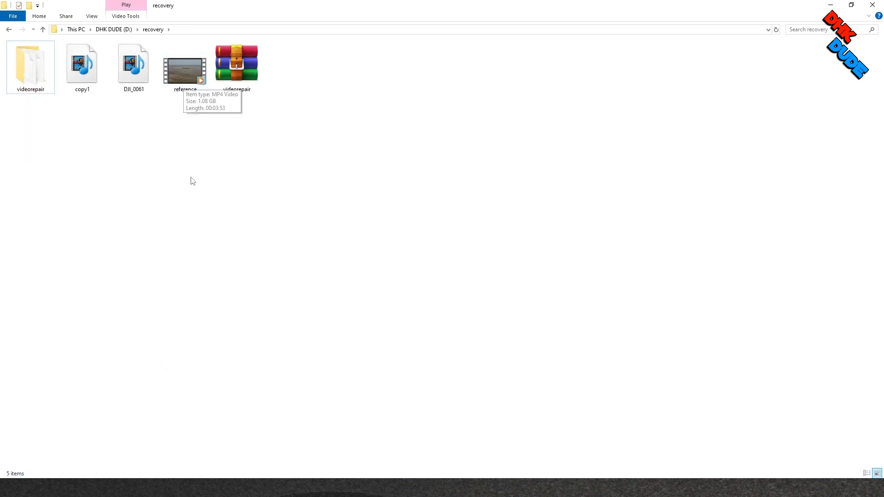
{"action": "mouse_move", "coordinate": [219, 426]}
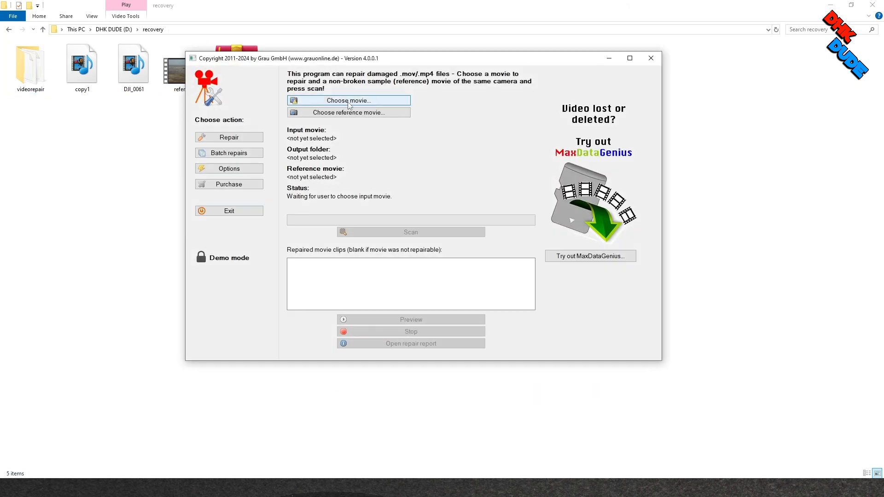
- Scan copy1.MP4 against reference.MP4 to produce a repaired copy1.MP4
{"action": "left_click", "coordinate": [348, 100]}
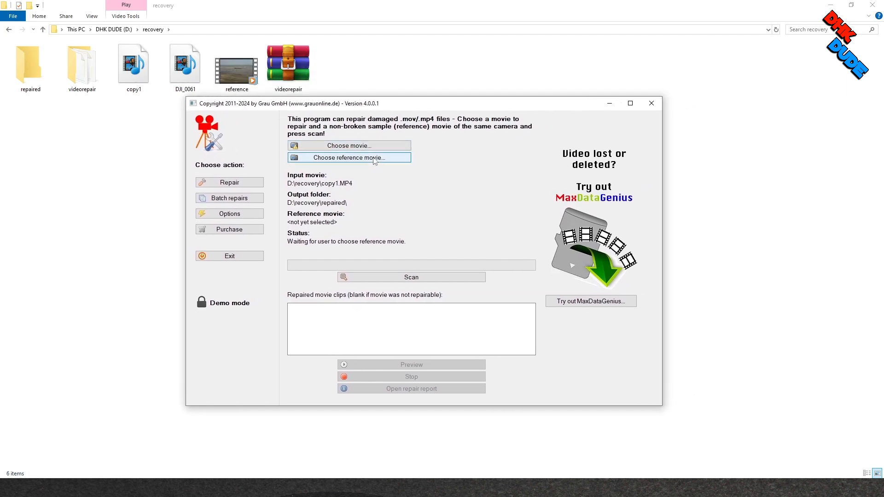
{"action": "left_click", "coordinate": [348, 157]}
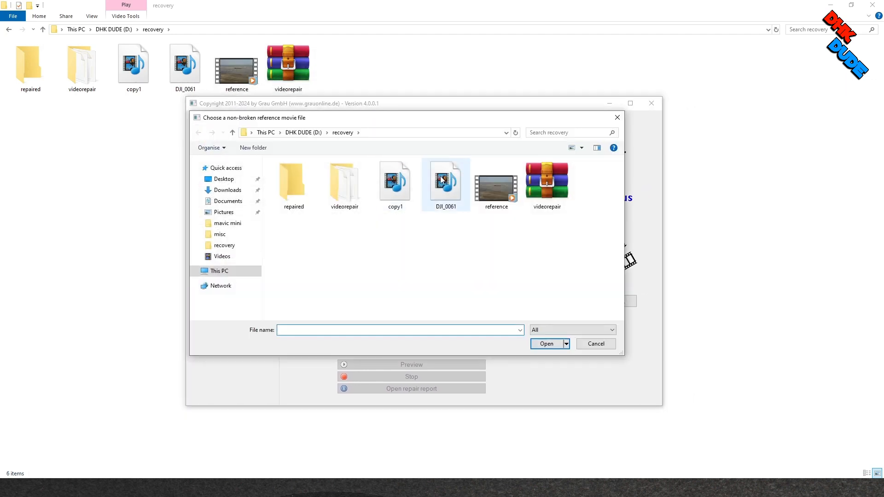
{"action": "left_click", "coordinate": [496, 182]}
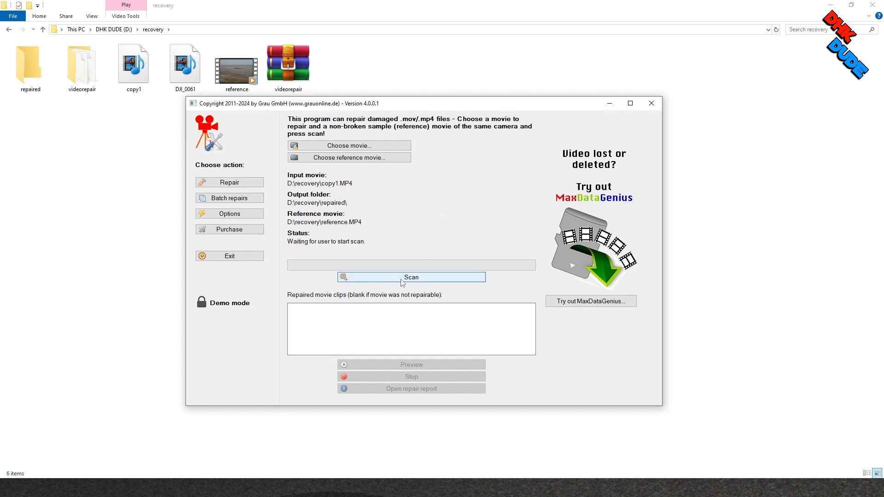
{"action": "left_click", "coordinate": [411, 277]}
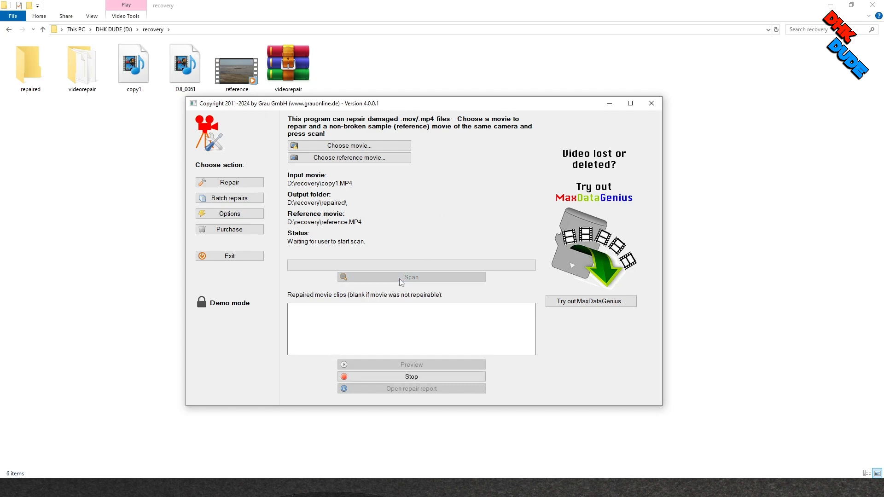
{"action": "left_click", "coordinate": [411, 277]}
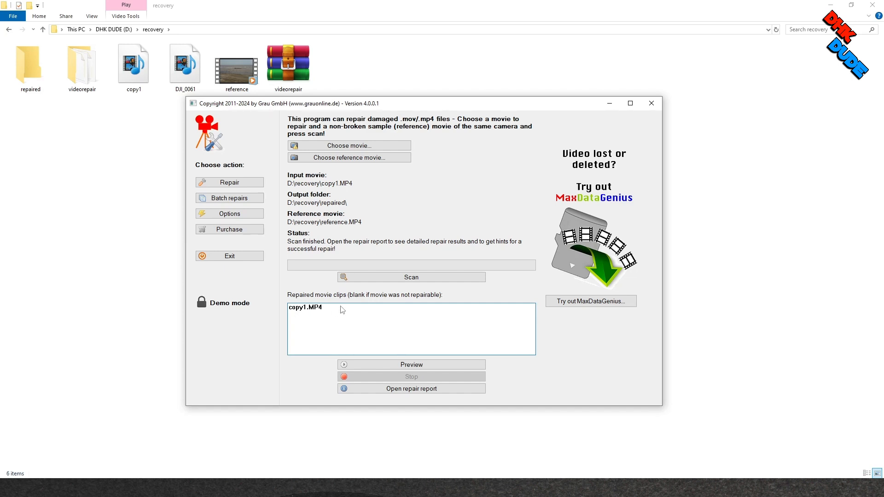
{"action": "mouse_move", "coordinate": [651, 103]}
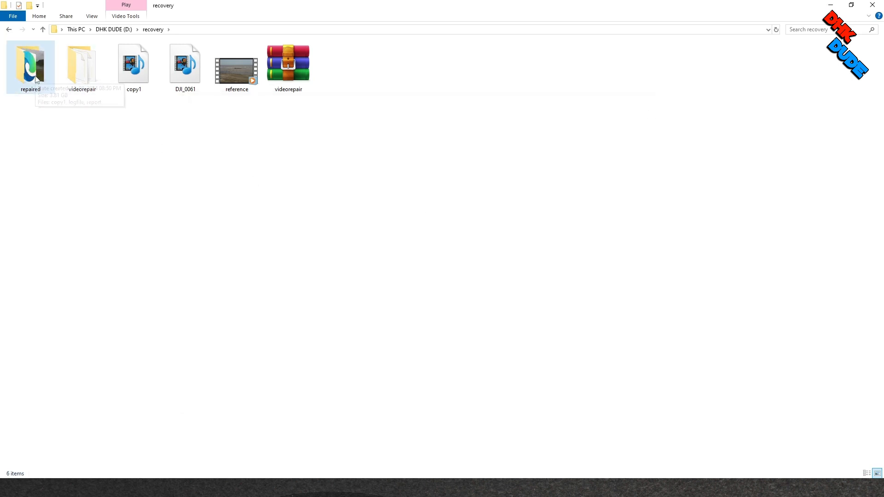
- Play the repaired copy1 video from the repaired folder, then pause it
{"action": "double_click", "coordinate": [30, 63]}
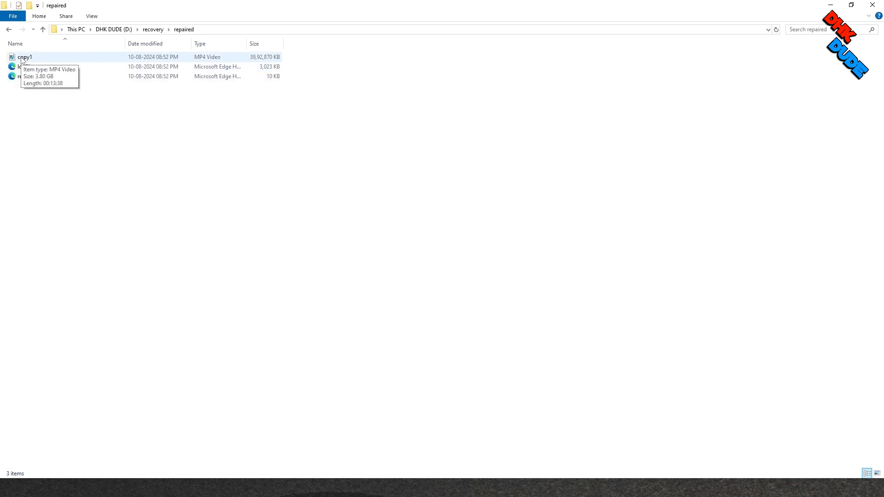
{"action": "double_click", "coordinate": [25, 56]}
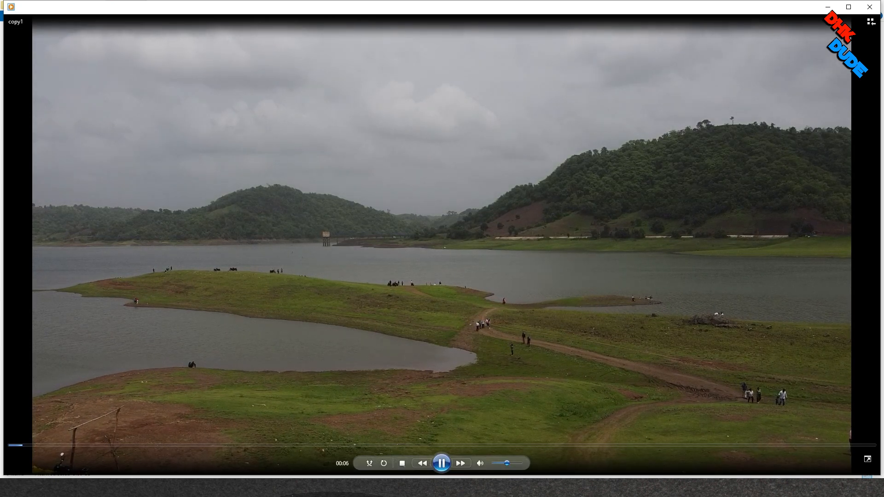
{"action": "left_click", "coordinate": [441, 463]}
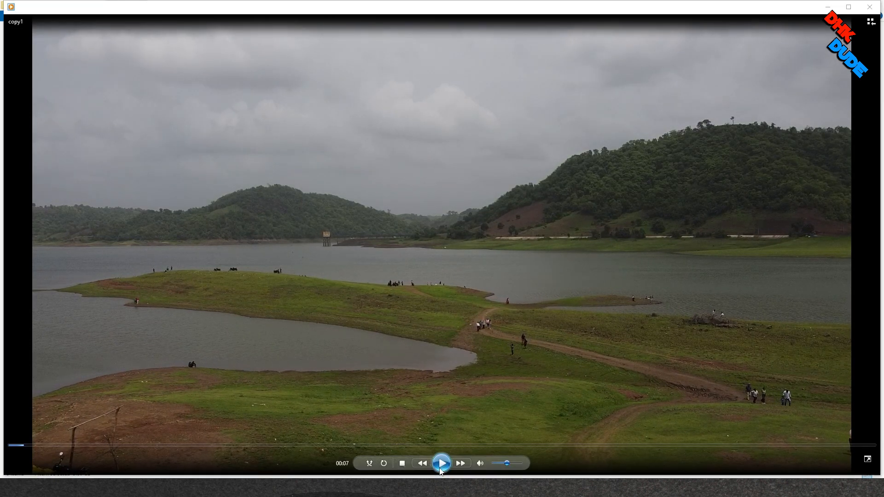